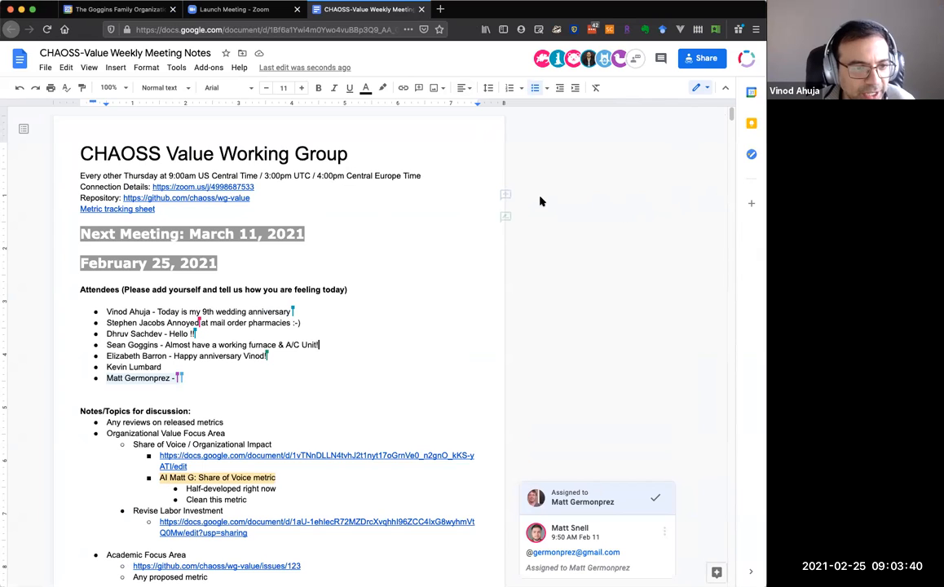
Reply 'Happy anniversary for sure!!' on an attendee line and link wg-value issue 127 under released-metrics reviews.
text(Happy anniversary for)
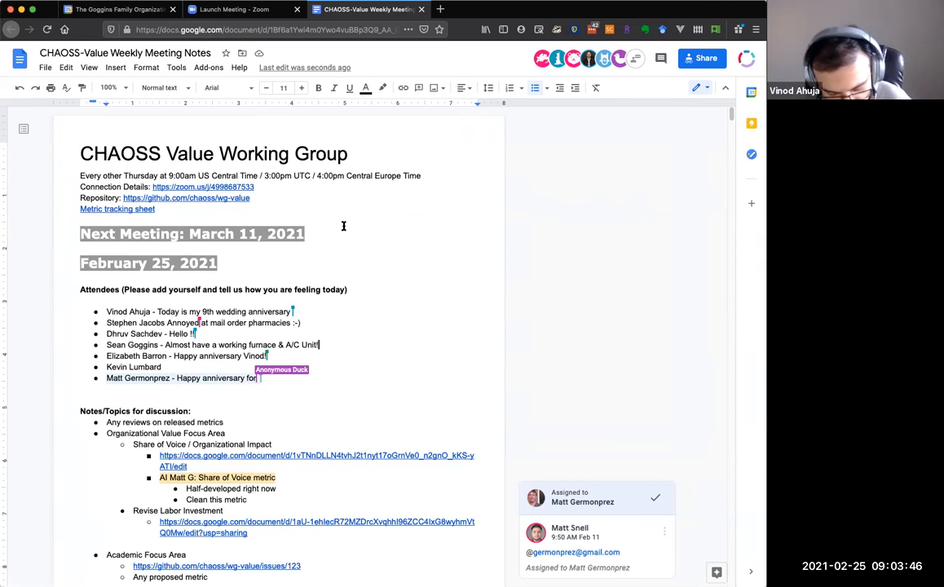
text(sure!!)
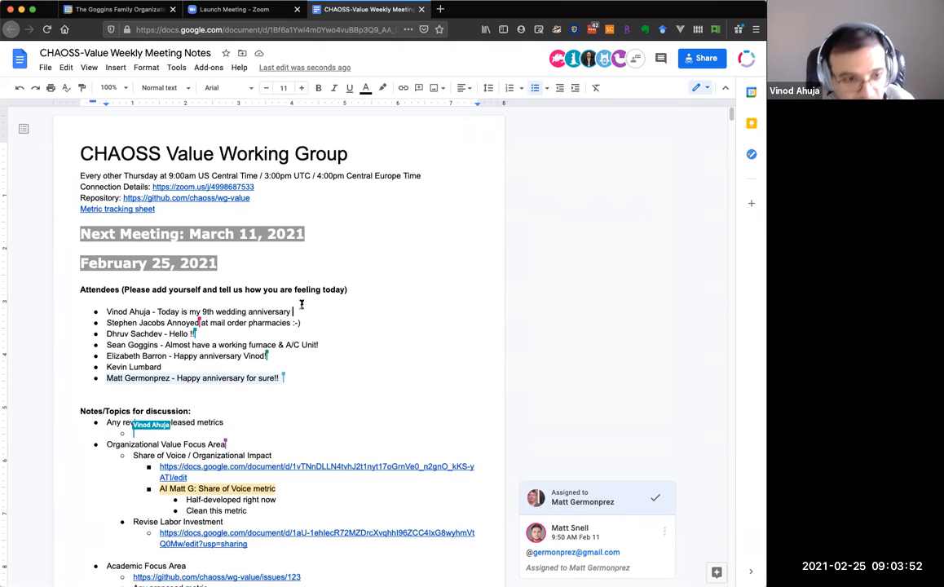
text(https://github.com/chaoss/wg-value/issues/127)
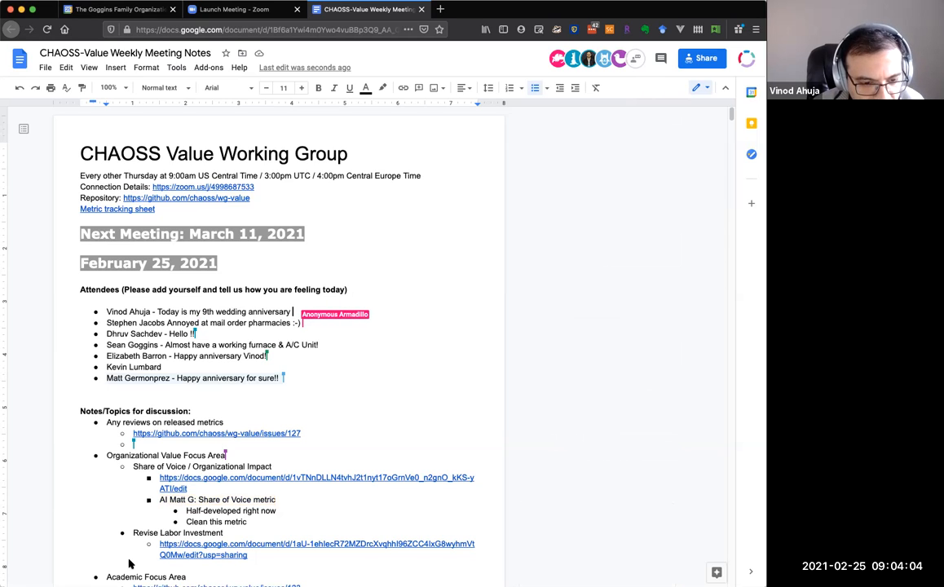
Add 'Congrats!' to the second attendee's check-in entry.
text(Cong)
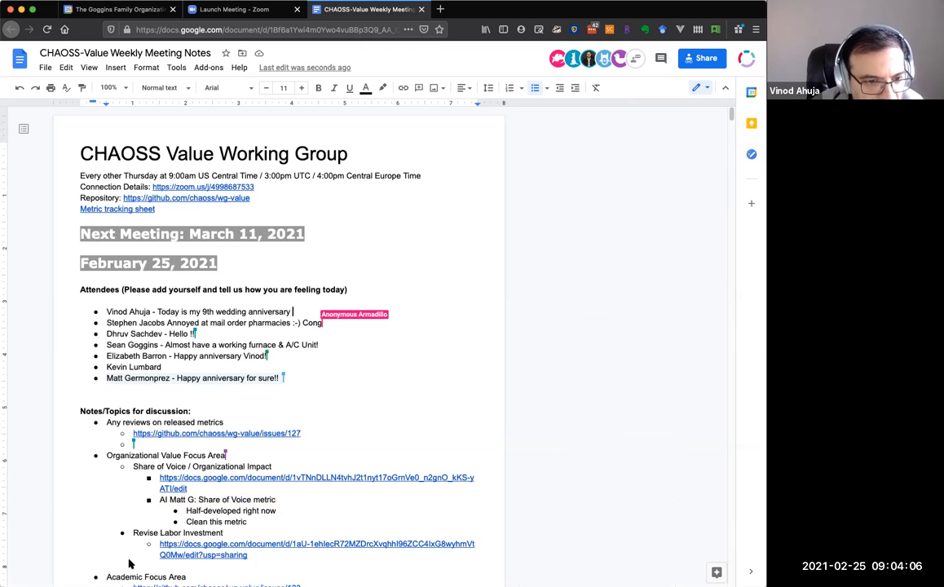
text(rats!)
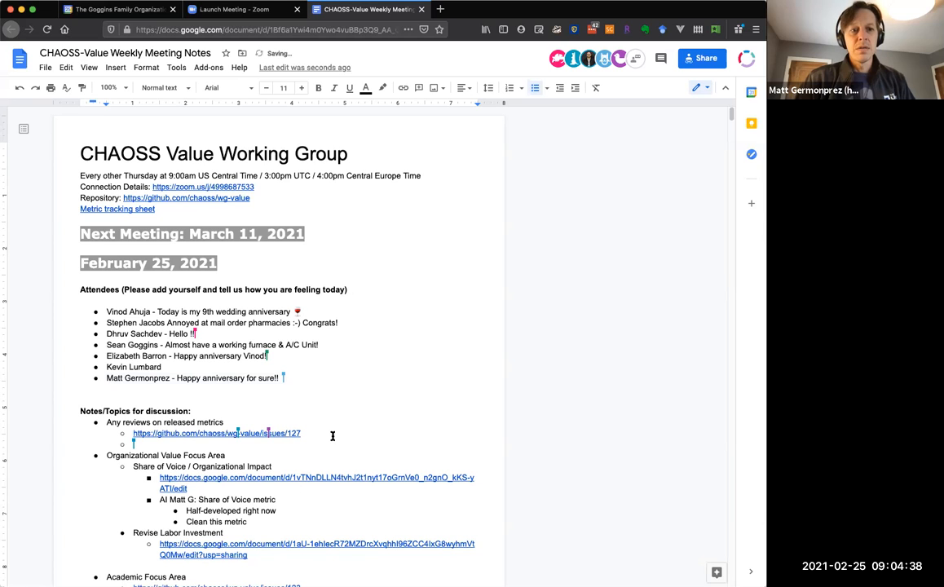
scroll(down, 3)
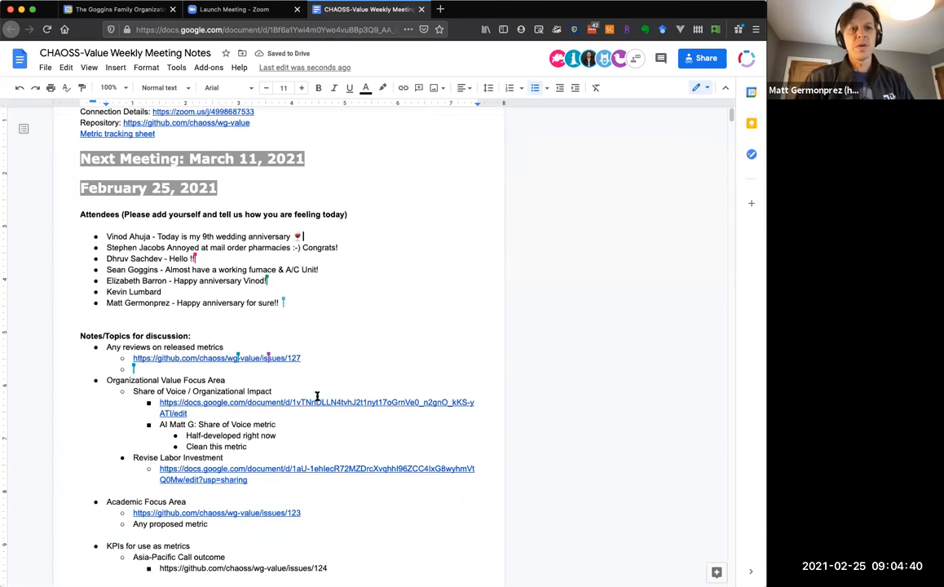
From issue 127, reach the repository's pull requests and open PR #136 removing popular contributors.
click(215, 359)
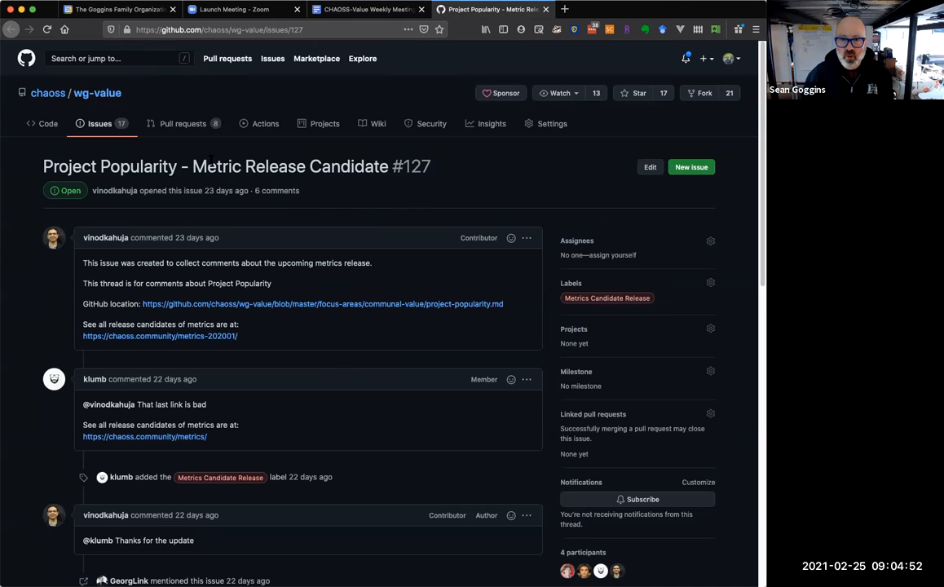
click(183, 124)
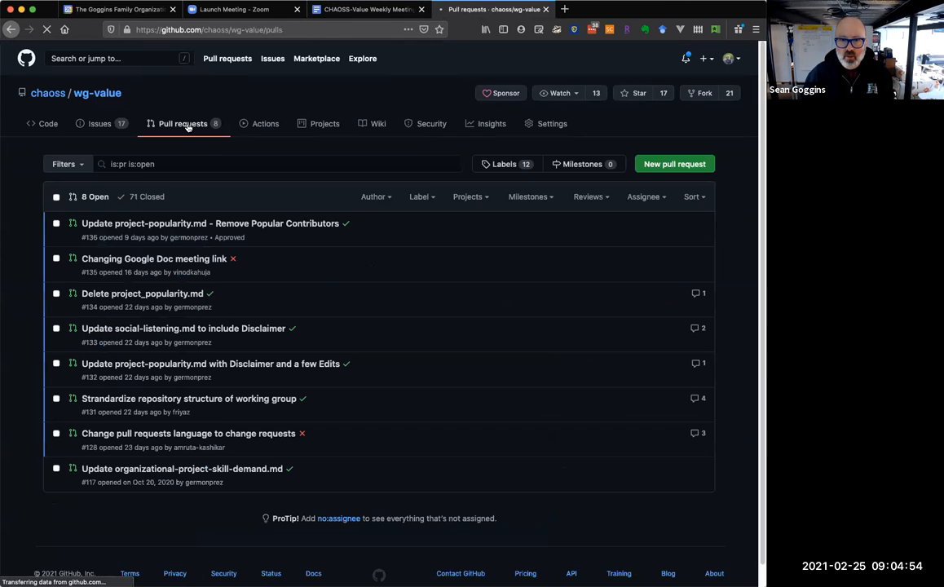
mouse_move(210, 221)
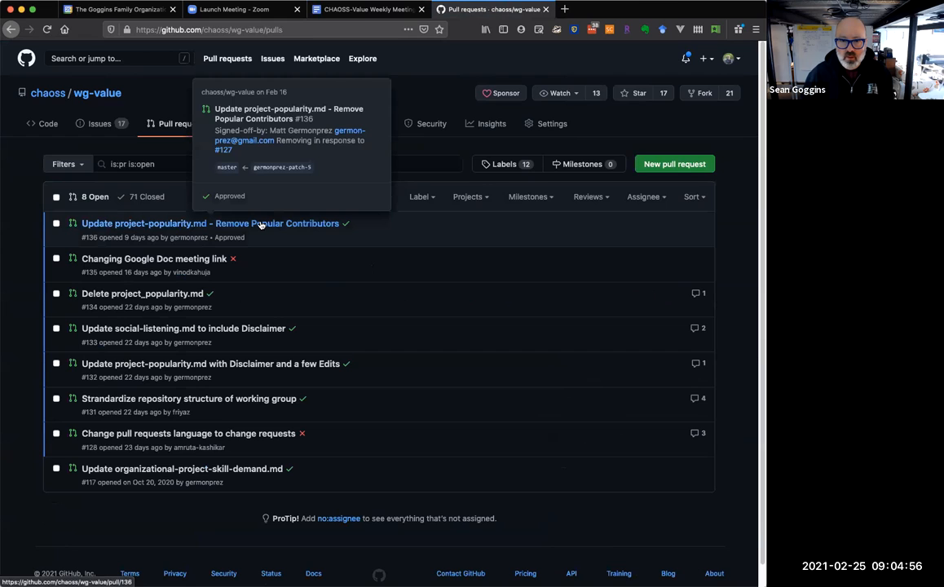
click(197, 222)
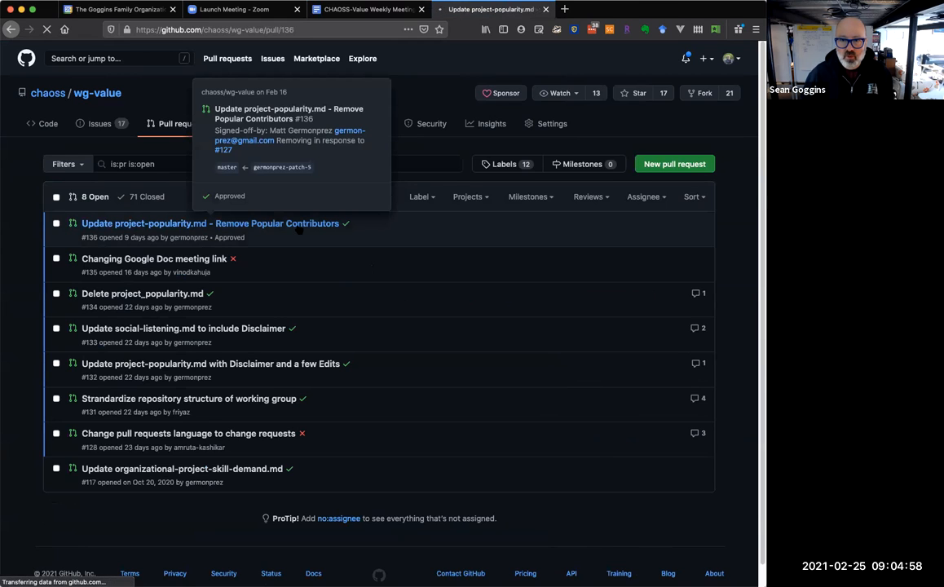
click(210, 222)
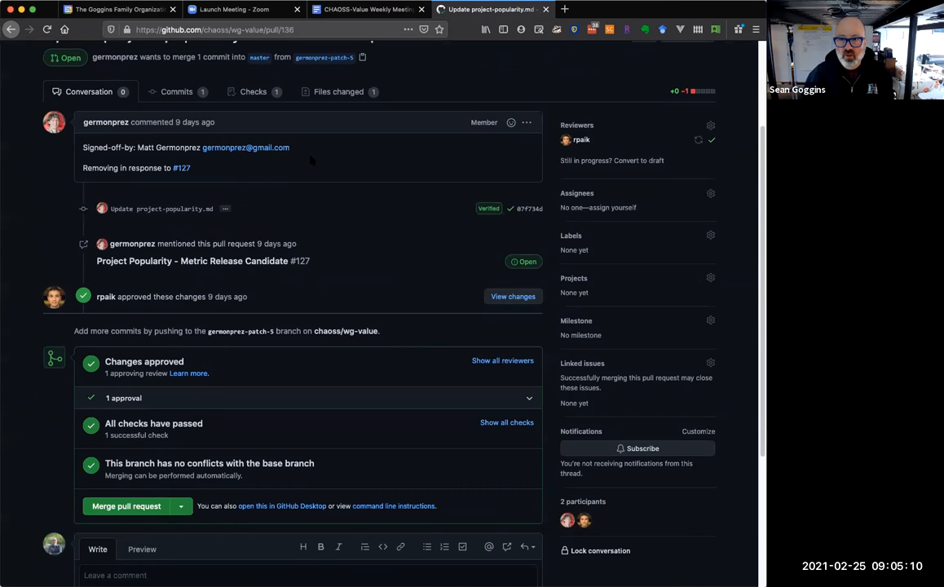
Review the file changes in PR #136, then merge it and confirm the merge.
click(339, 91)
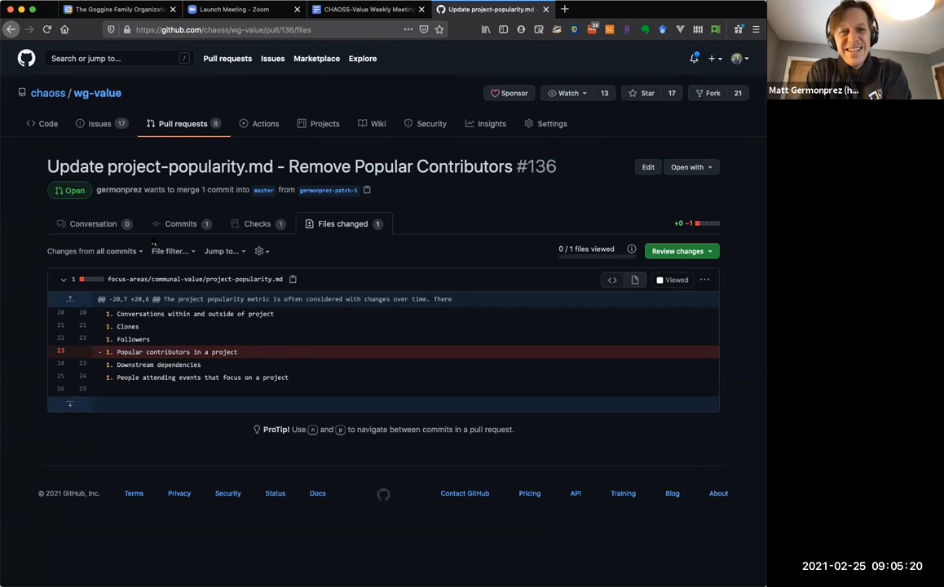
click(91, 223)
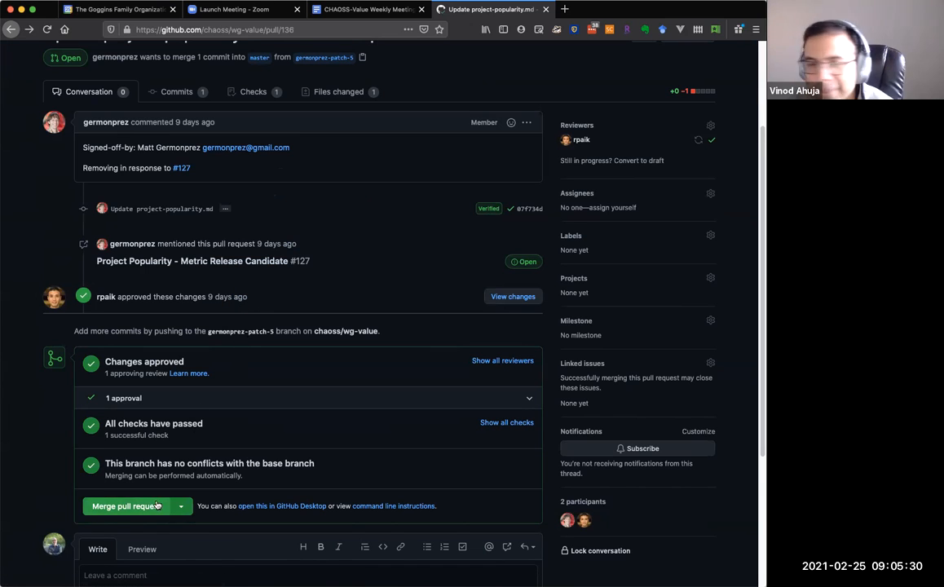
click(127, 505)
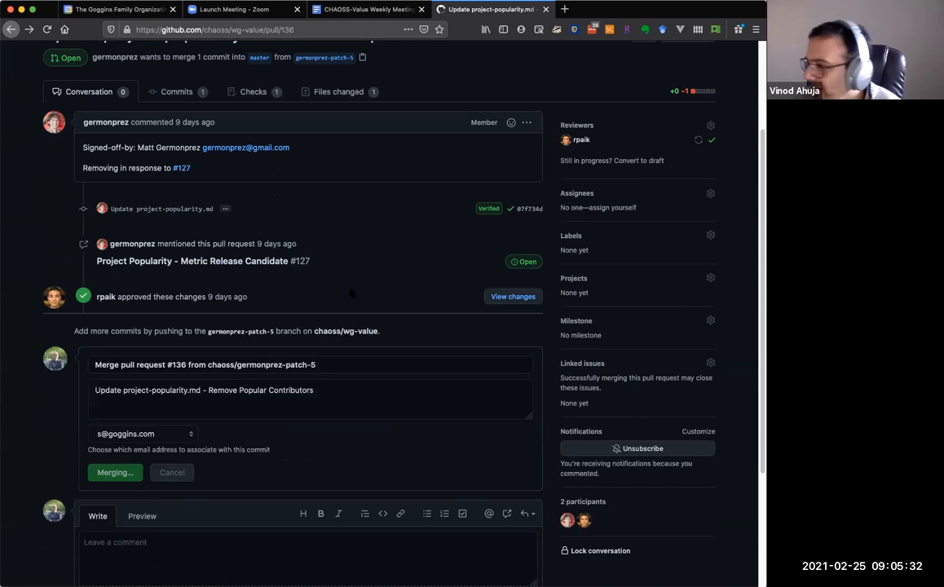
click(114, 473)
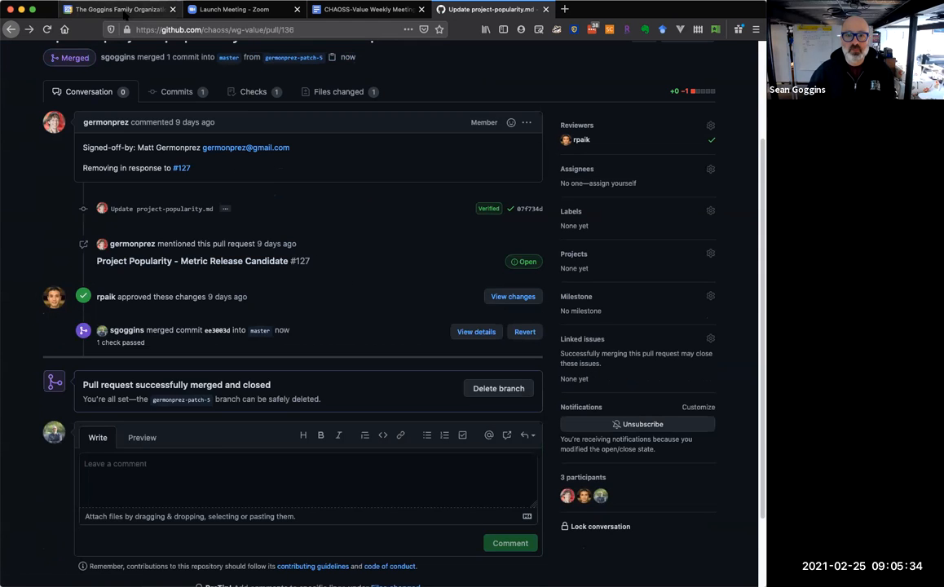
Record 'Issue closed and PR merged' in the notes and open the linked Share-of-Voice document.
click(236, 10)
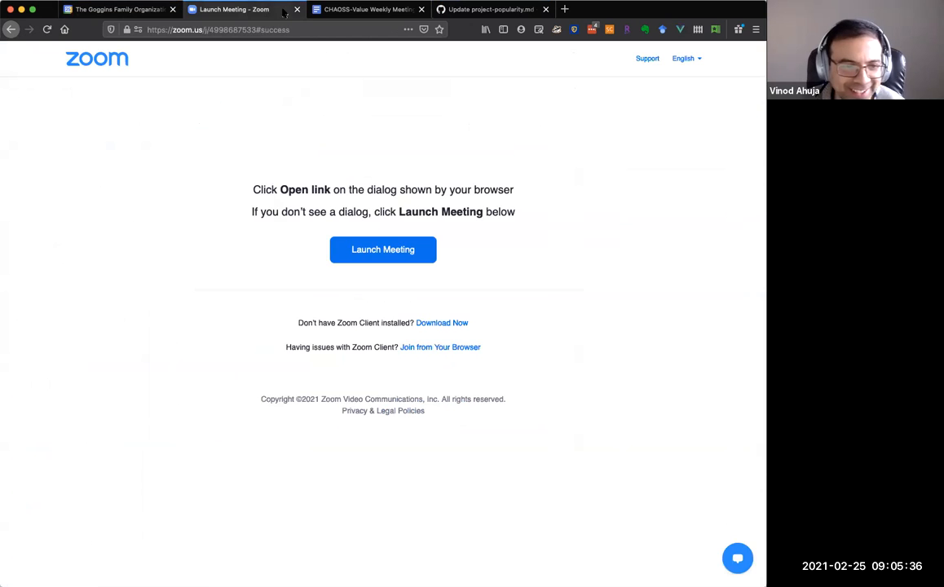
click(366, 10)
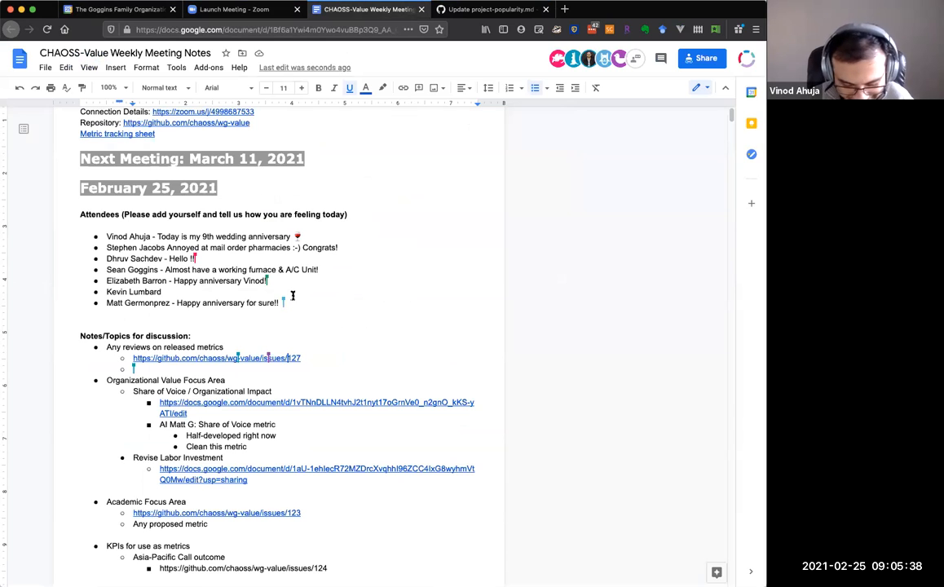
scroll(down, 3)
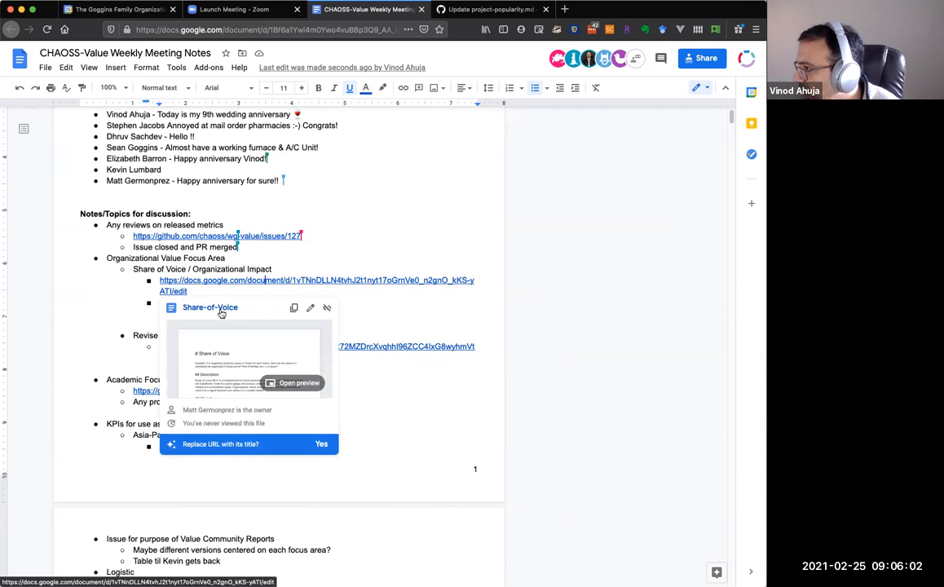
click(300, 381)
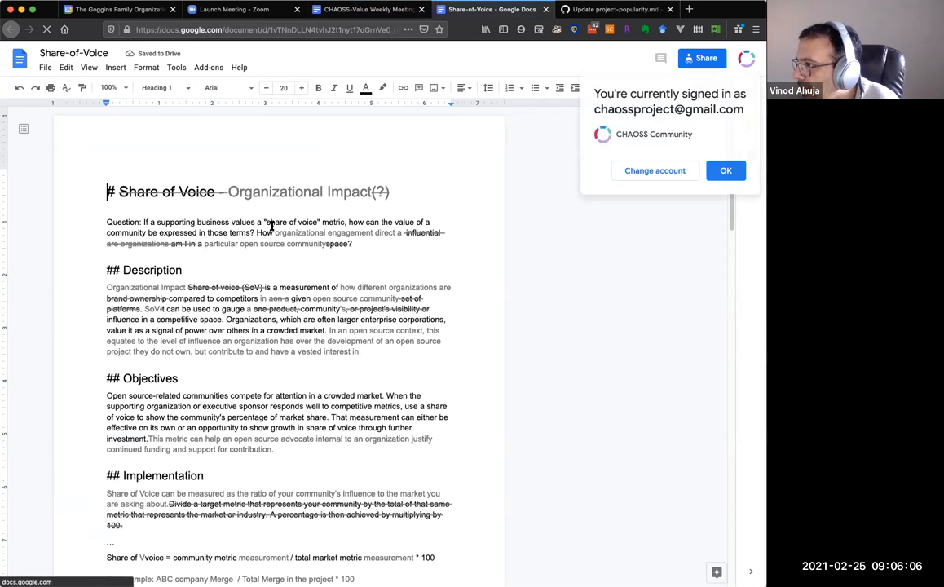
Dismiss the signed-in notice, switch Google accounts, and move to the Labor Investment revision tab.
click(662, 58)
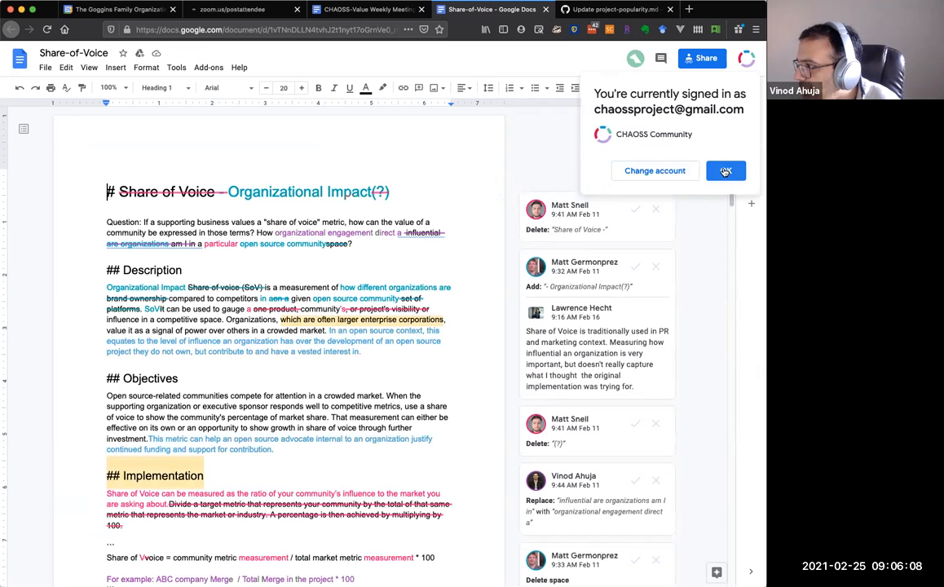
click(655, 171)
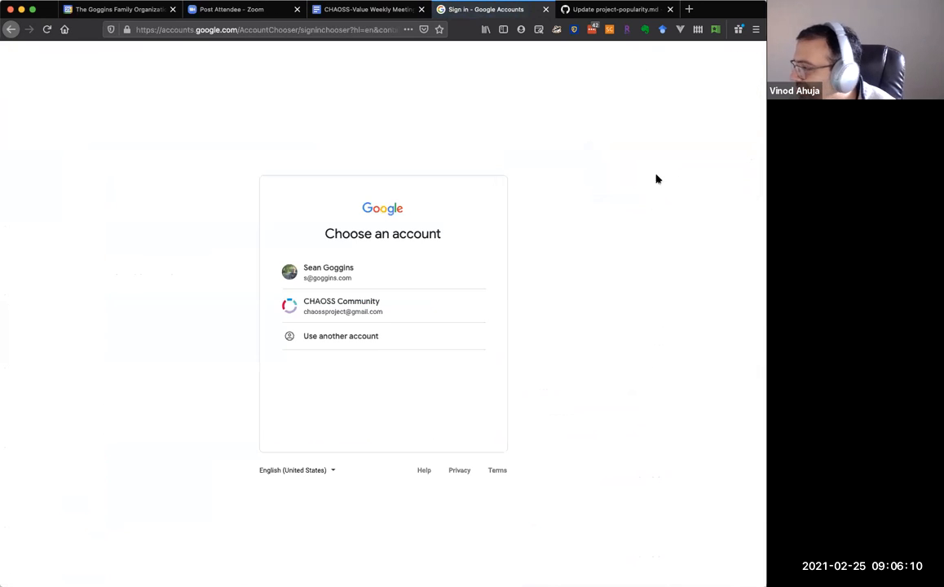
click(328, 272)
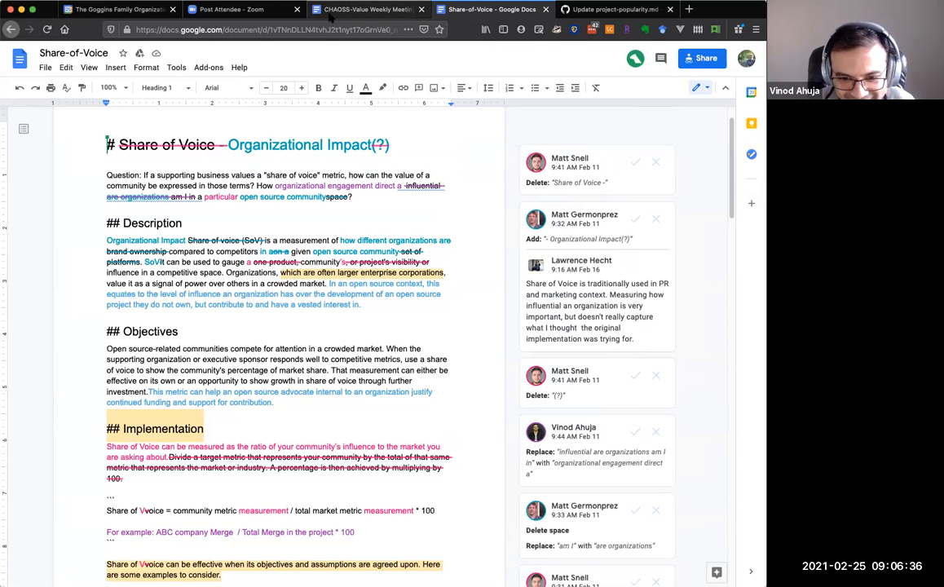
click(367, 10)
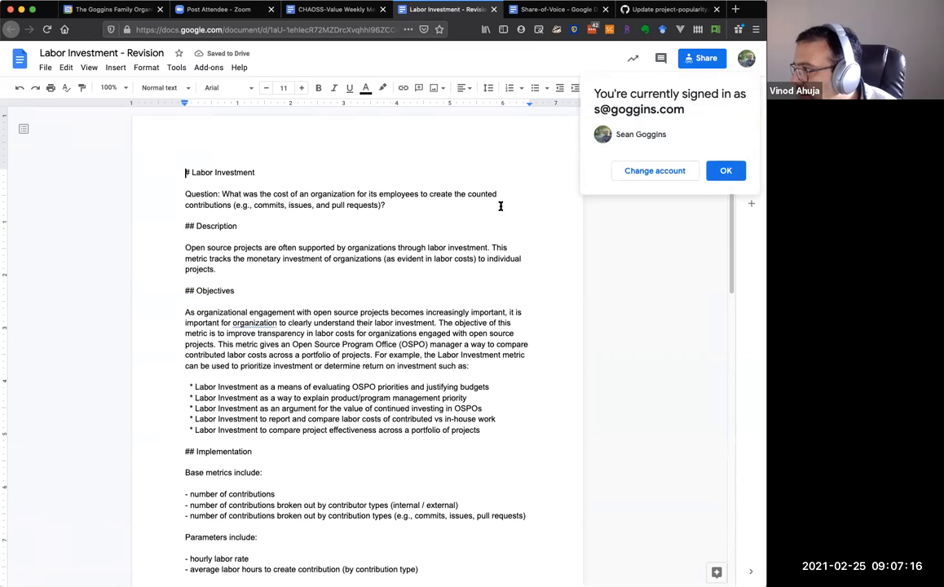
Review the spelling flag on 'organization' in Objectives and adjust the word toward 'organizations'.
click(725, 171)
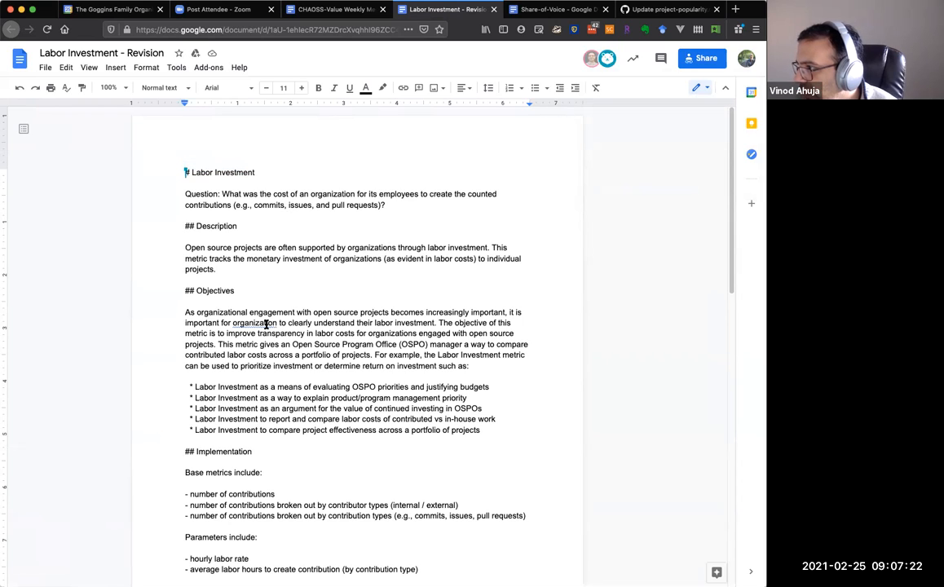
right_click(253, 323)
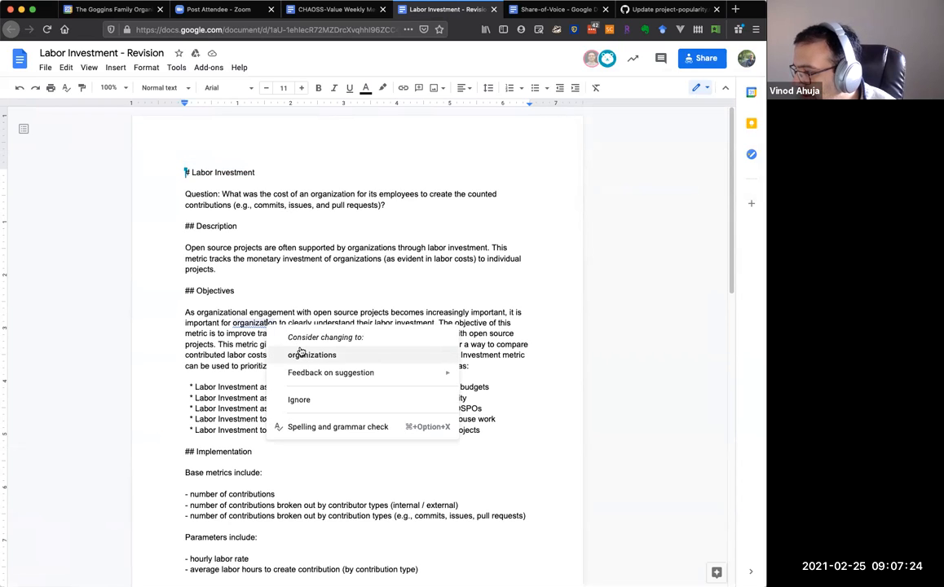
mouse_move(300, 399)
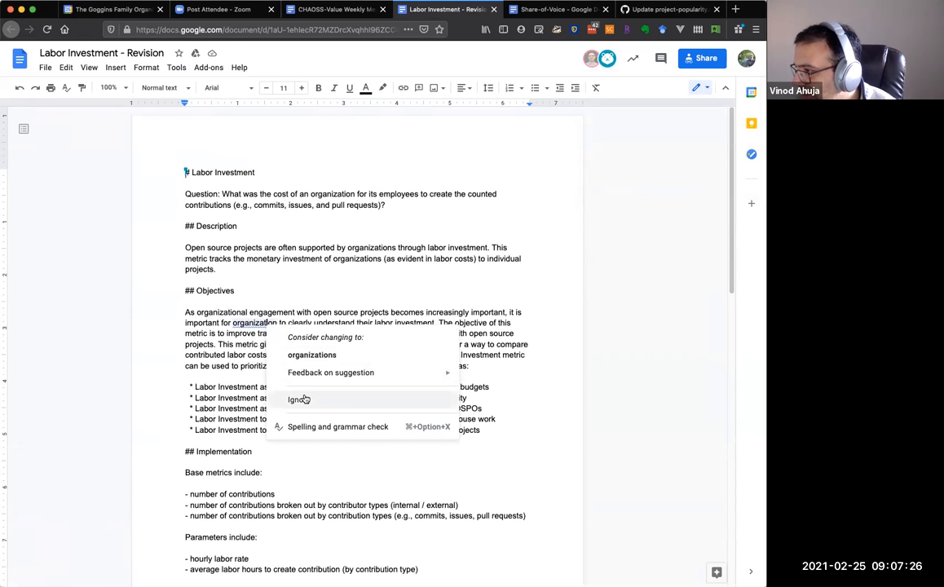
click(297, 399)
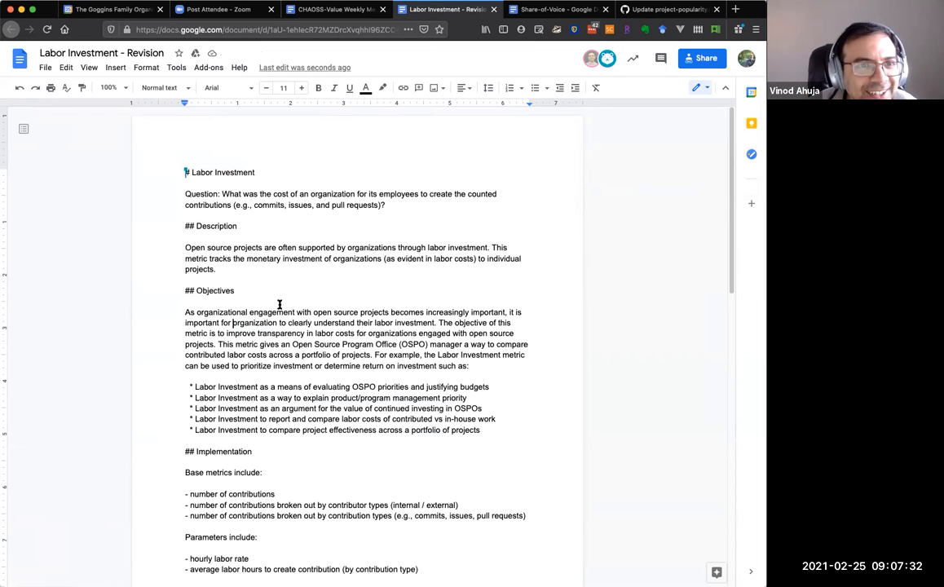
text(an)
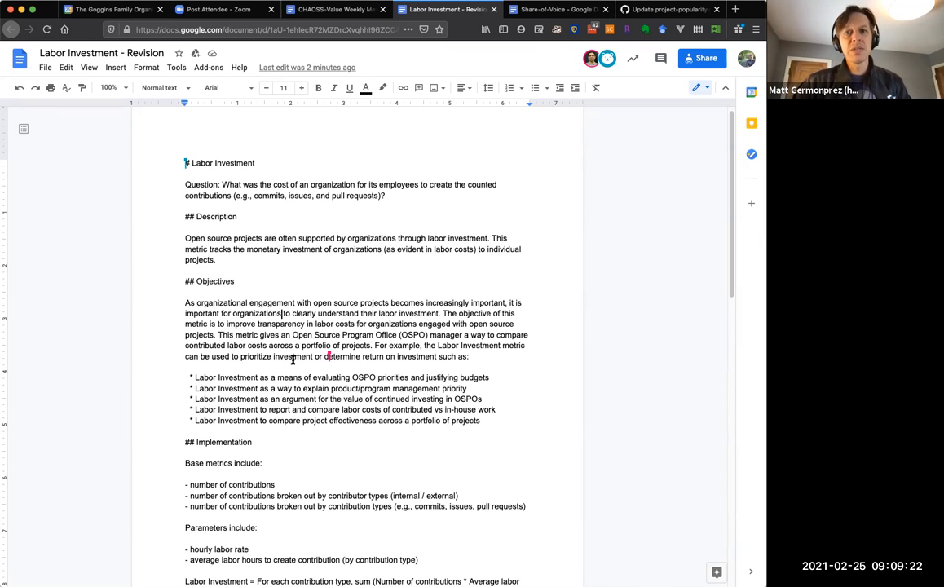
mouse_move(294, 359)
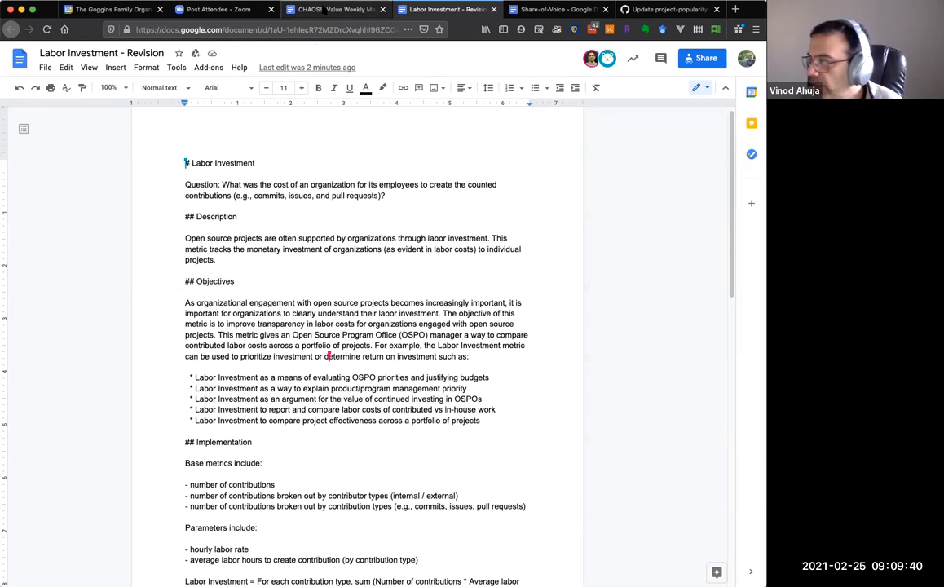
Return to the Labor Investment tab to finish the Objectives sentence about organizations understanding labor investment.
click(334, 9)
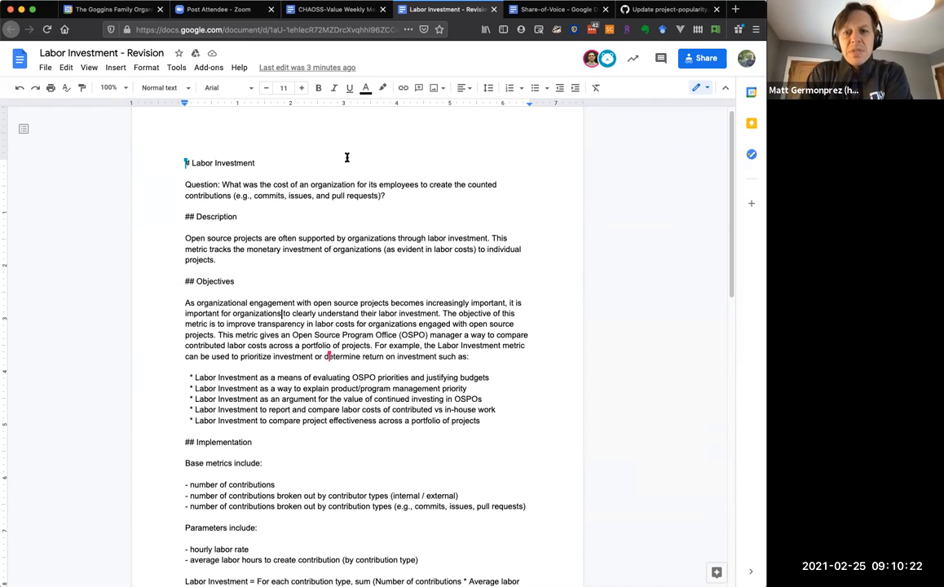
mouse_move(349, 172)
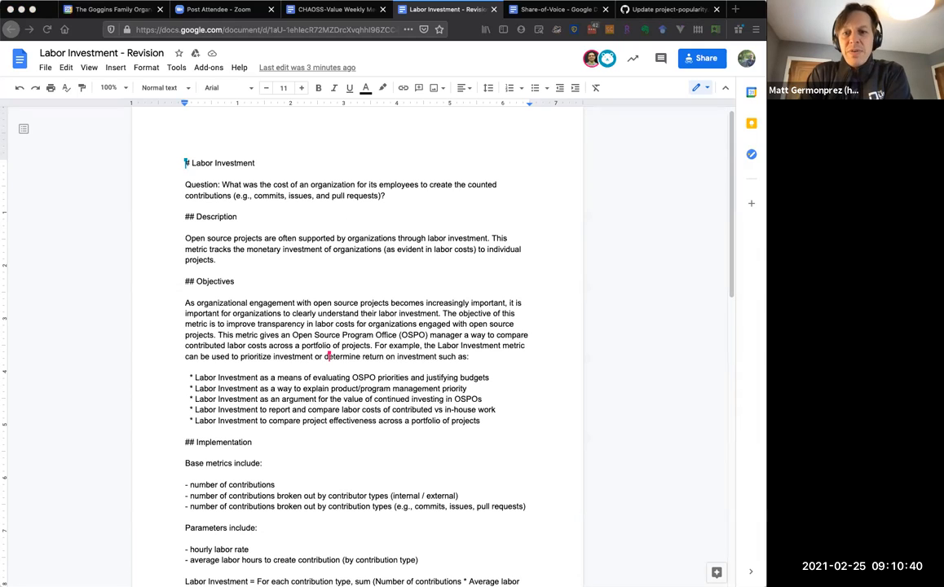
mouse_move(577, 244)
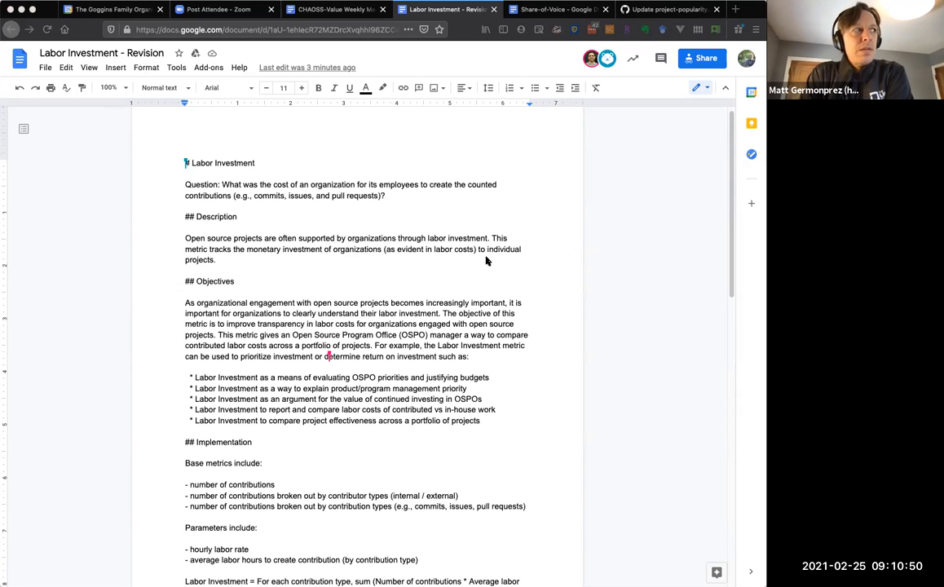
mouse_move(462, 261)
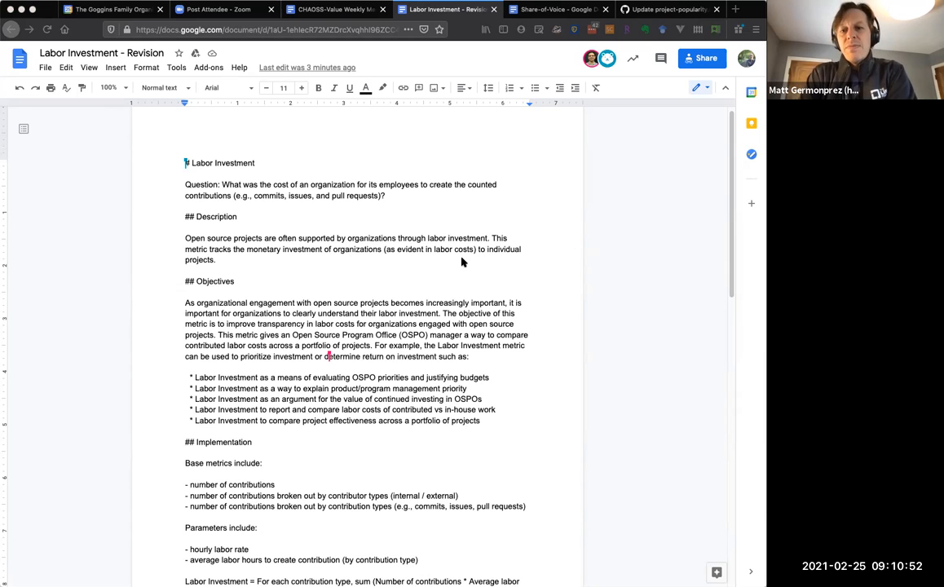
mouse_move(448, 261)
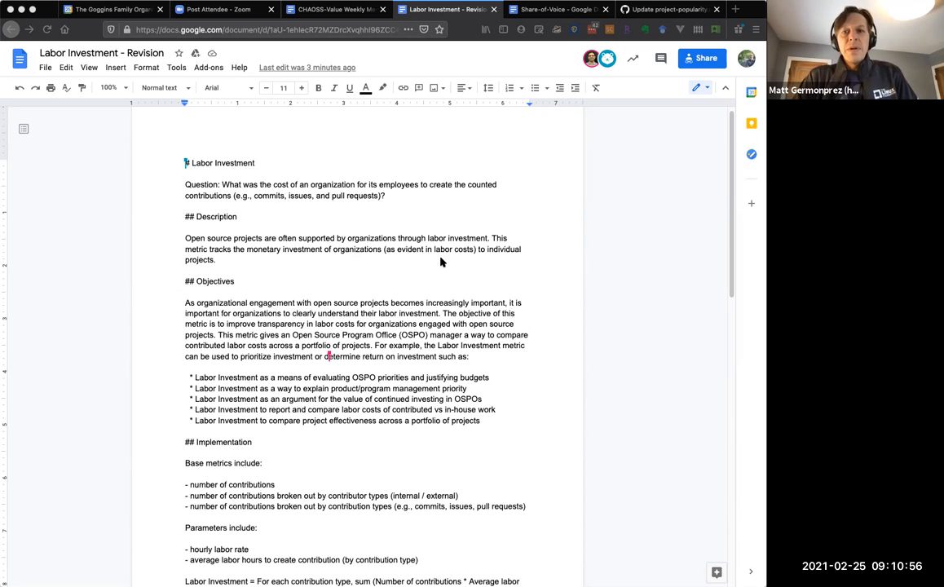
mouse_move(427, 261)
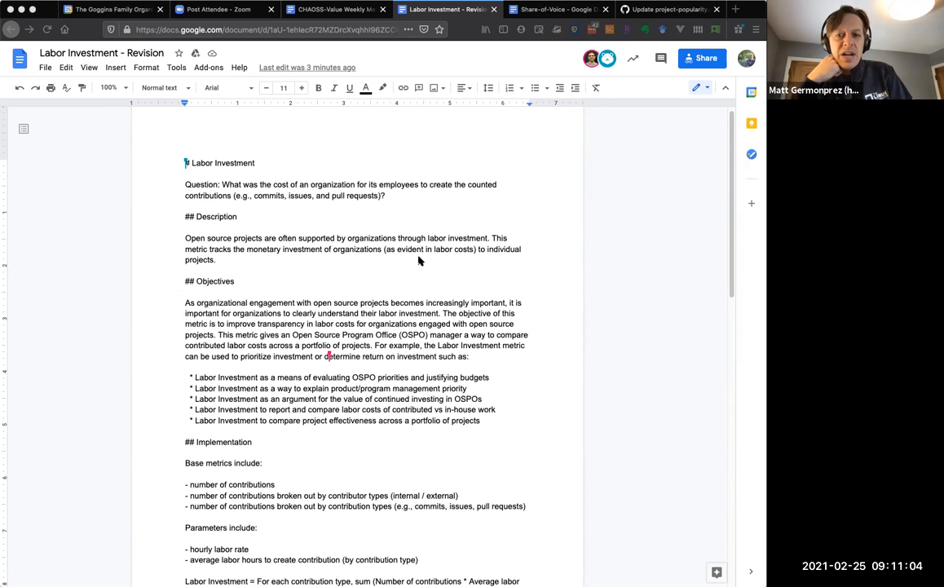
mouse_move(401, 265)
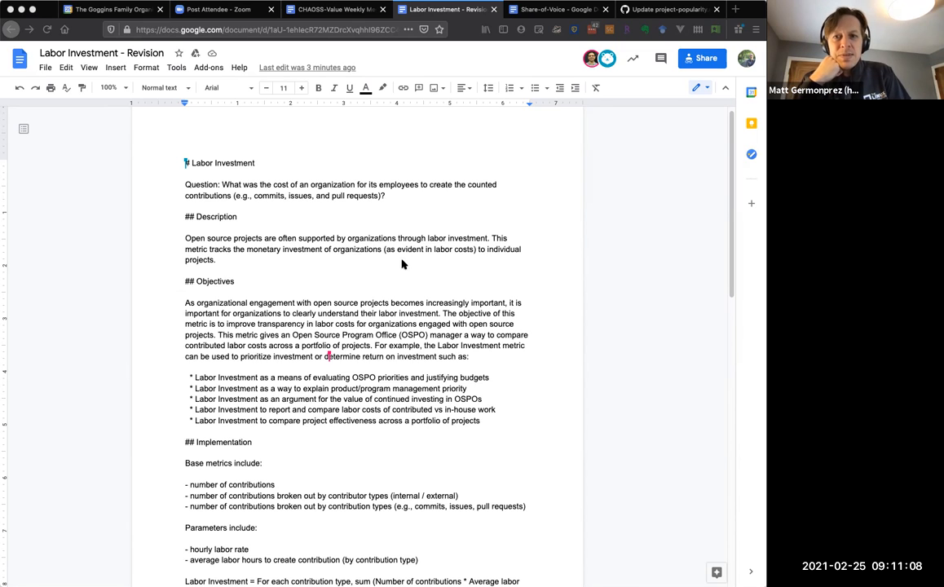
mouse_move(431, 227)
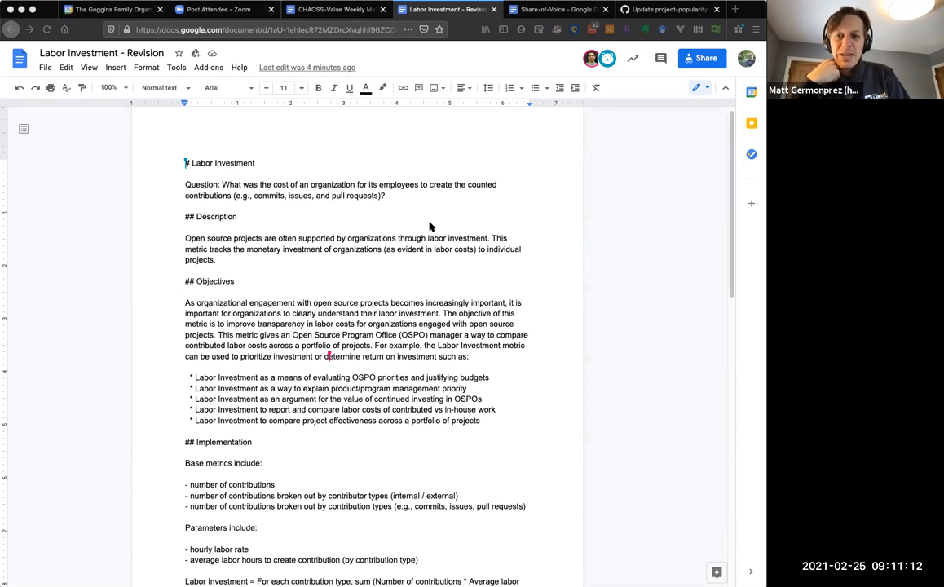
mouse_move(434, 218)
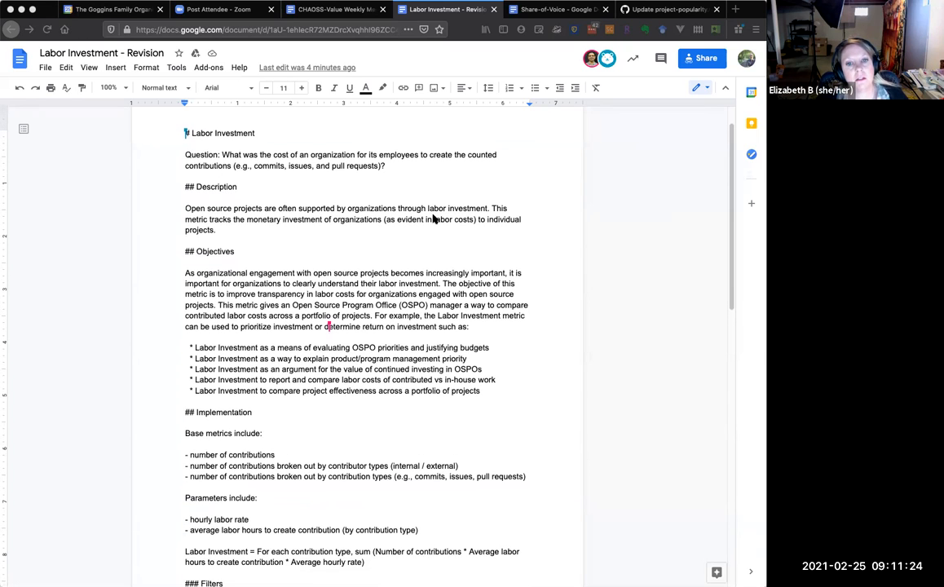
scroll(down, 3)
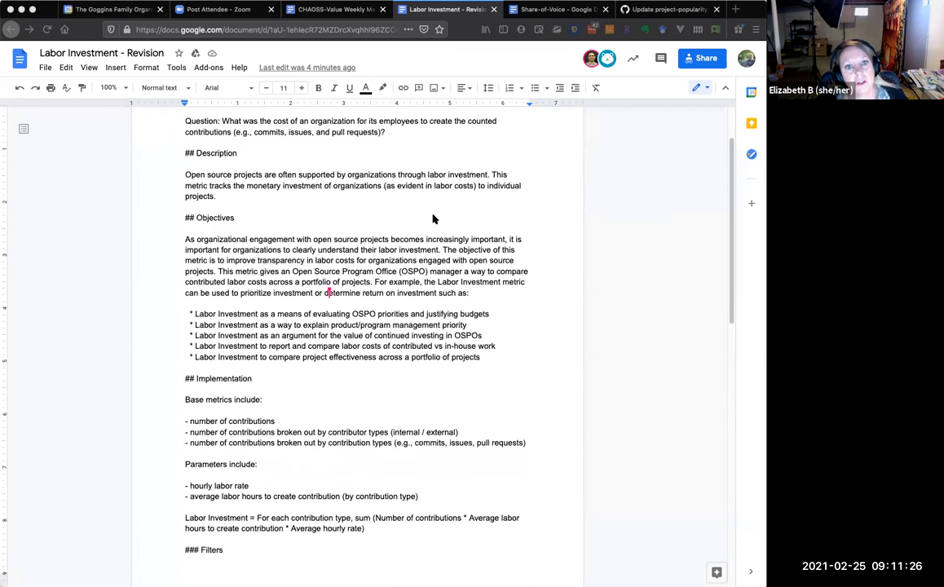
scroll(down, 3)
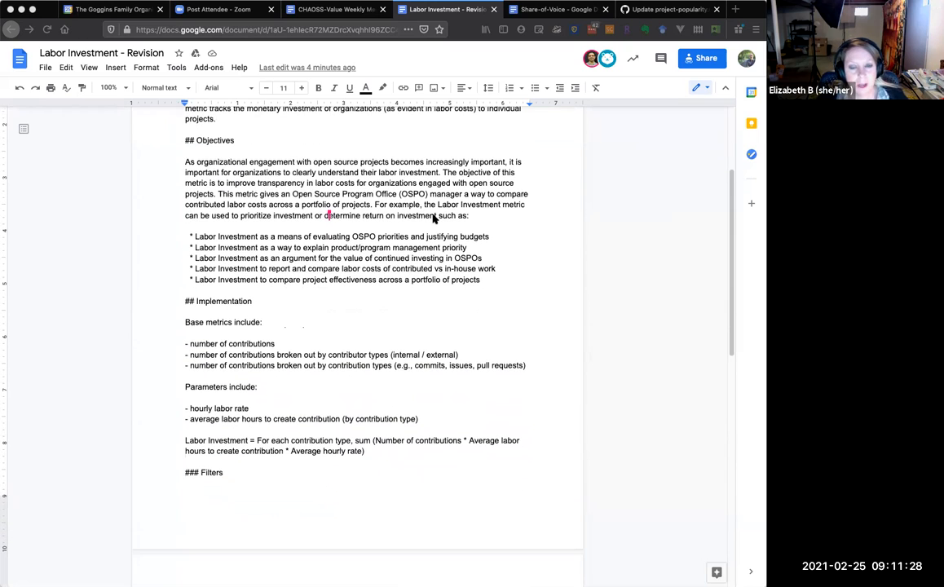
scroll(down, 3)
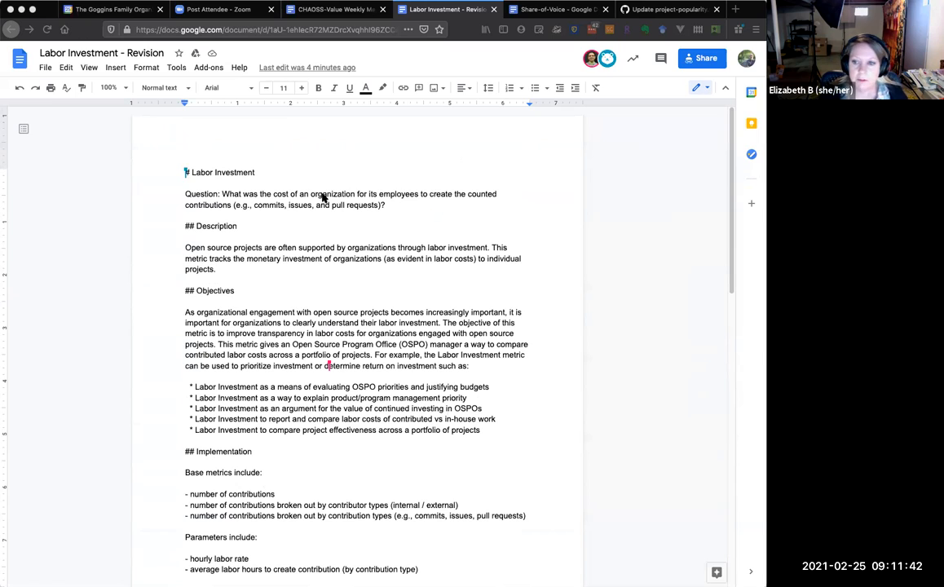
mouse_move(342, 212)
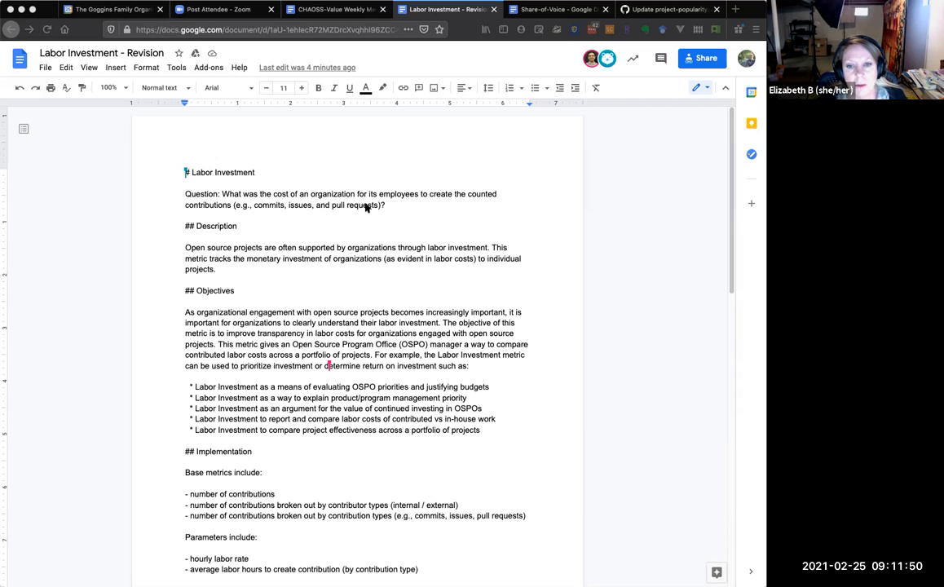
mouse_move(325, 230)
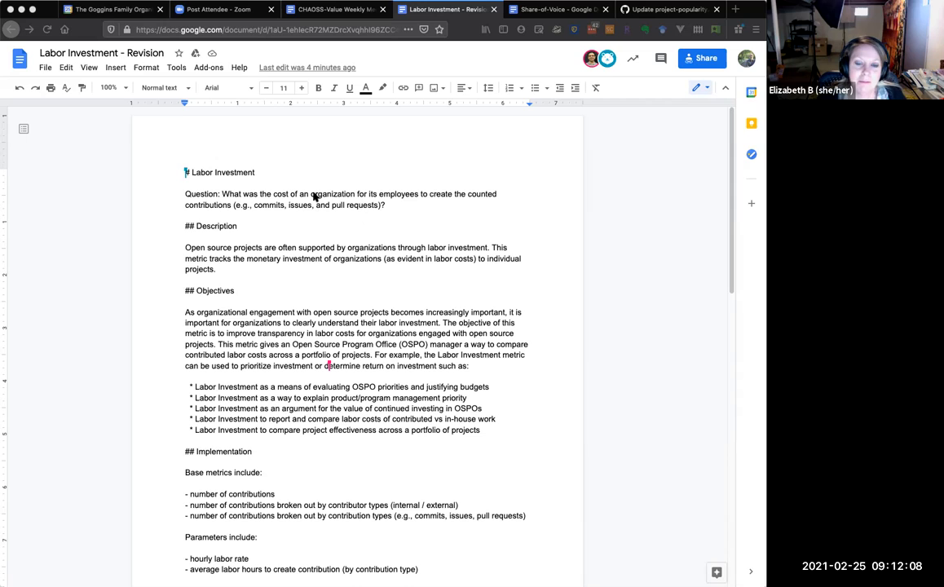
mouse_move(326, 188)
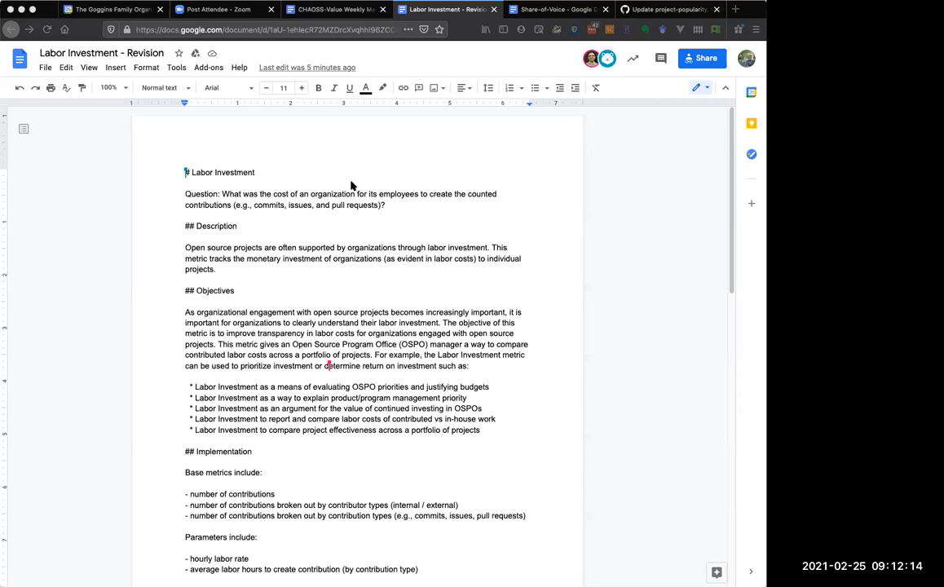
mouse_move(346, 189)
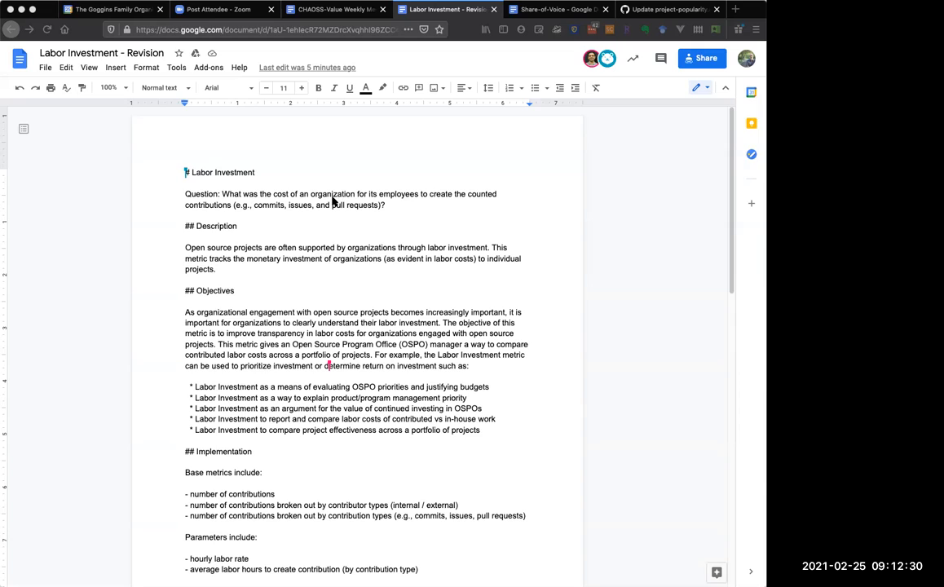
mouse_move(345, 202)
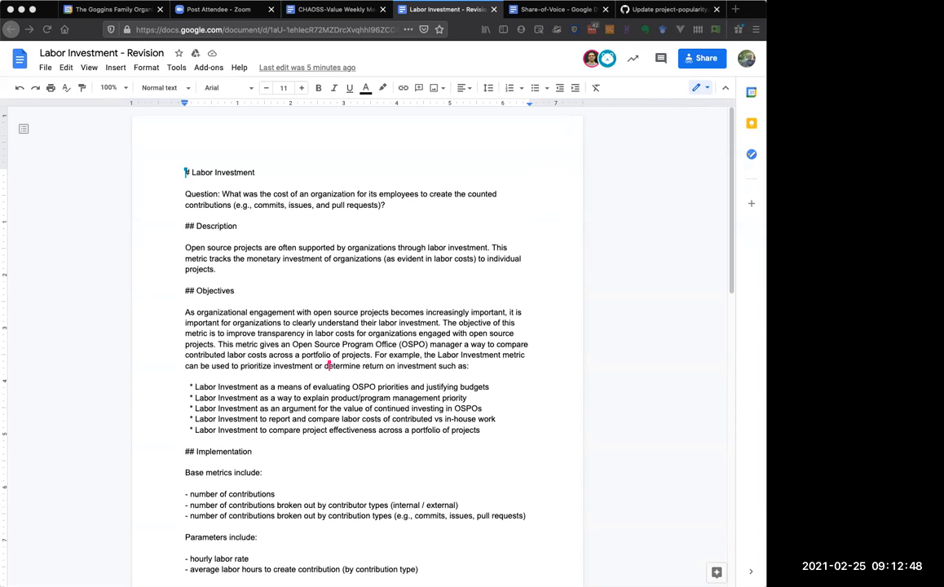
mouse_move(47, 124)
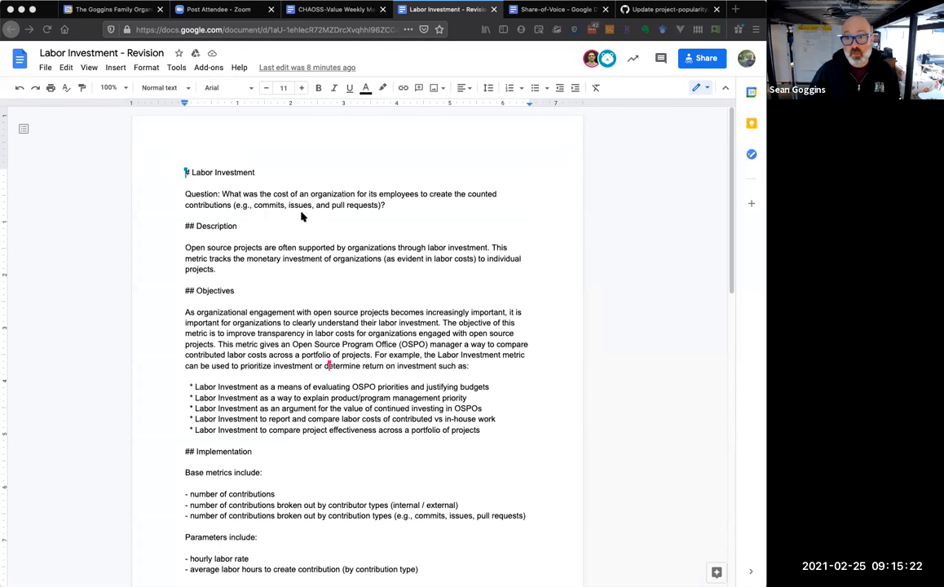
mouse_move(284, 212)
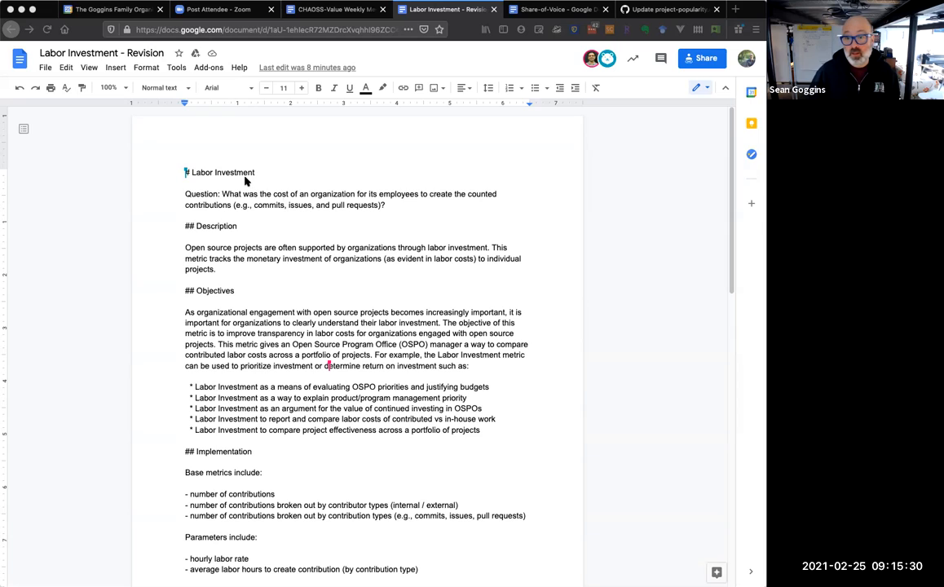
mouse_move(243, 186)
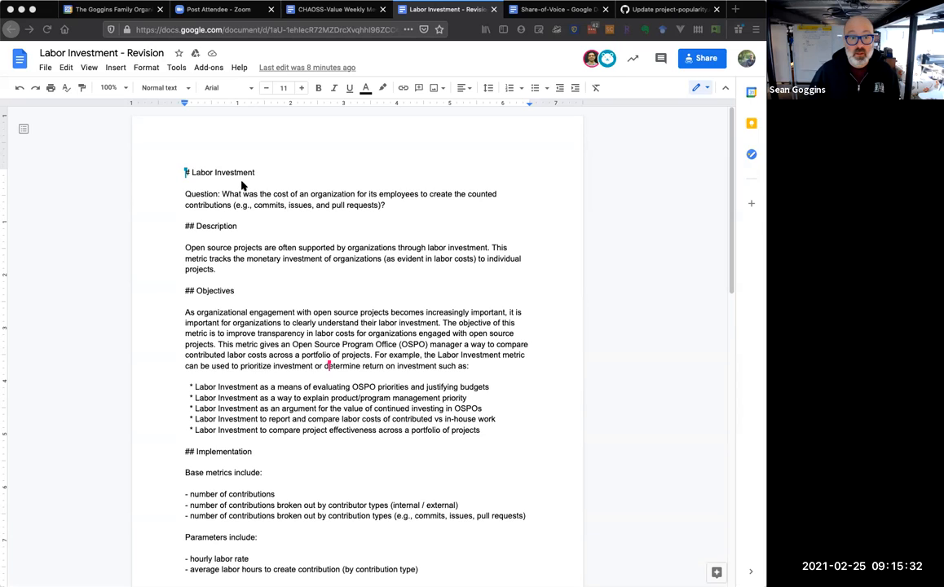
mouse_move(91, 151)
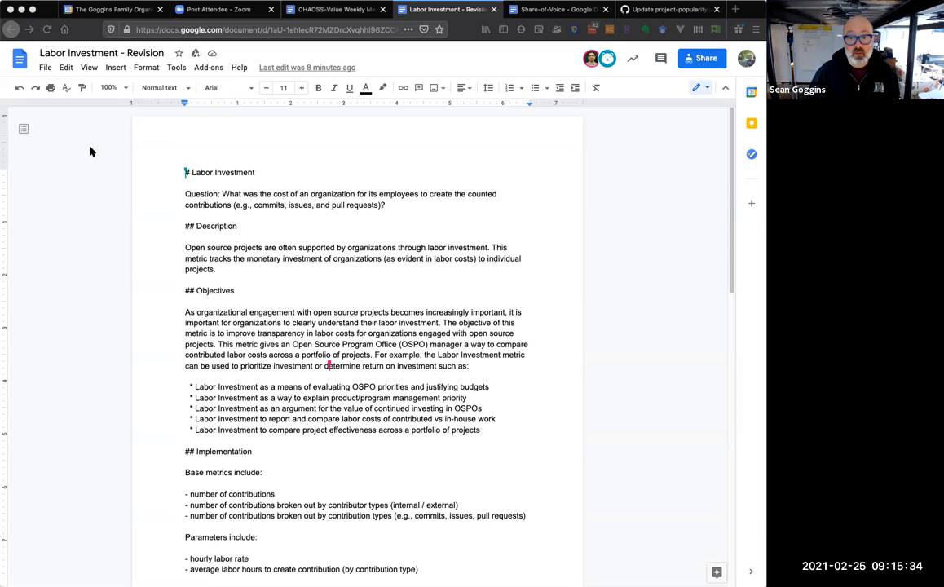
mouse_move(140, 157)
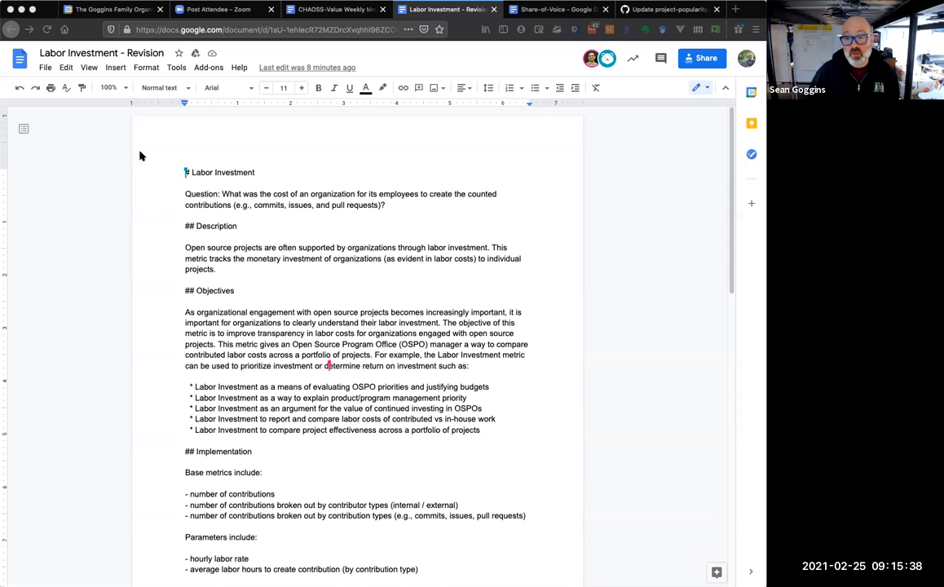
mouse_move(169, 184)
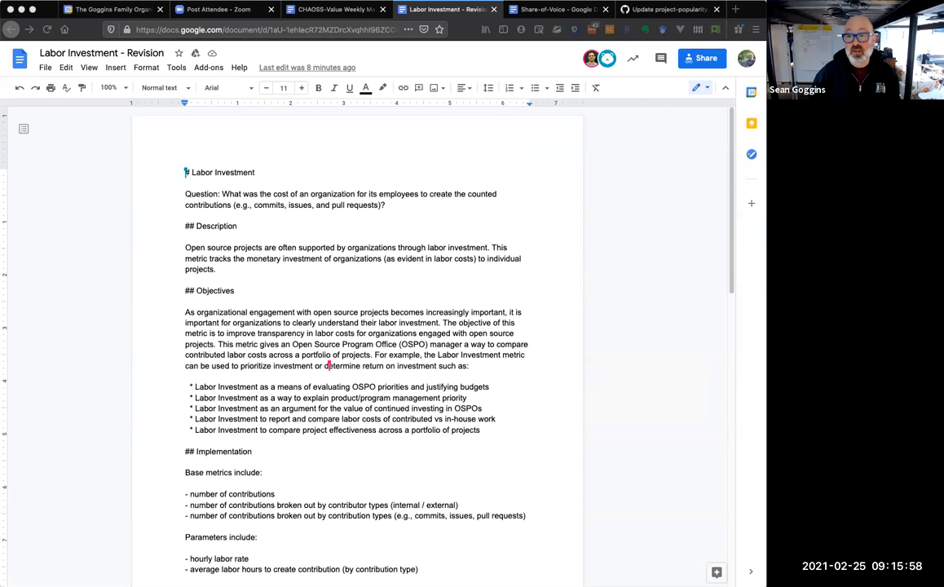
mouse_move(171, 178)
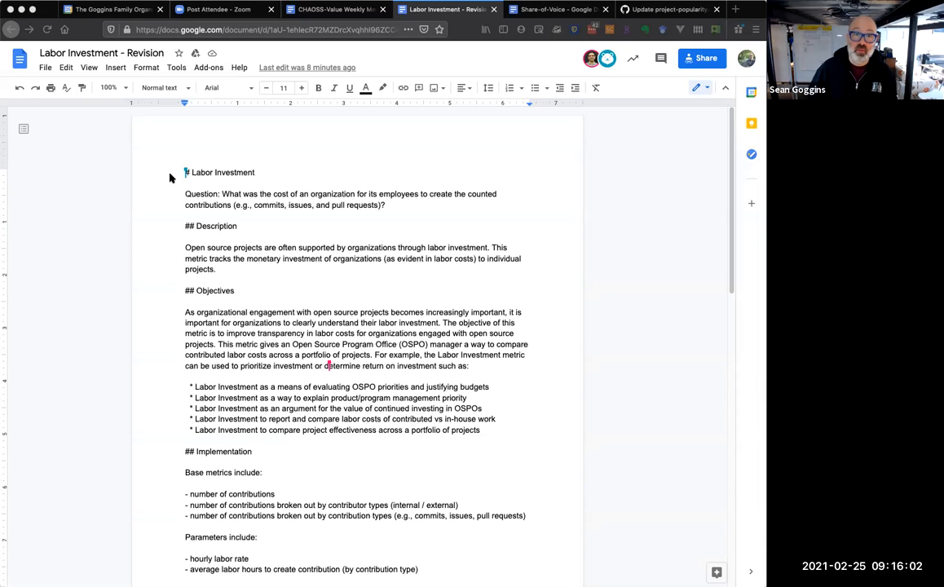
mouse_move(36, 287)
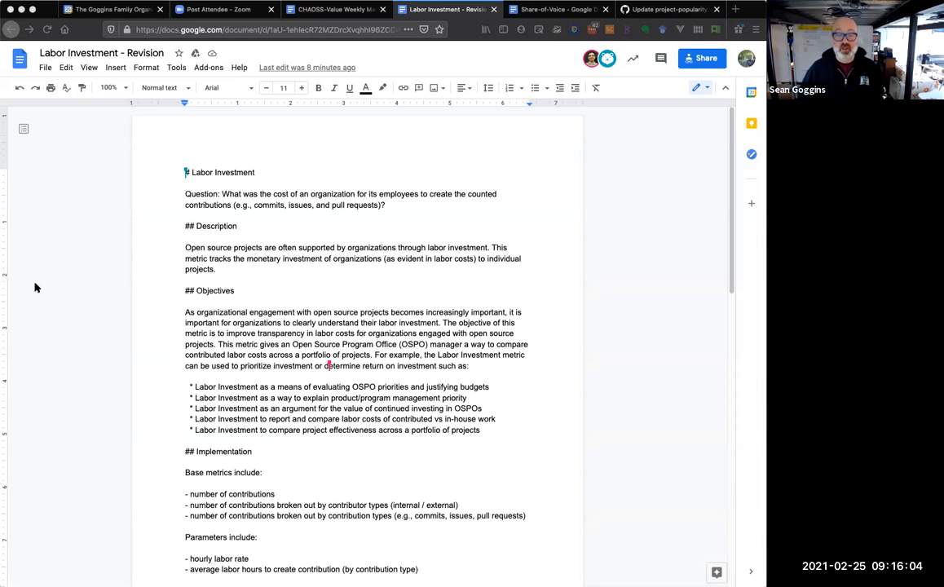
mouse_move(39, 267)
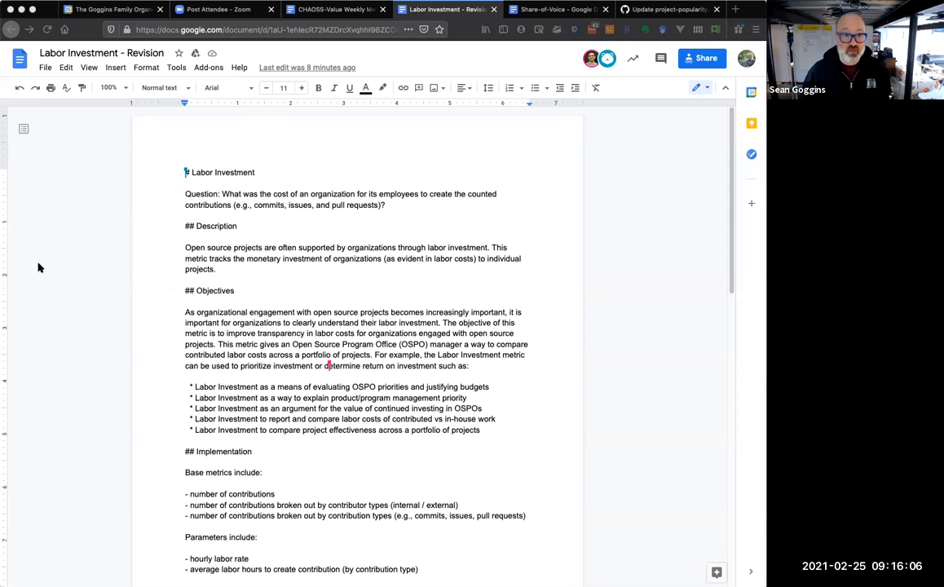
mouse_move(43, 261)
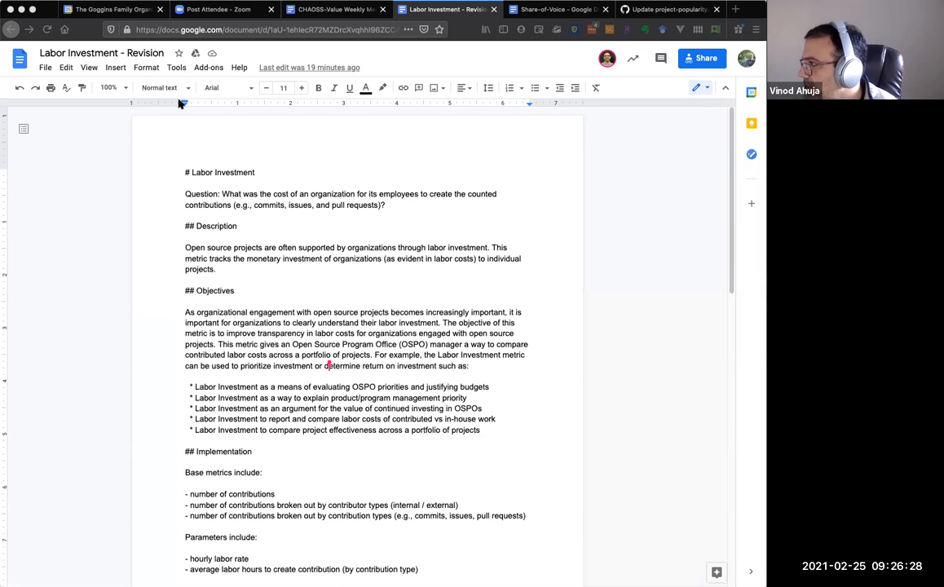
mouse_move(485, 29)
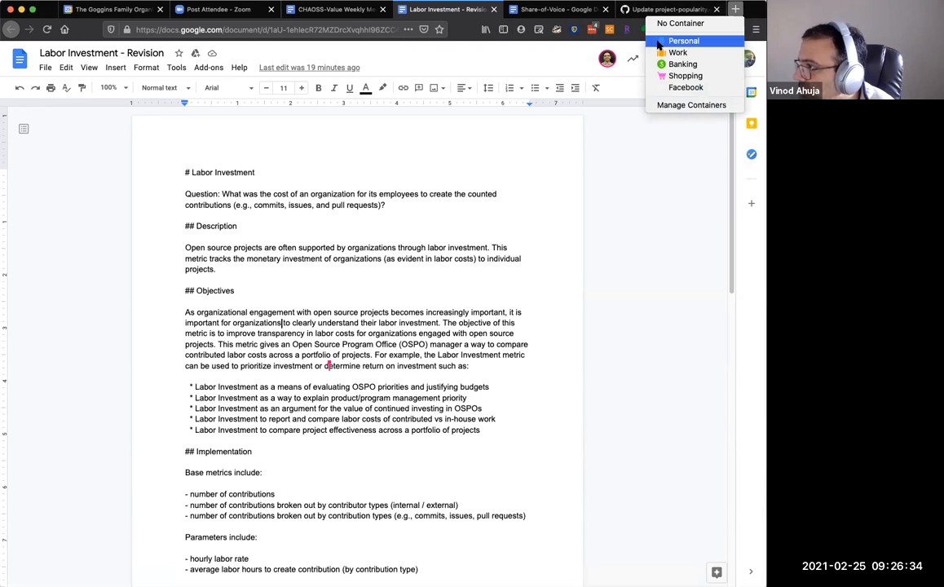
Load Google Drive in a new Personal tab, then return via Share-of-Voice to the Labor Investment draft.
click(683, 41)
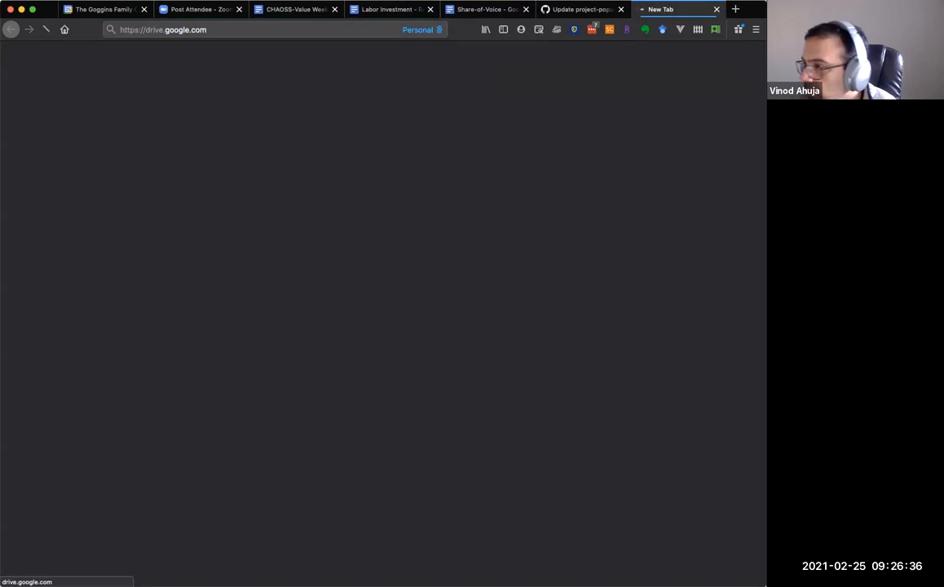
click(708, 59)
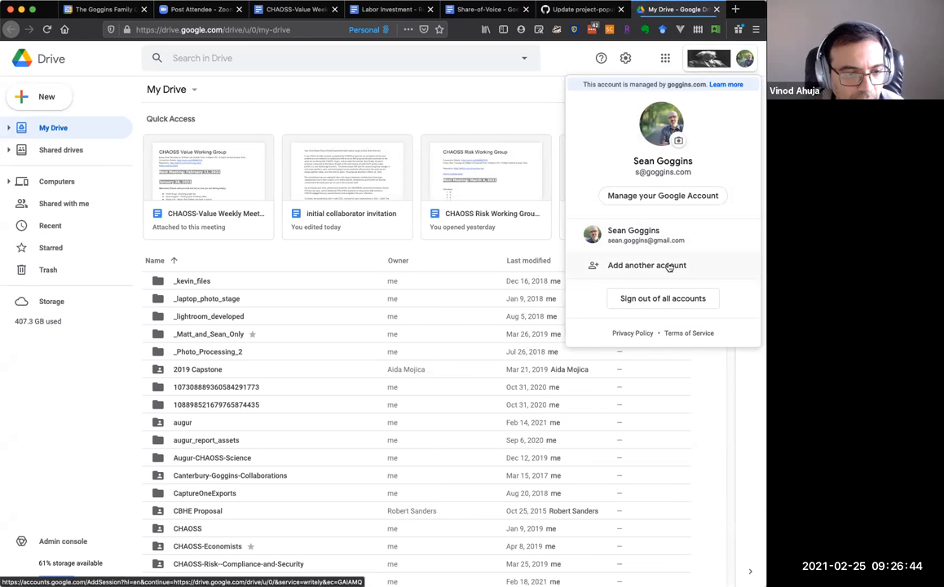
mouse_move(642, 72)
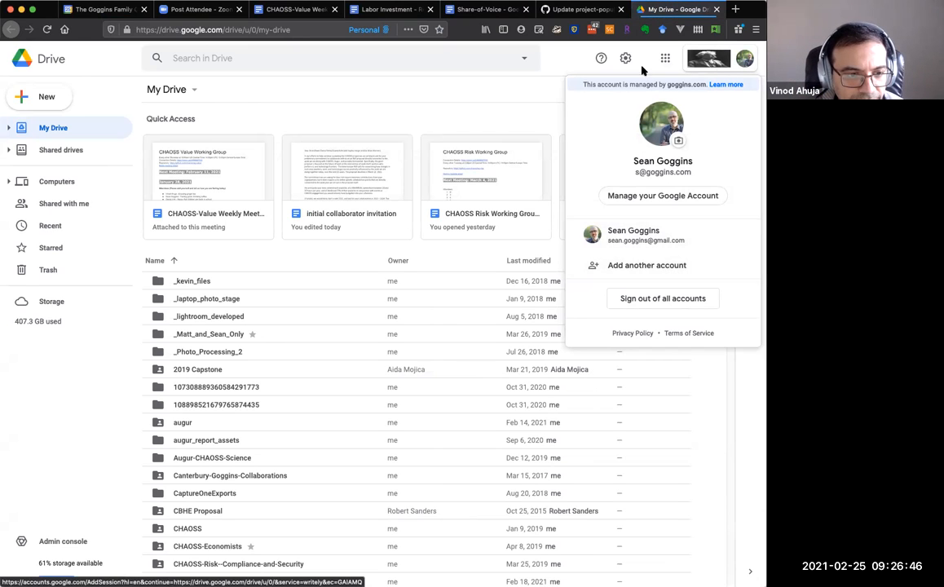
click(487, 10)
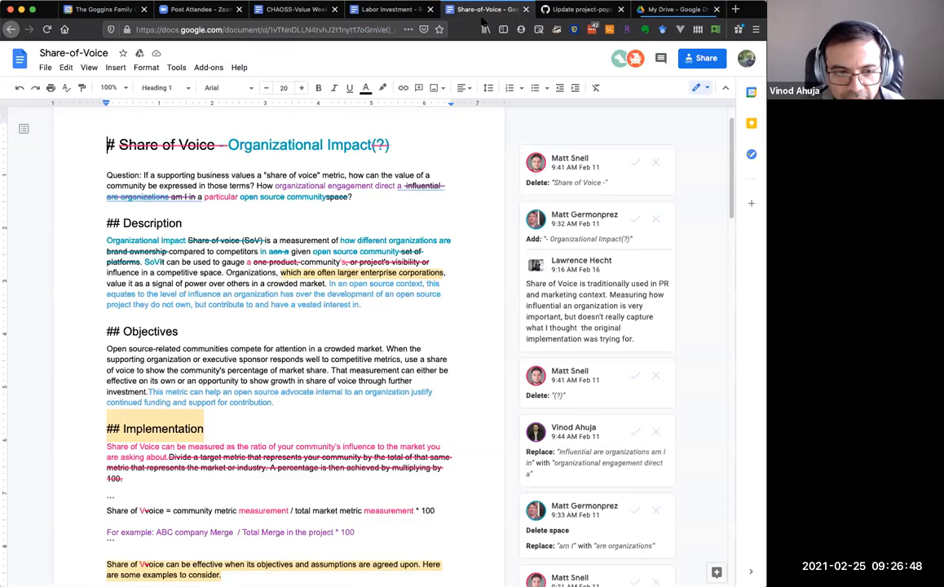
click(388, 10)
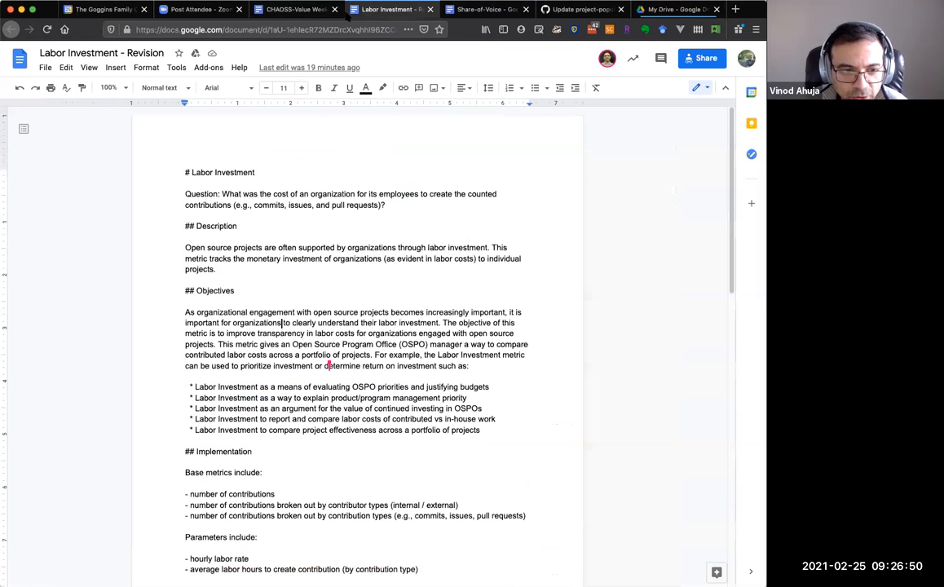
click(295, 10)
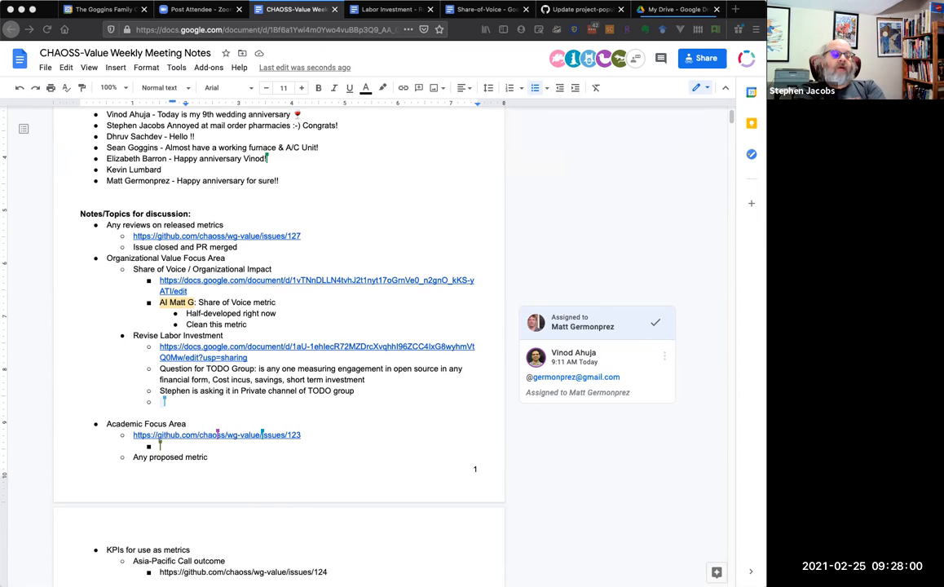
Note 'Center of open science' with its cos.io link and 'Look what they are doing' under Academic Focus Area.
text(cent)
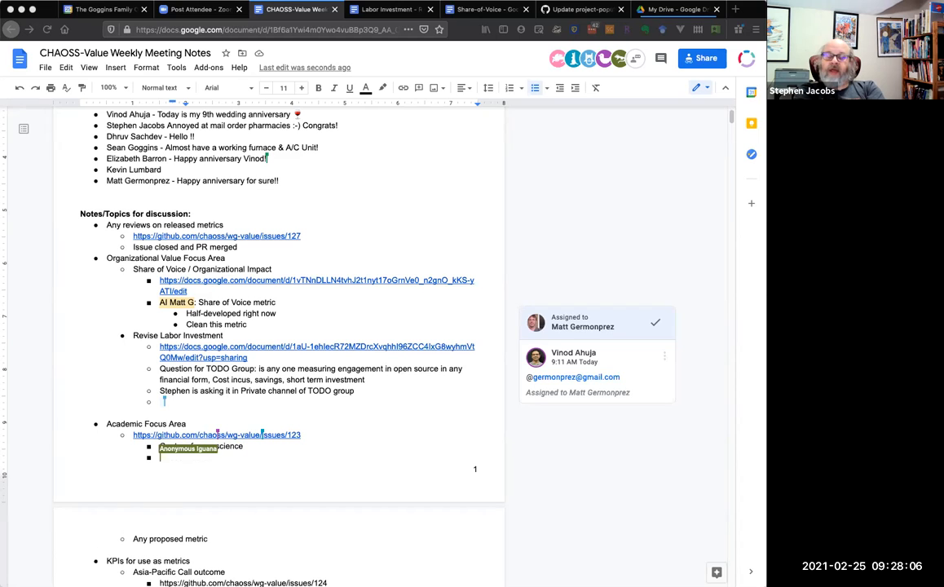
text(loo)
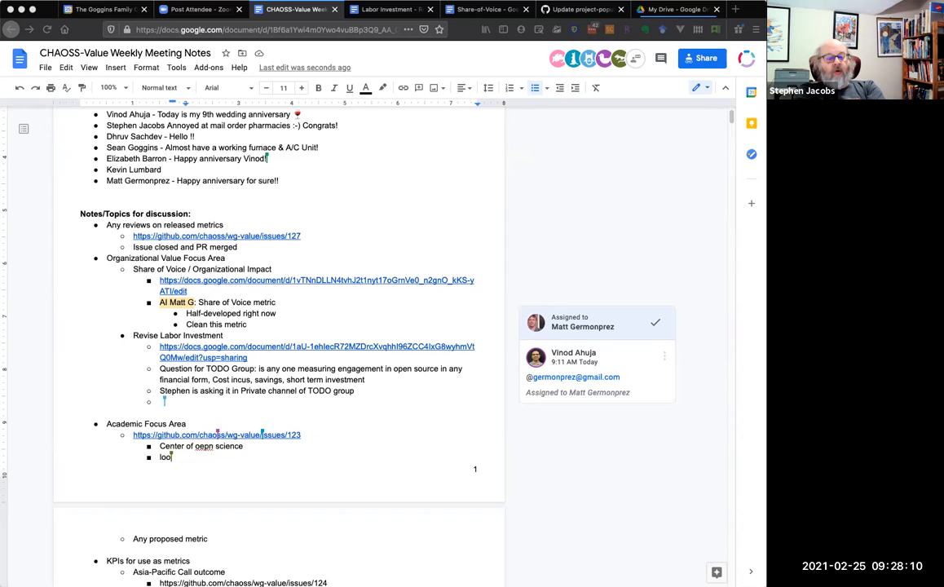
text(Look what they are doing and how theya re doing)
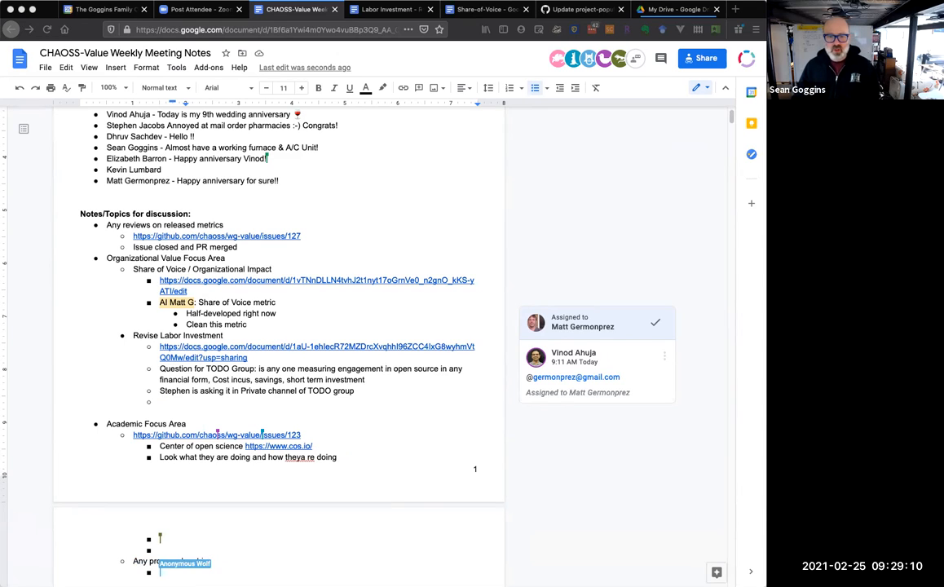
Add a 'Citations' note and begin the 'Added a Value Working Group' folder bullet.
text(Citation)
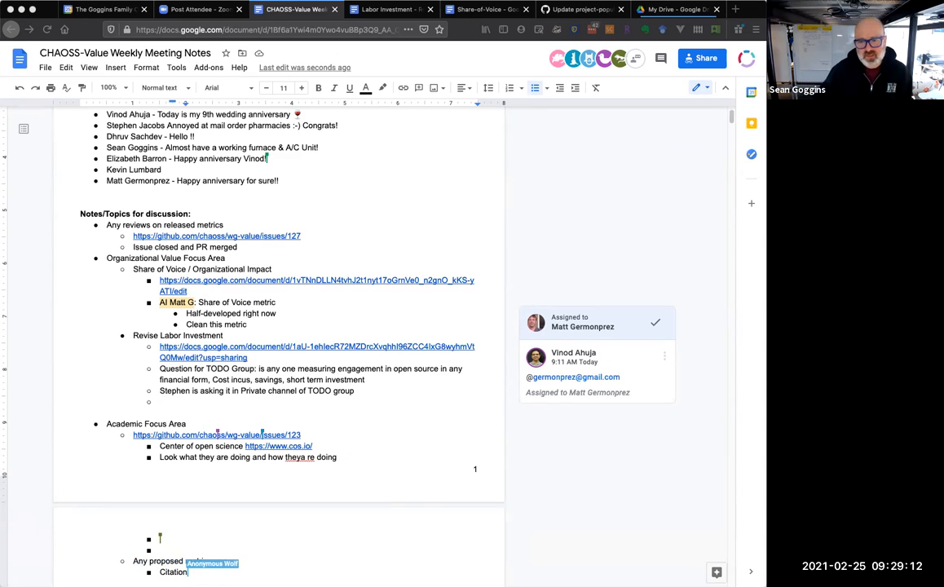
text(s)
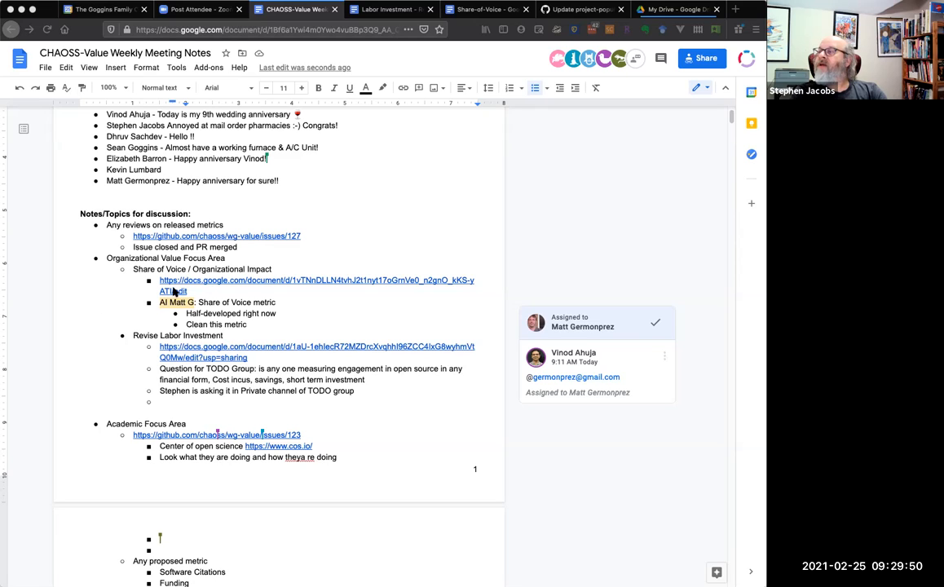
mouse_move(62, 270)
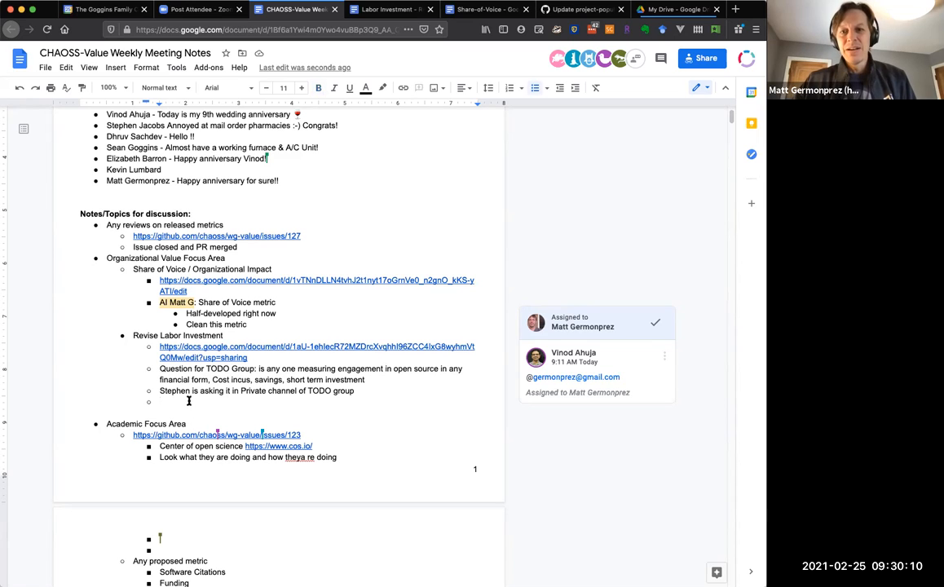
text(Added a ")
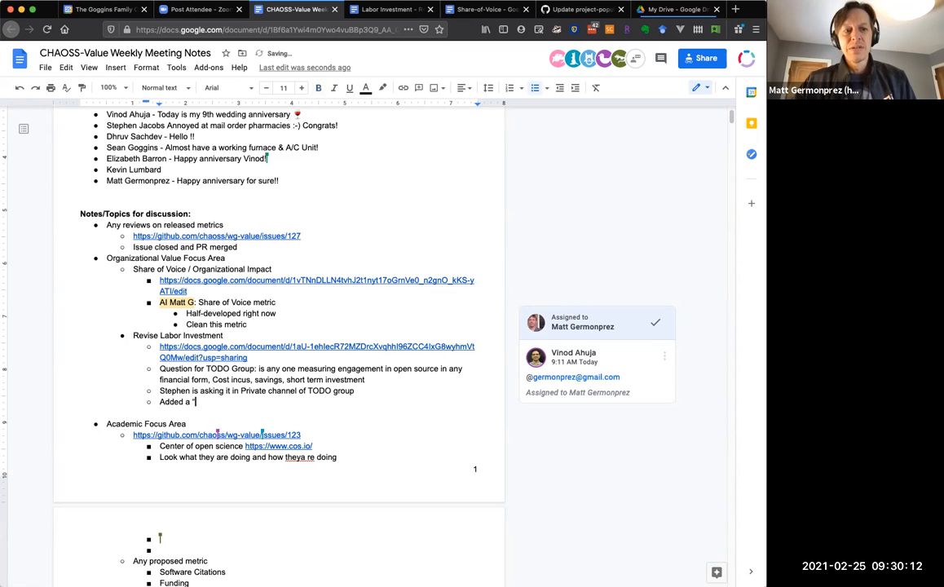
text(Value Working Group" fo)
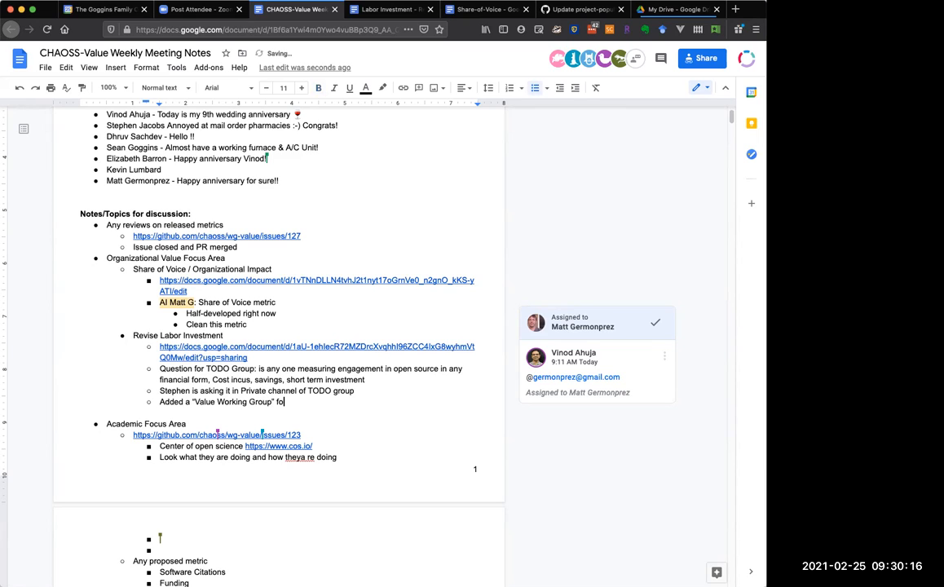
Finish the bullet with 'folder to CHAOSS Drive Here:' and the Google Drive folder sharing link.
text(lder to CHAOSS Google)
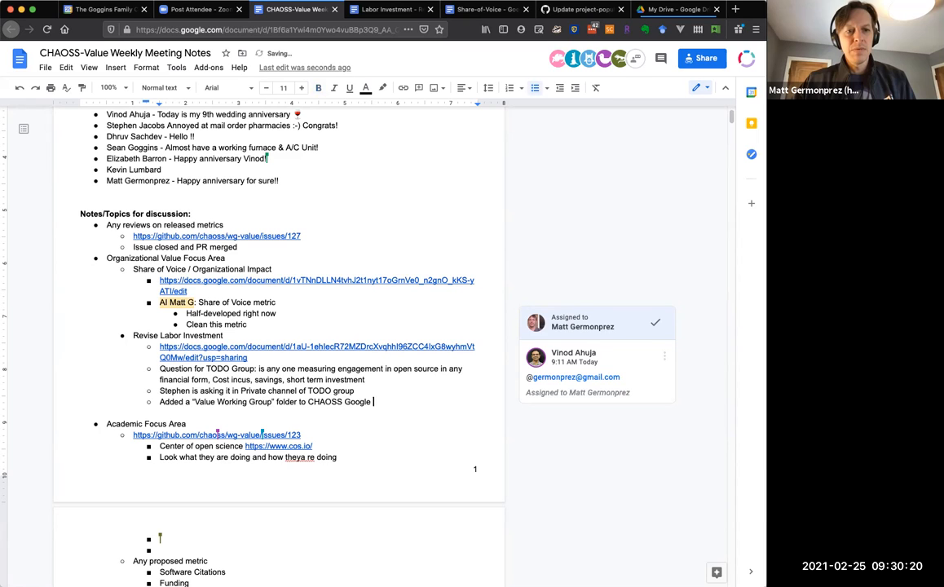
text(Drive Here:)
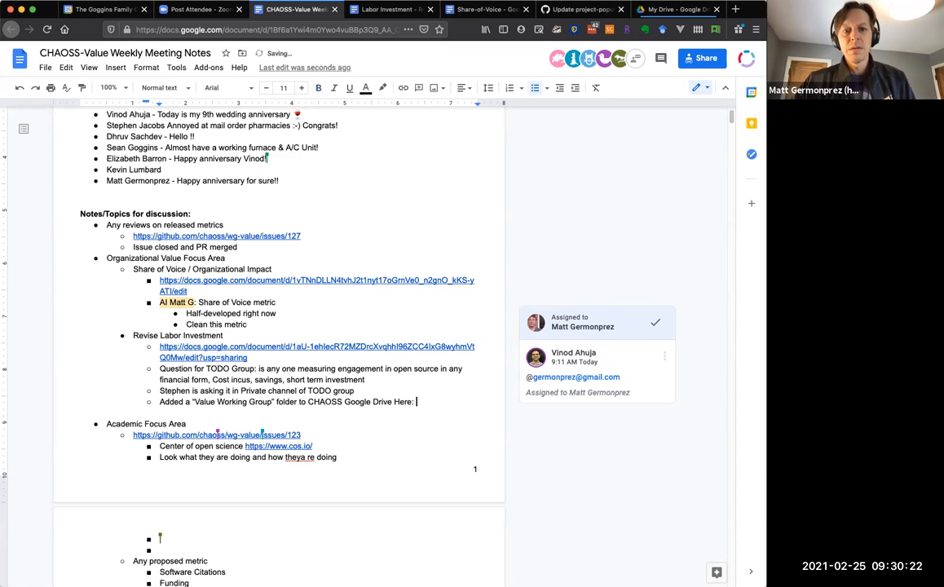
text(https://drive.google.com/drive/folders/1oprTOoyvuBqvai-4YzzG7Q_fjlVbsmsX?usp=sharing)
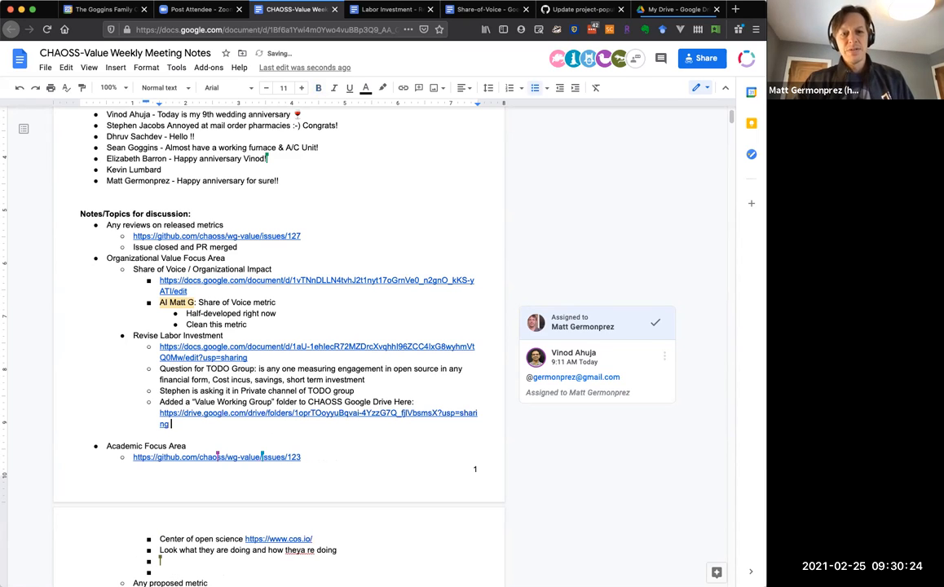
mouse_move(683, 181)
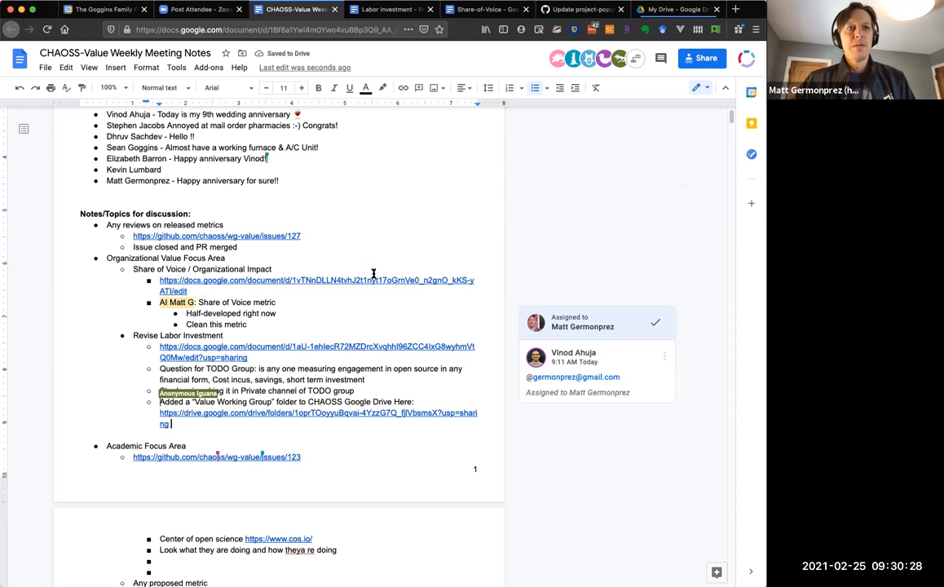
scroll(down, 3)
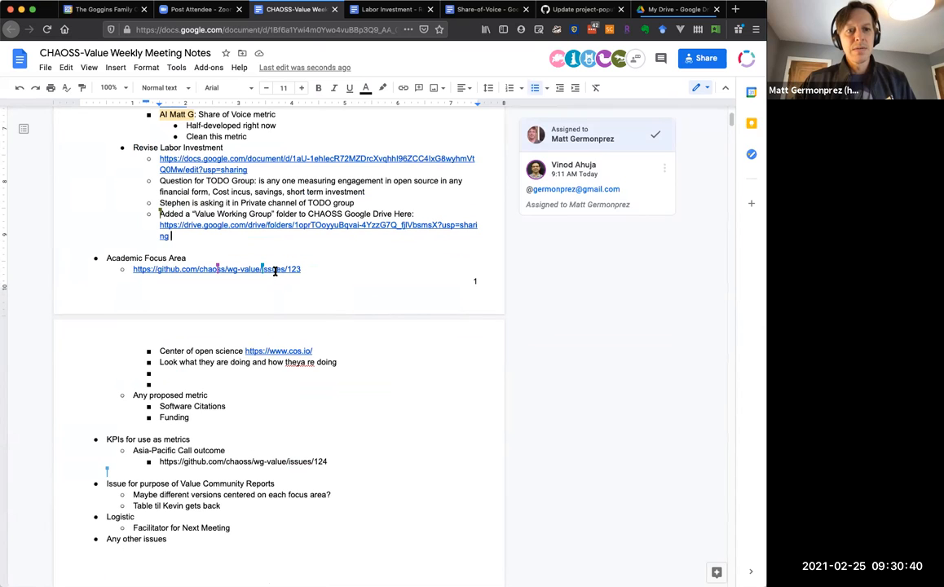
Open wg-value issue 123 from the notes and scroll to its proposed Software Citations and Funding metrics.
click(215, 269)
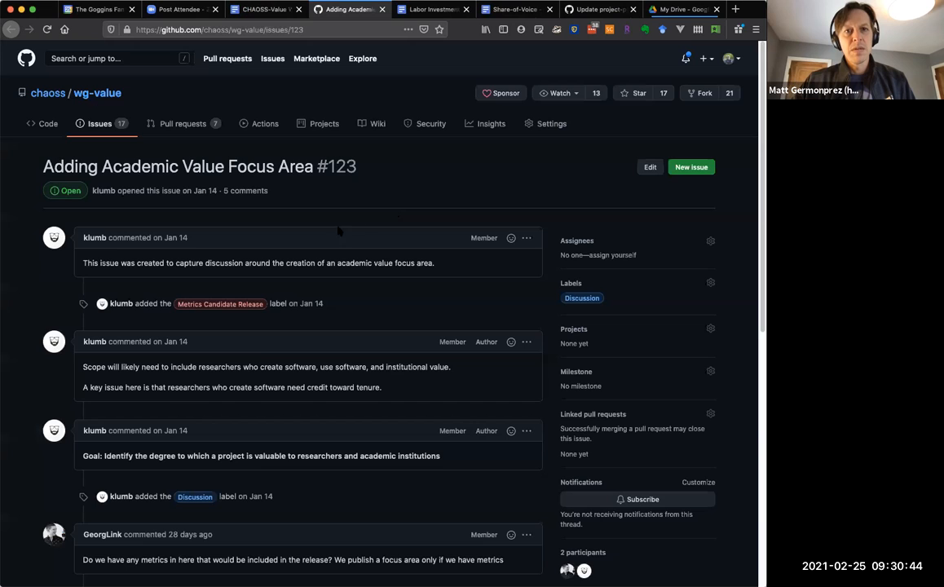
scroll(down, 3)
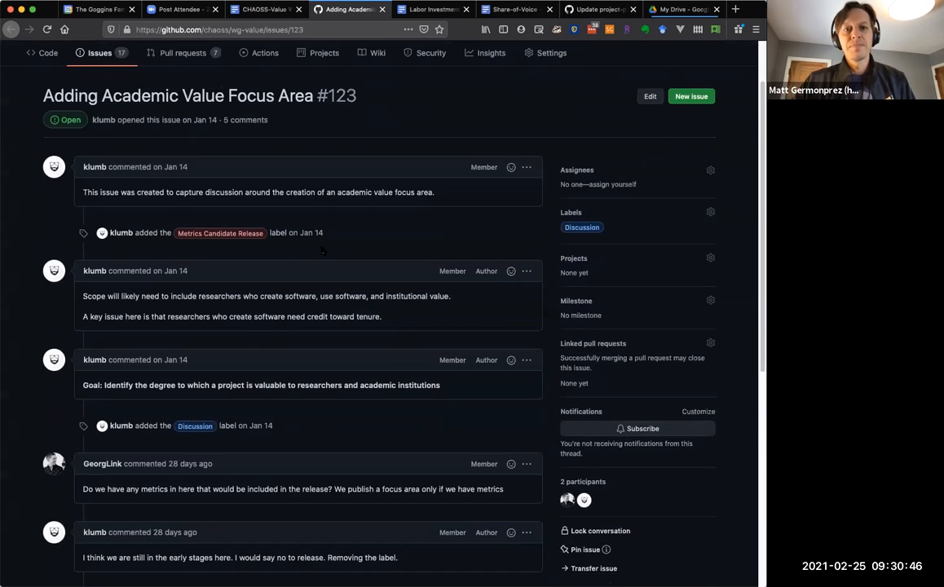
scroll(down, 3)
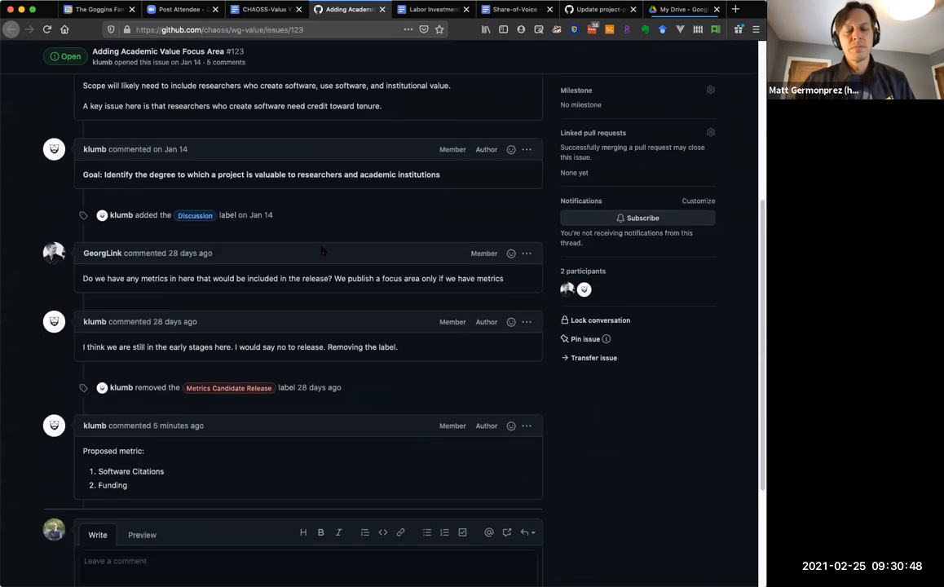
scroll(down, 3)
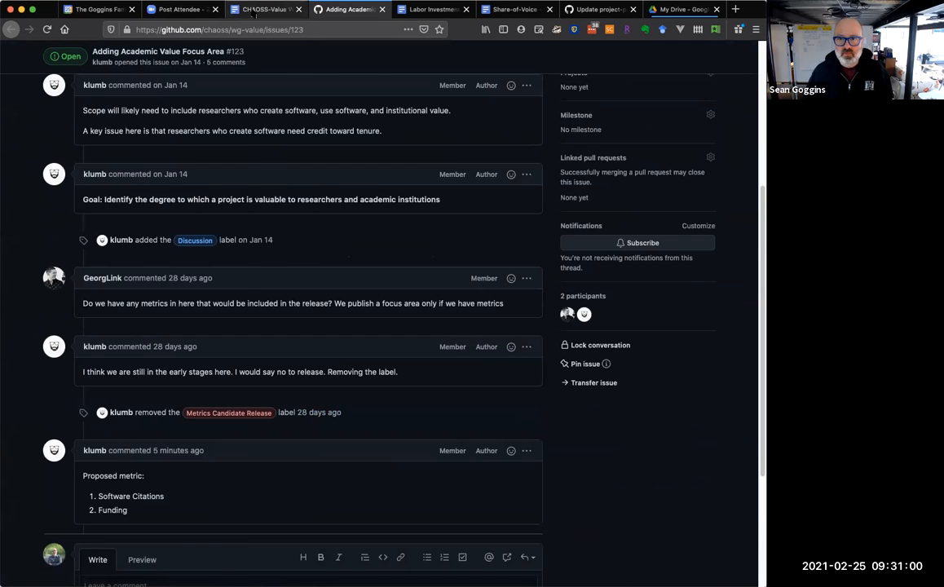
Add the grimoirelab-perceval issue 719 link under 'Look what they are doing' and follow it.
click(262, 10)
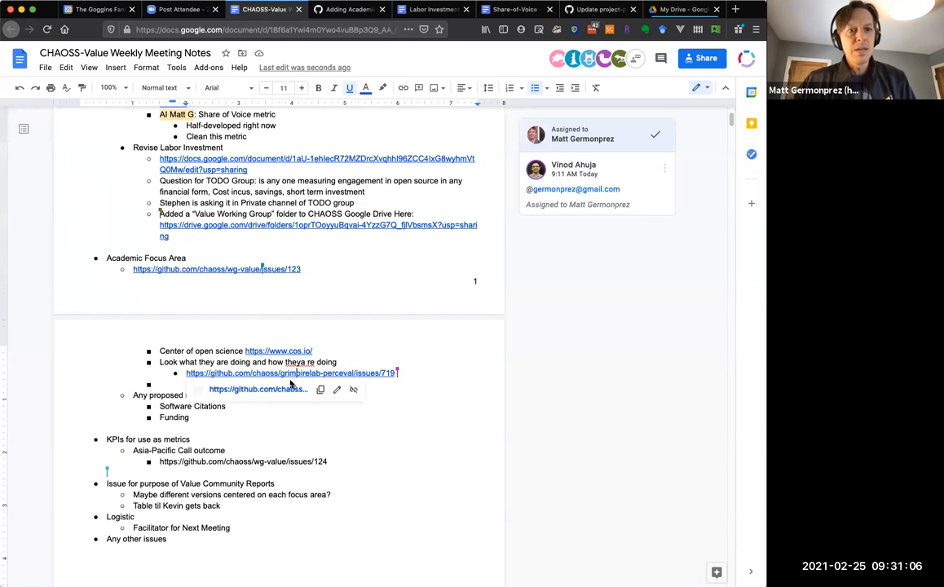
click(290, 372)
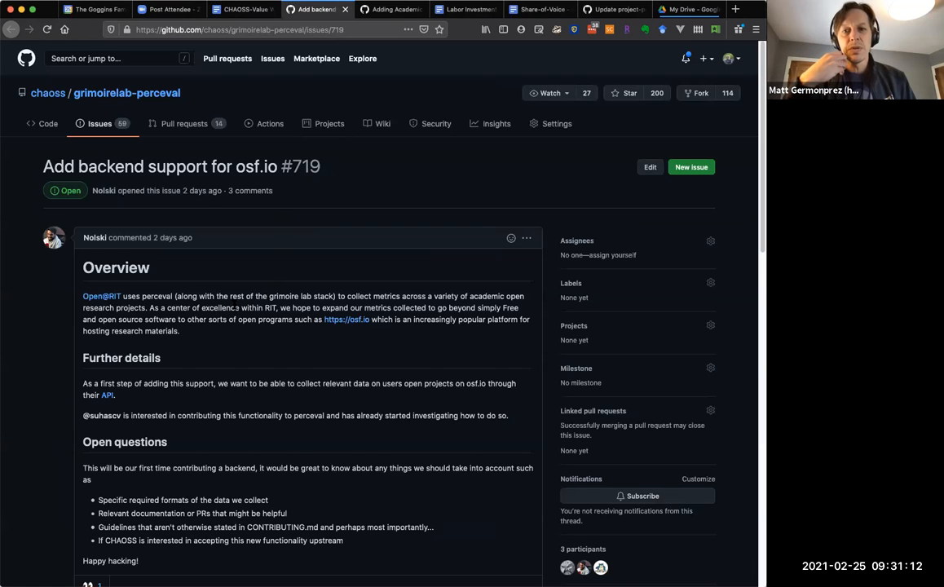
scroll(down, 3)
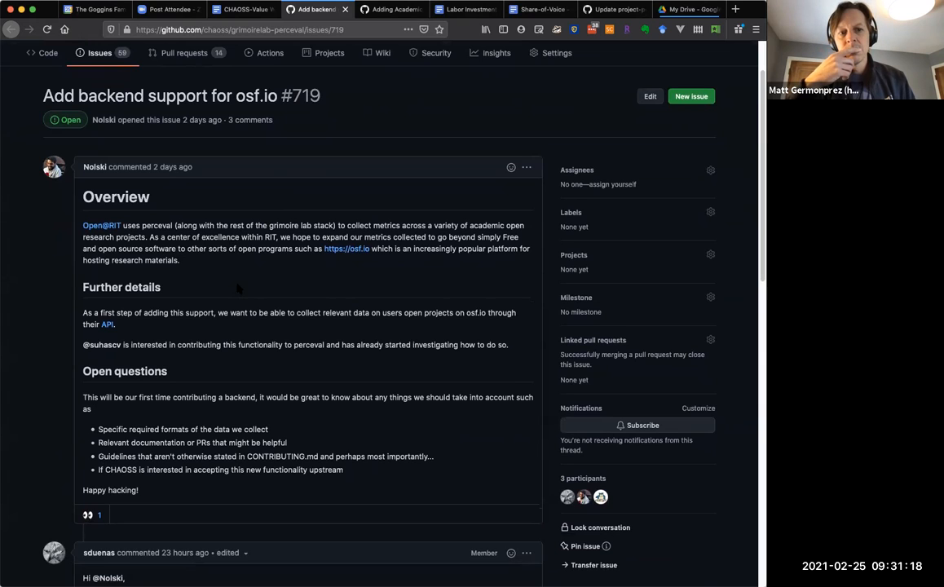
scroll(down, 3)
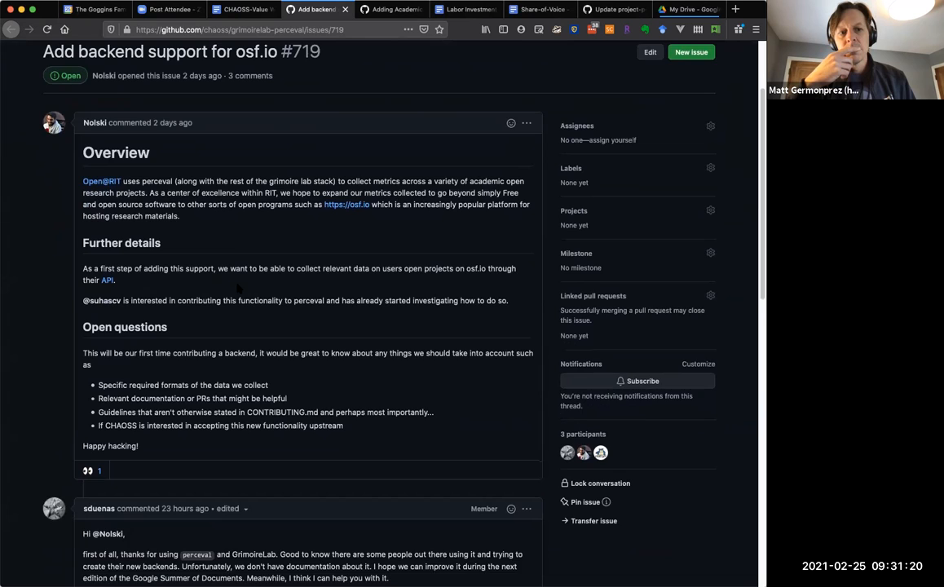
scroll(down, 3)
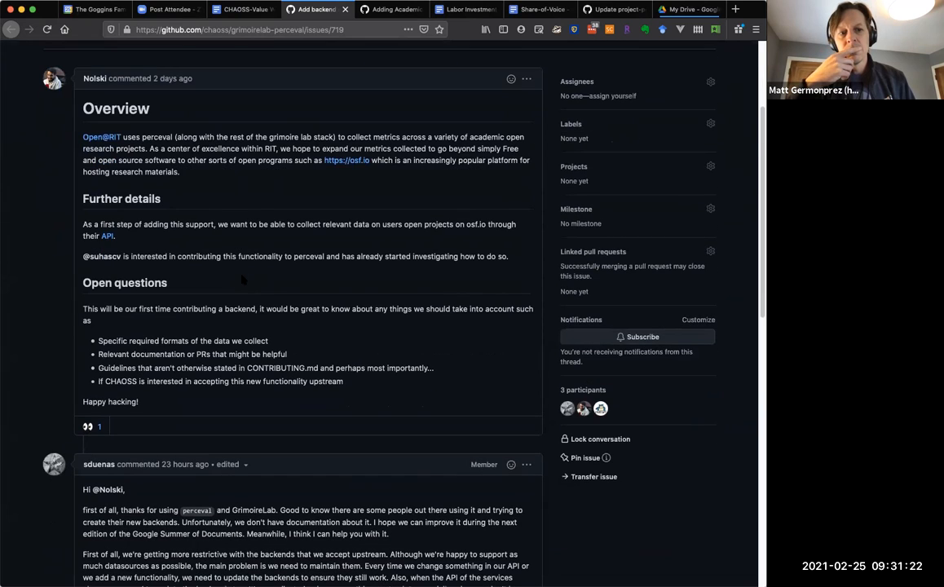
scroll(down, 3)
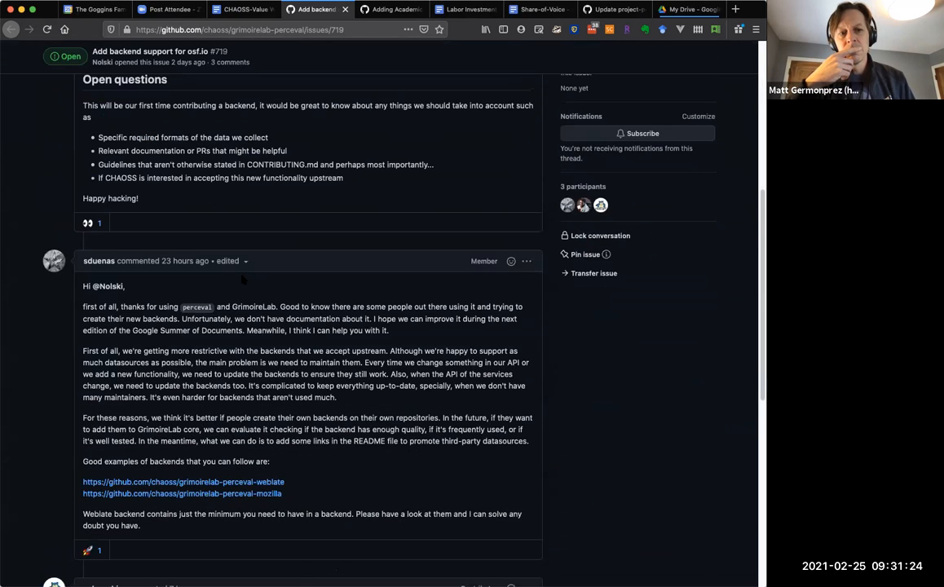
scroll(down, 3)
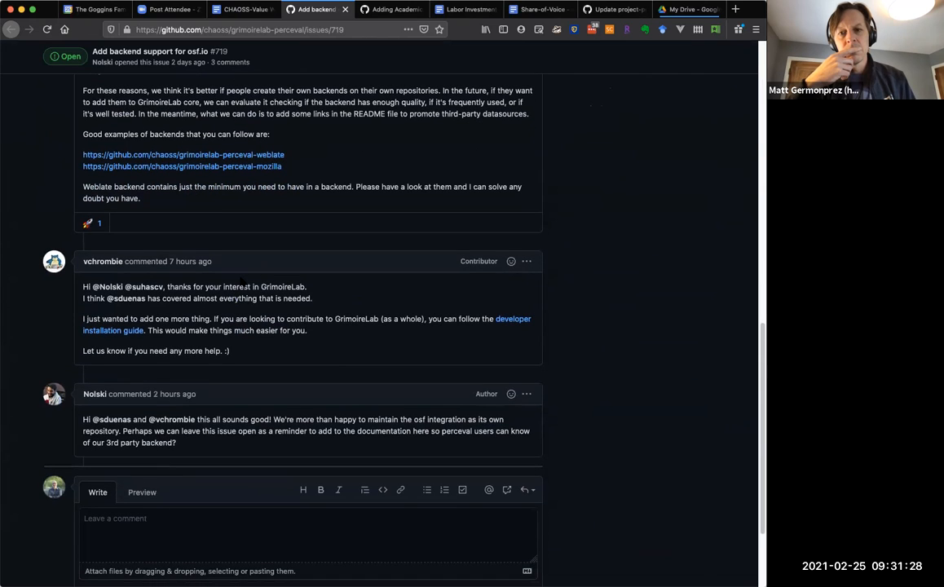
scroll(up, 3)
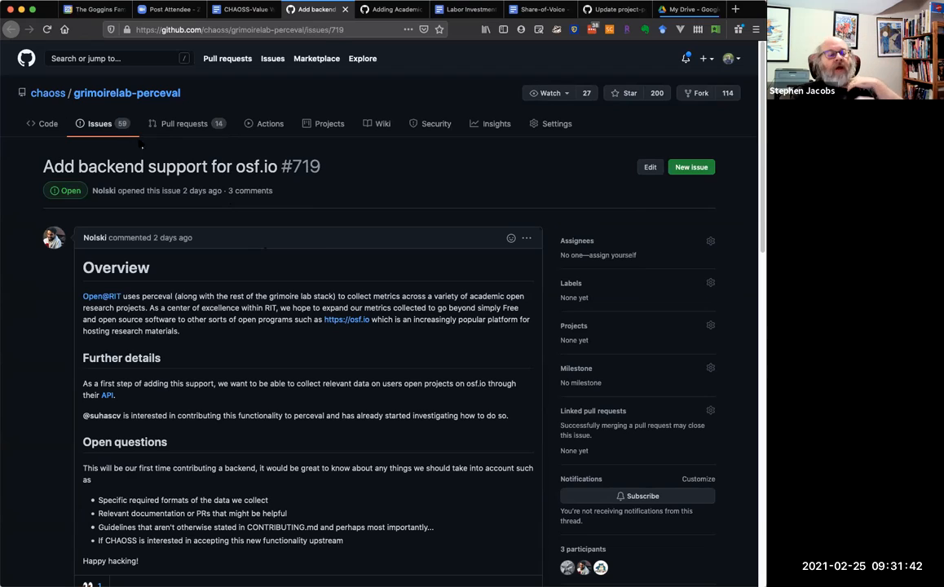
mouse_move(277, 253)
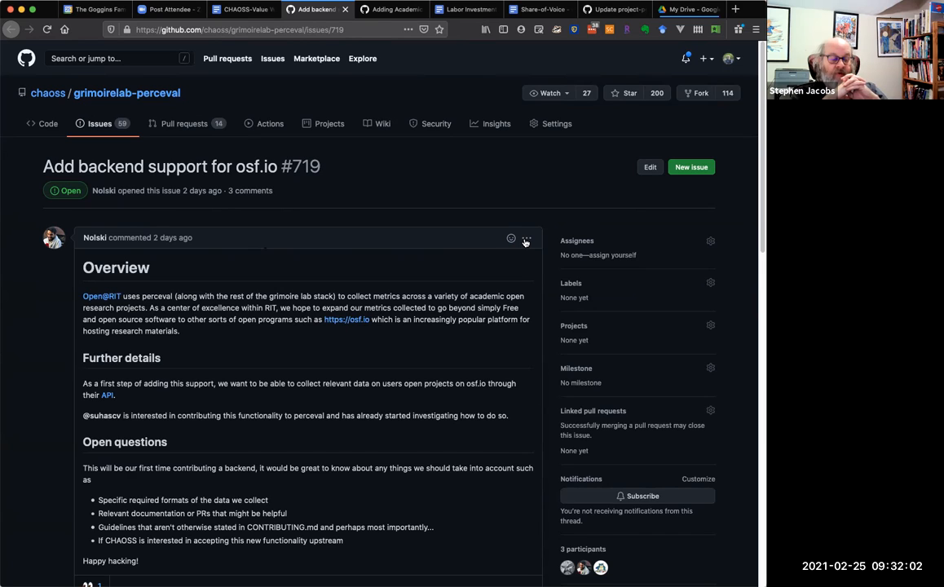
click(527, 238)
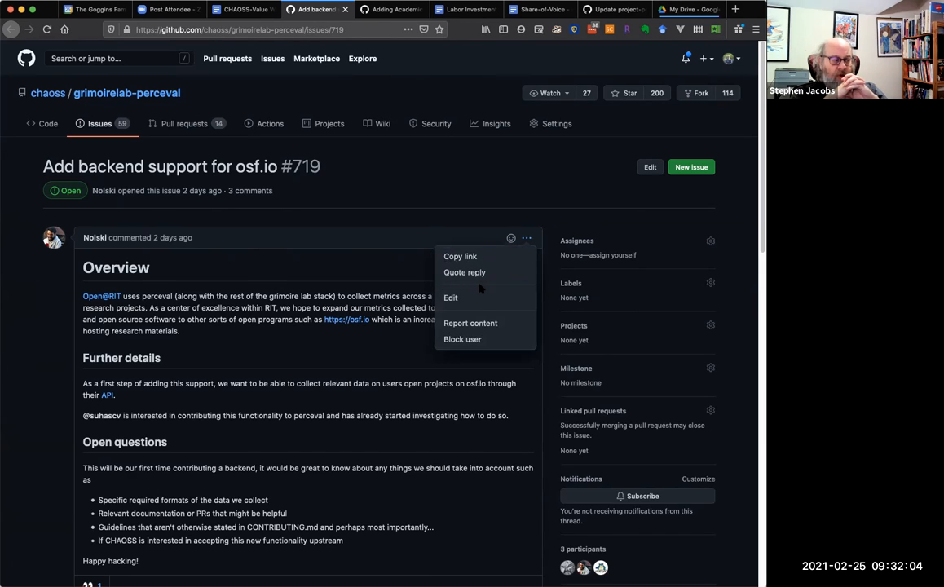
mouse_move(449, 297)
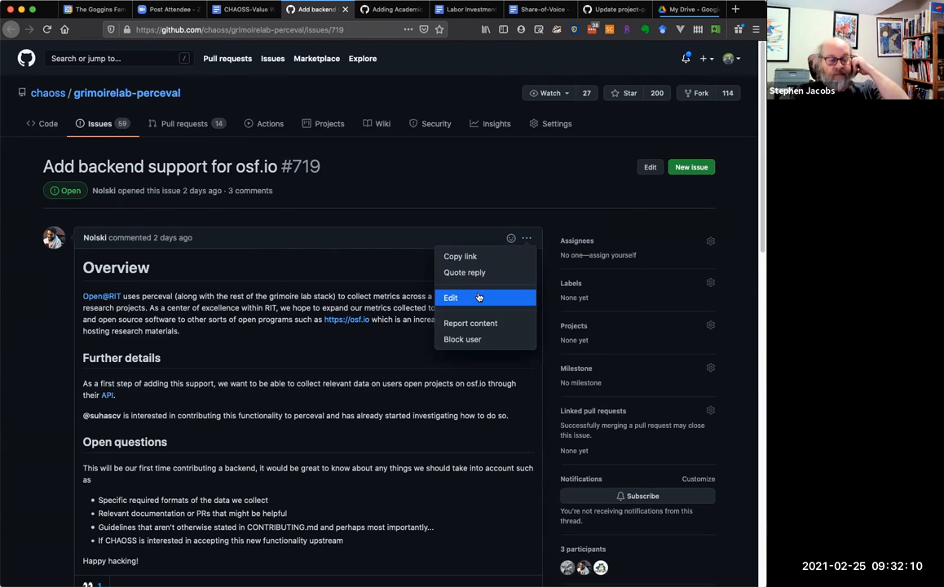
click(450, 296)
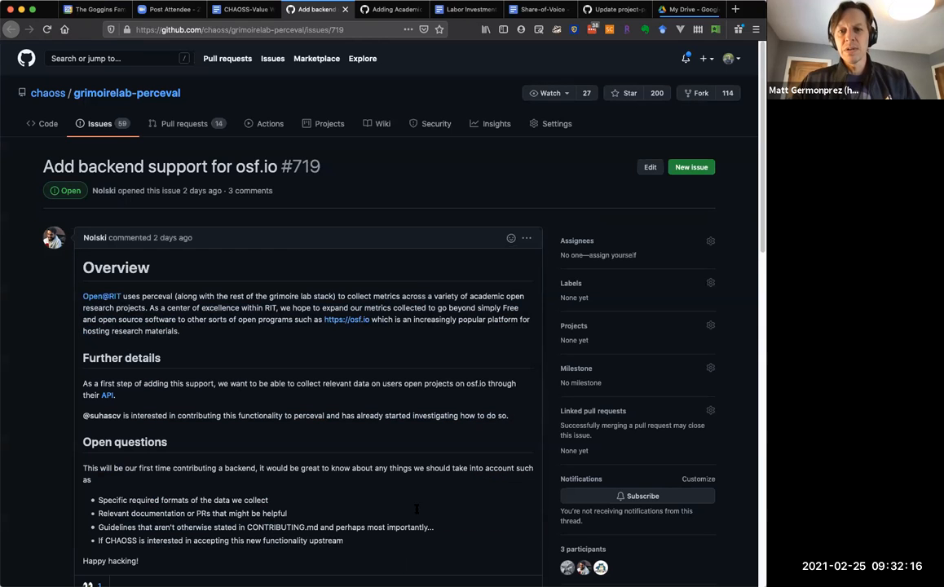
mouse_move(47, 93)
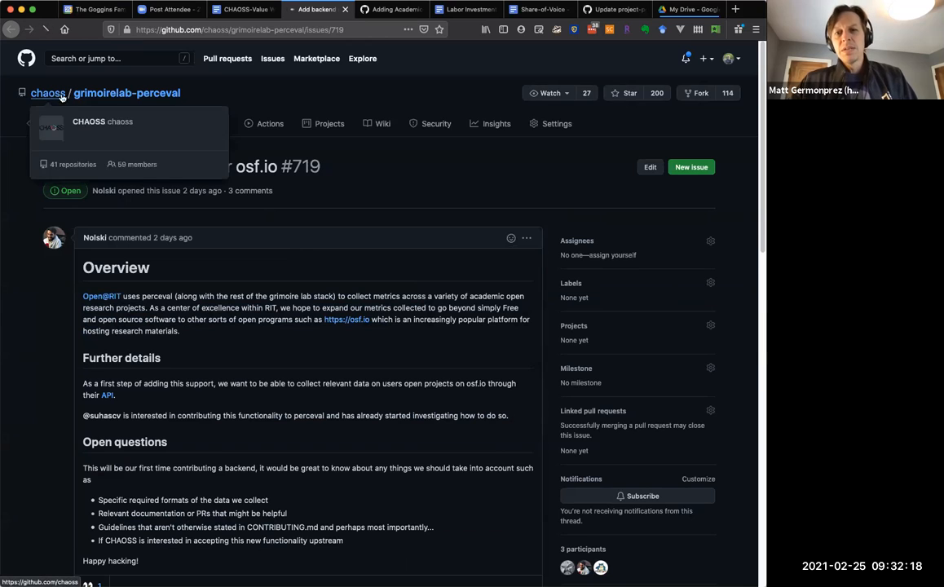
Navigate to chaoss/augur and start a Feature request issue.
click(47, 91)
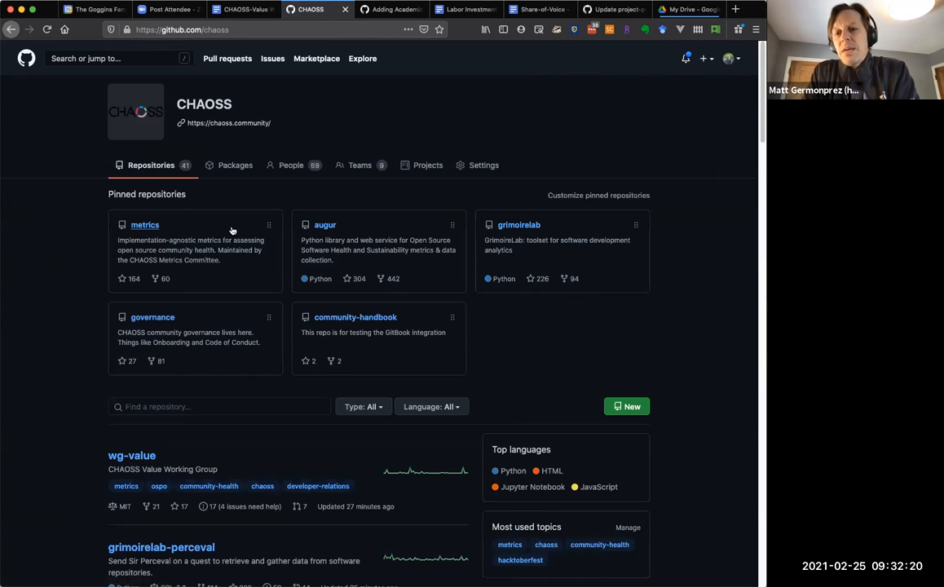
click(325, 225)
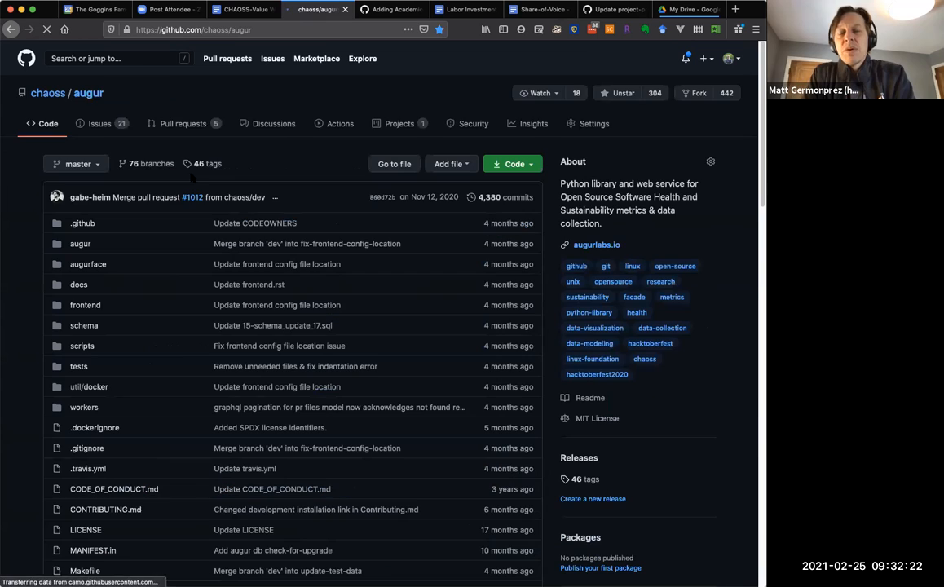
click(98, 124)
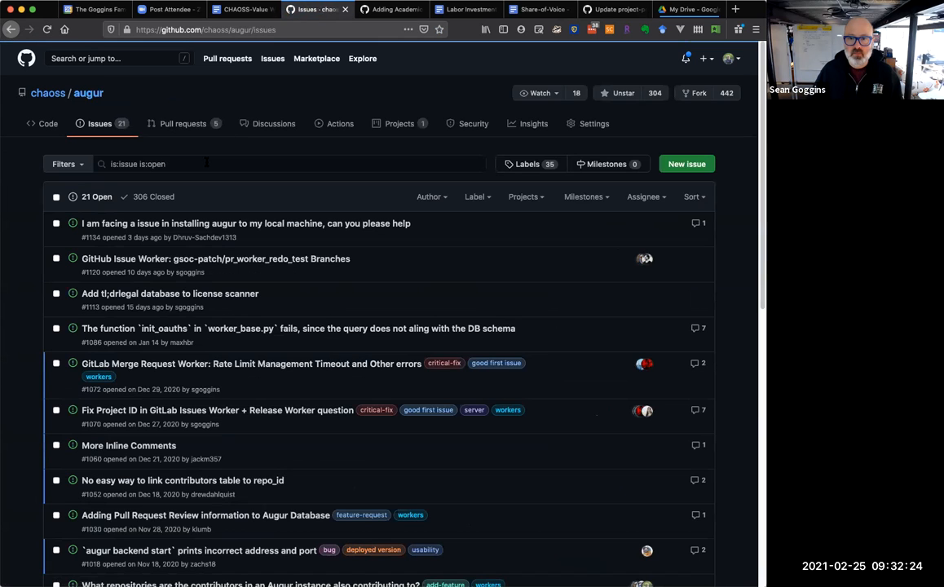
click(686, 163)
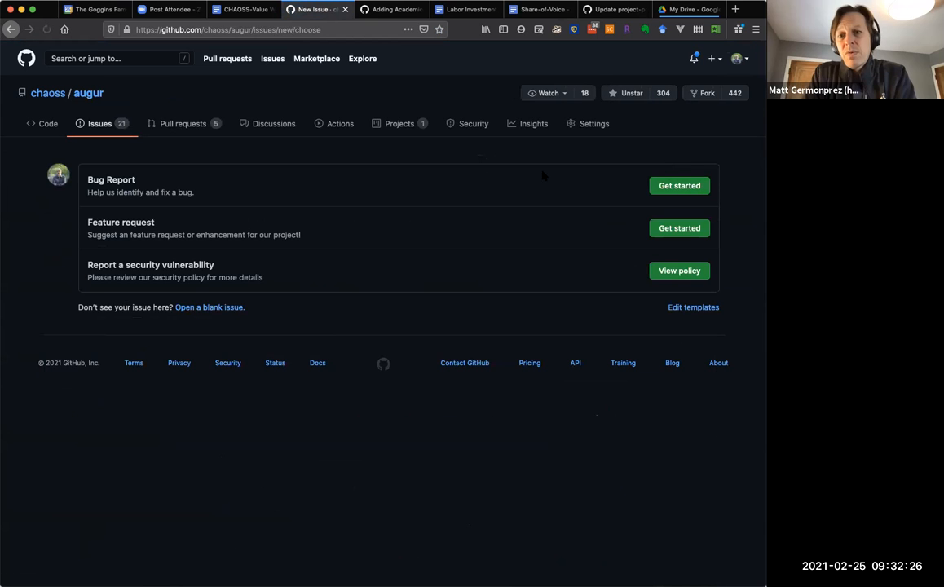
click(678, 228)
text(Add)
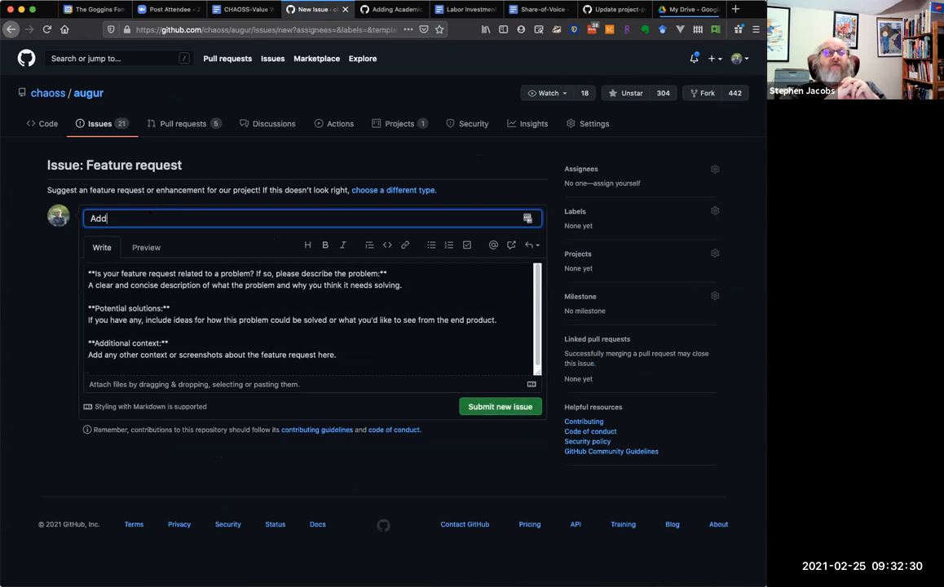
Title it 'Add Center for Open Science Instance of Augur' and submit, creating issue #1148.
text(Center f)
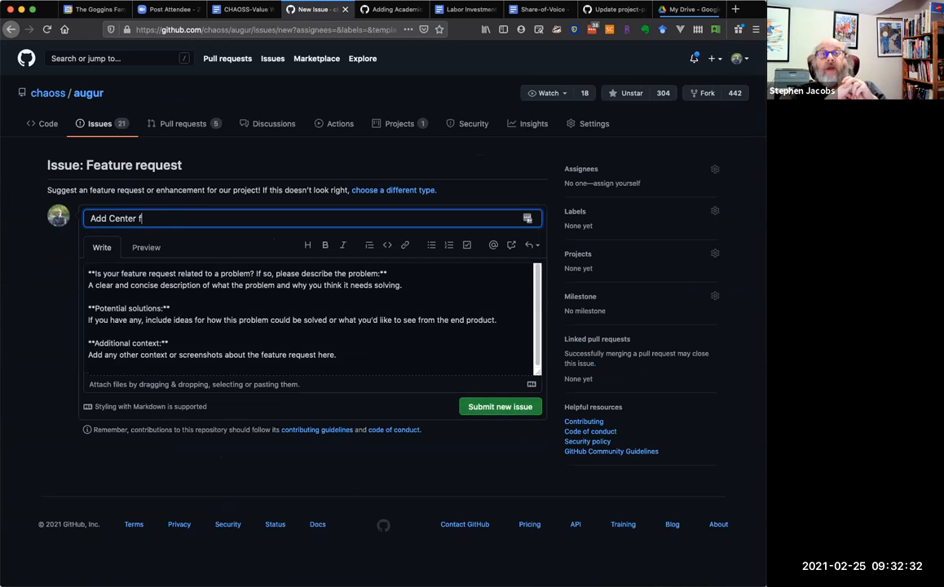
text(or Open Scien)
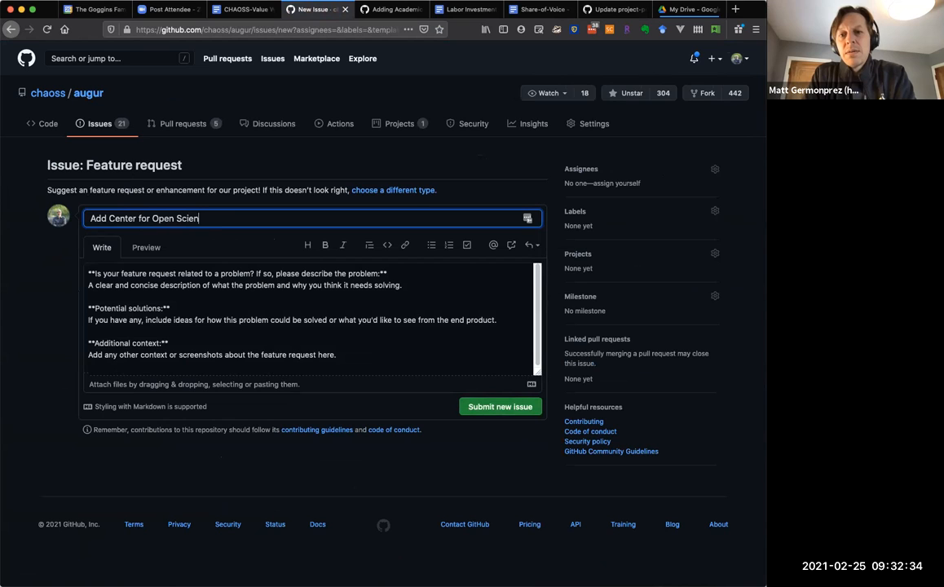
text(ce Instance of Augur)
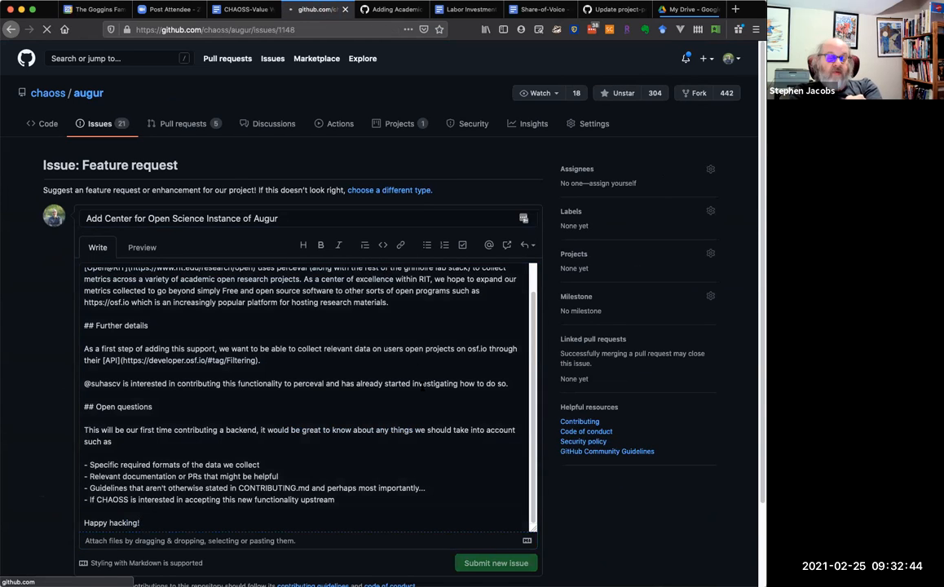
click(495, 562)
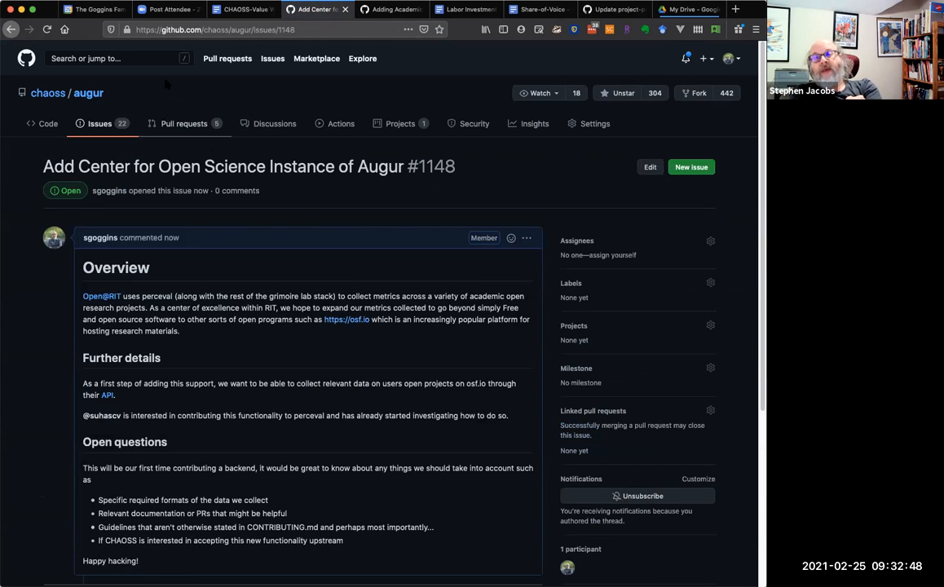
Under Faculty Contribution Metric, note preprint counts across all projects and downloads.
click(236, 10)
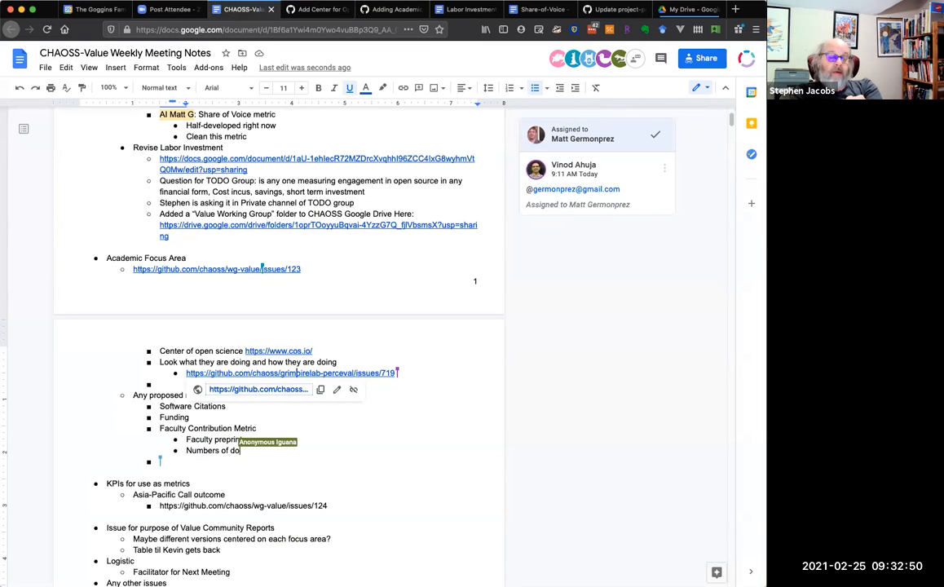
text(wnloads a)
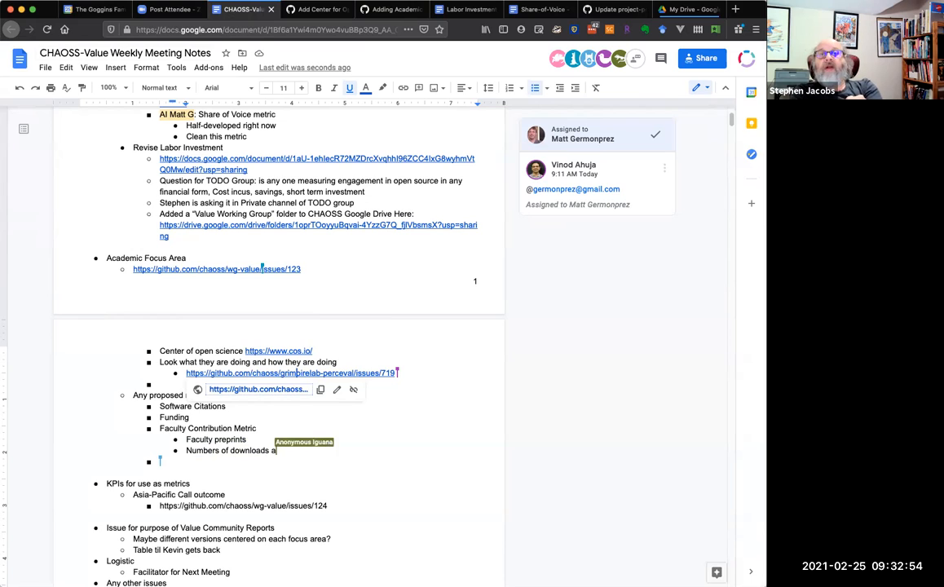
text(cross all)
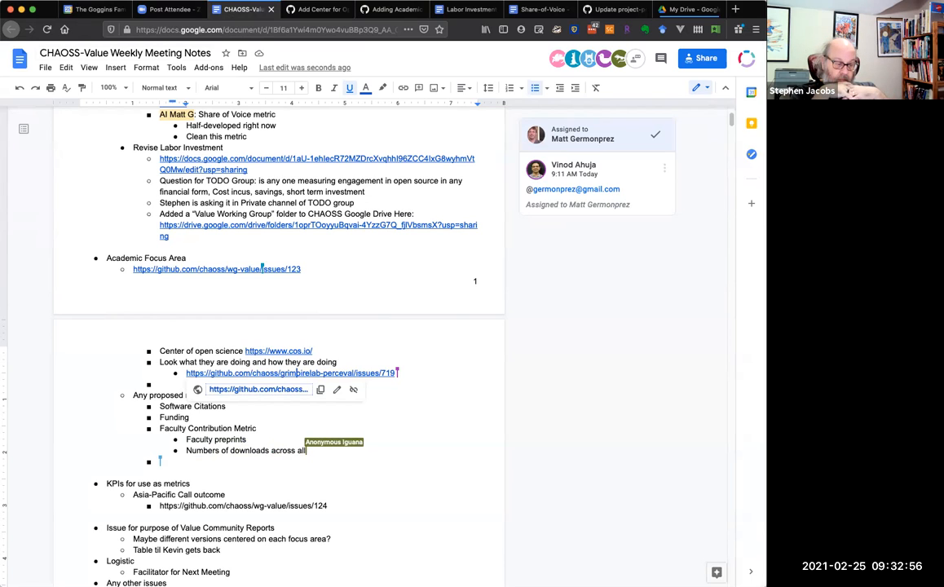
text(projects)
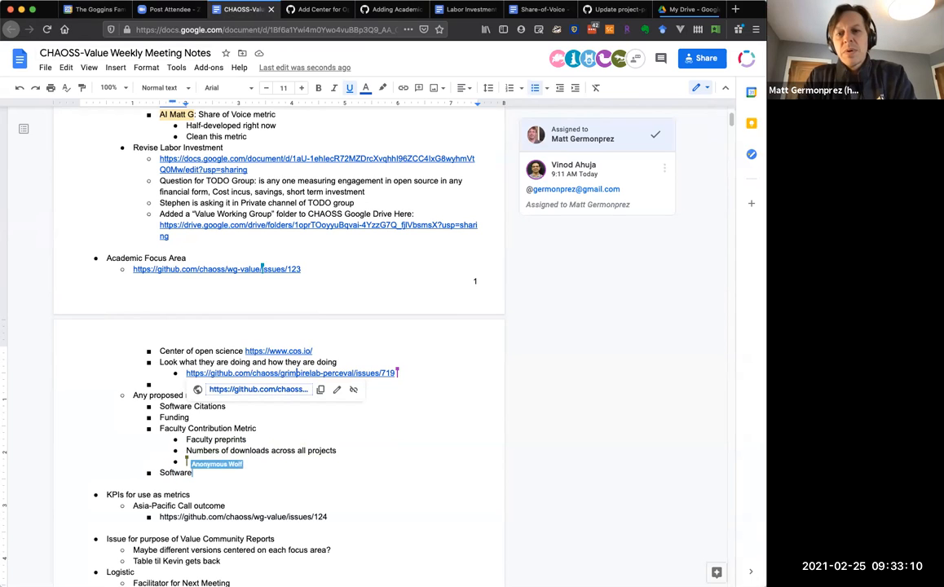
text(download)
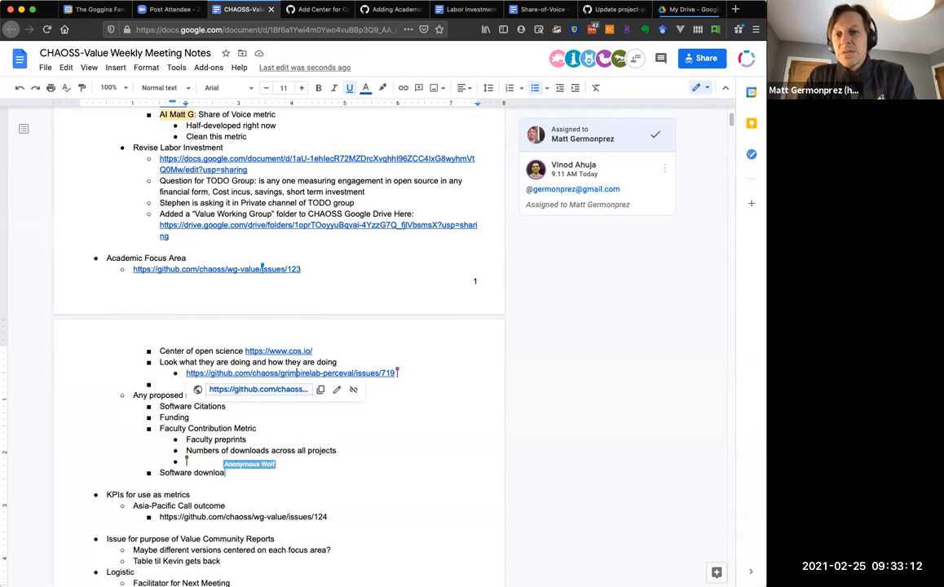
text(s)
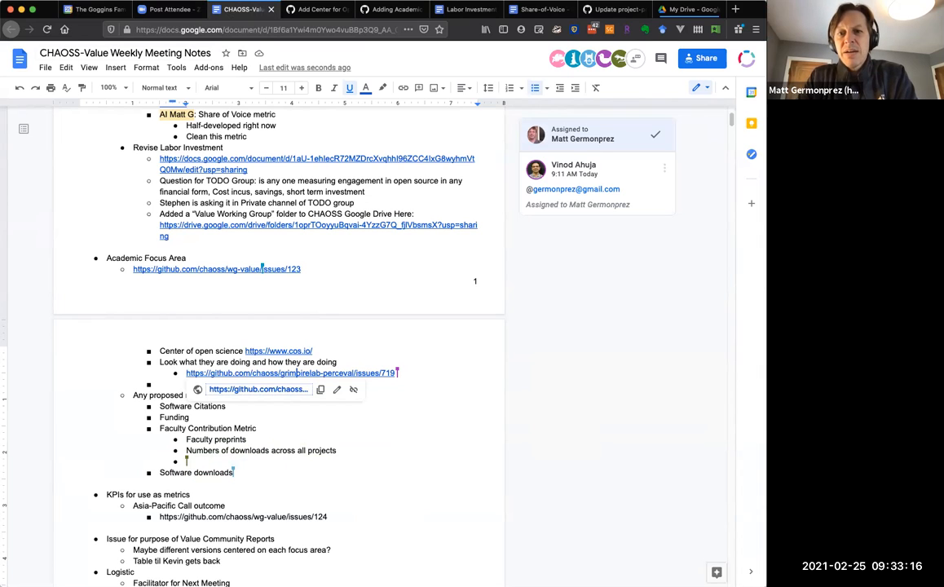
Add faculty identification, 'Preprint publications and distribution', and a Software downloads bullet.
text(Identif… each project)
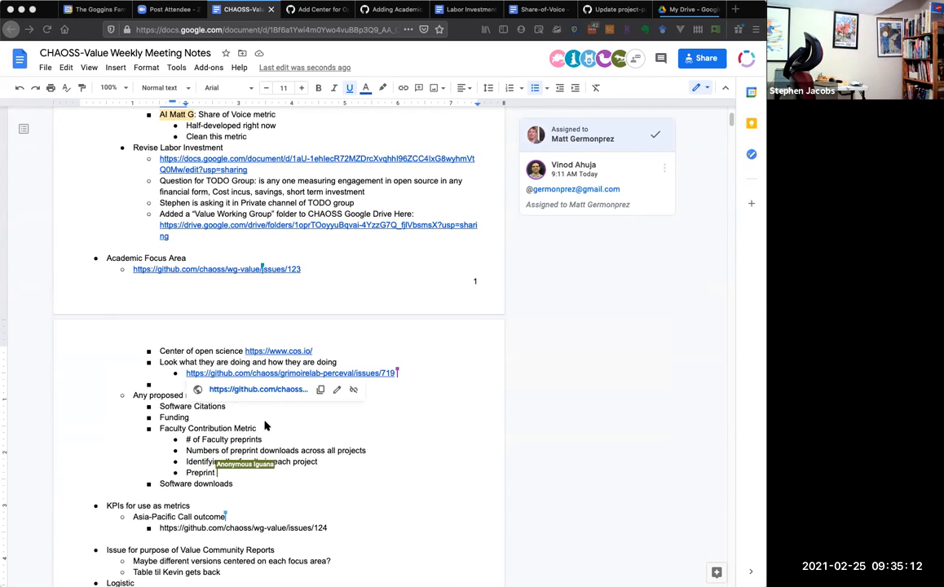
text(publications)
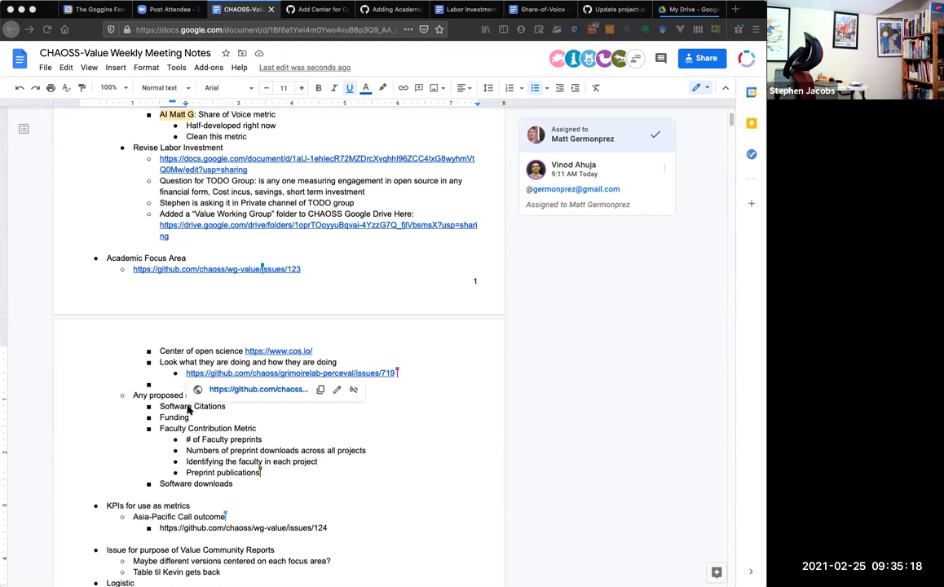
text(and distribution)
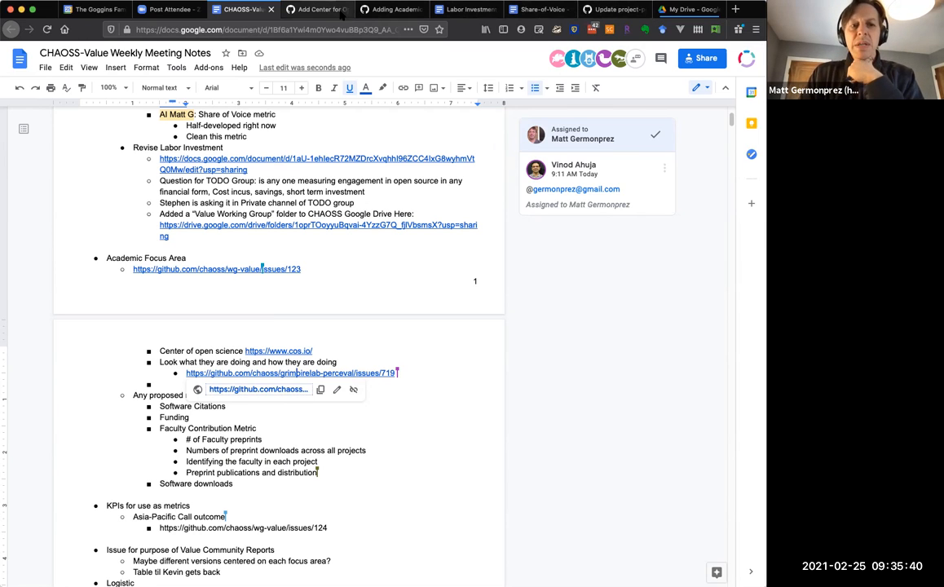
Check issue #123's proposed metrics, then start a new sub-item after Preprint publications.
click(345, 9)
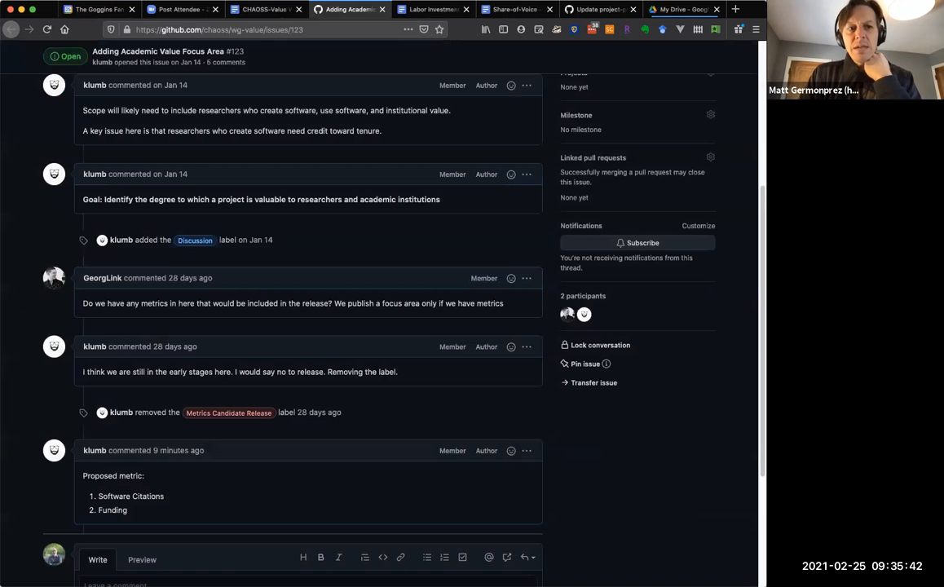
click(261, 10)
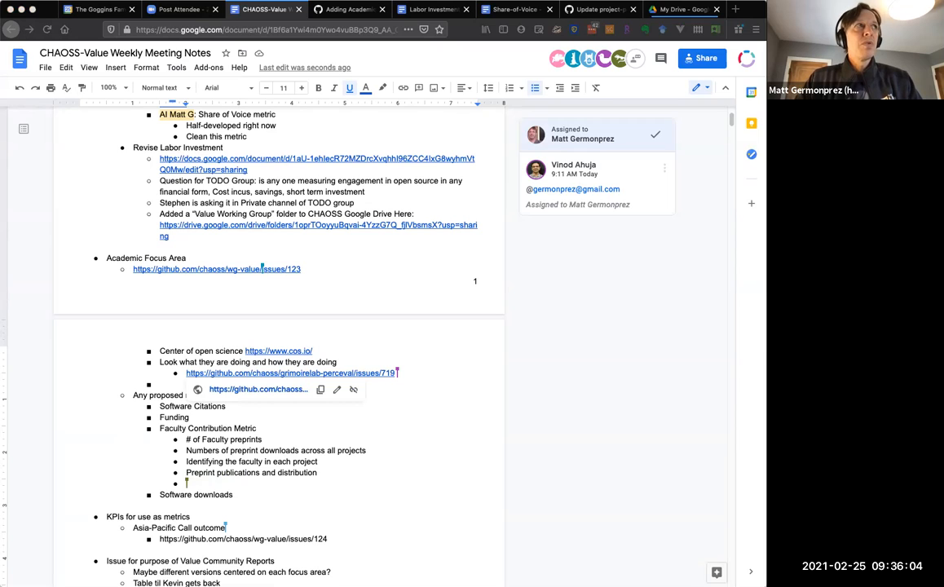
Note preprints' COVID role, tracking, and a GitHub-like platform for the science community.
text(How preprint plays important)
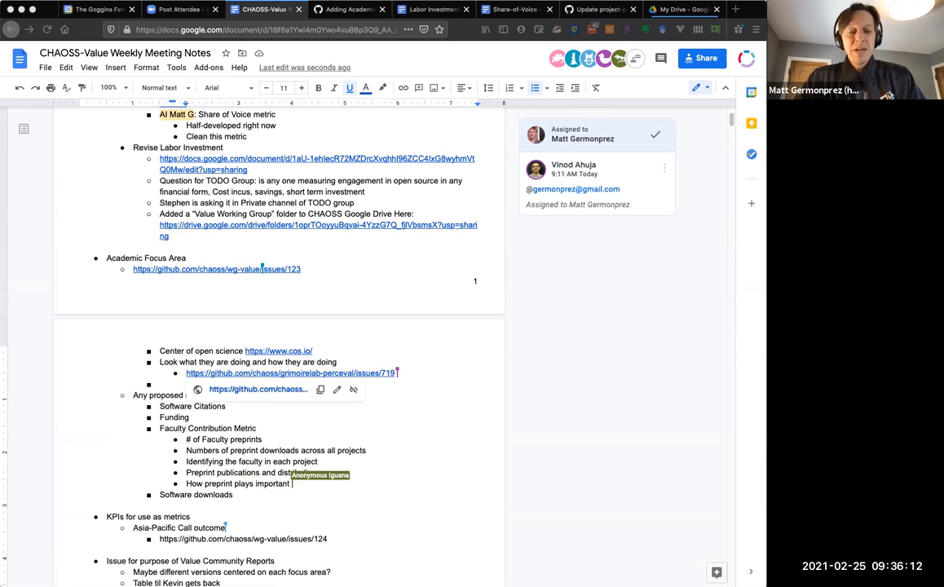
text(role in COVID vs)
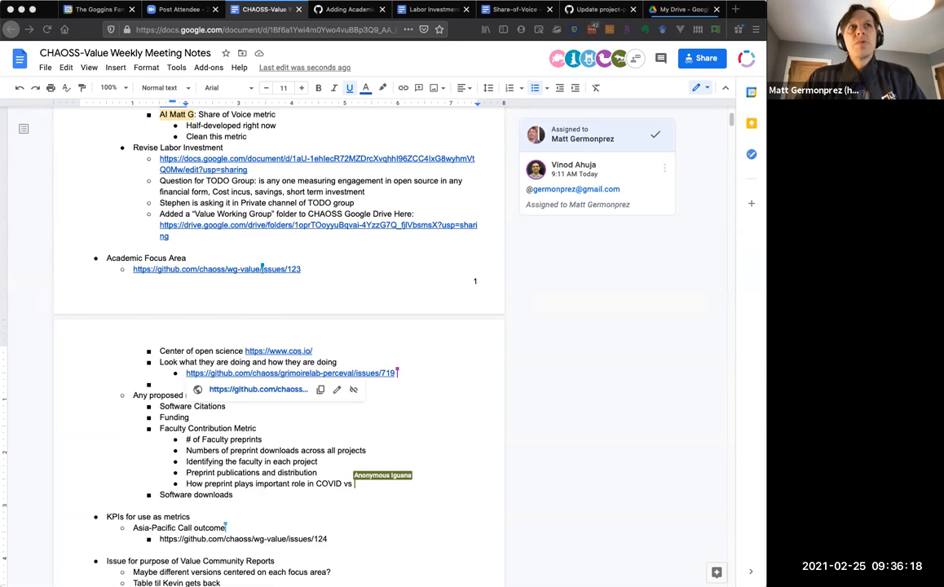
text(perreeiw)
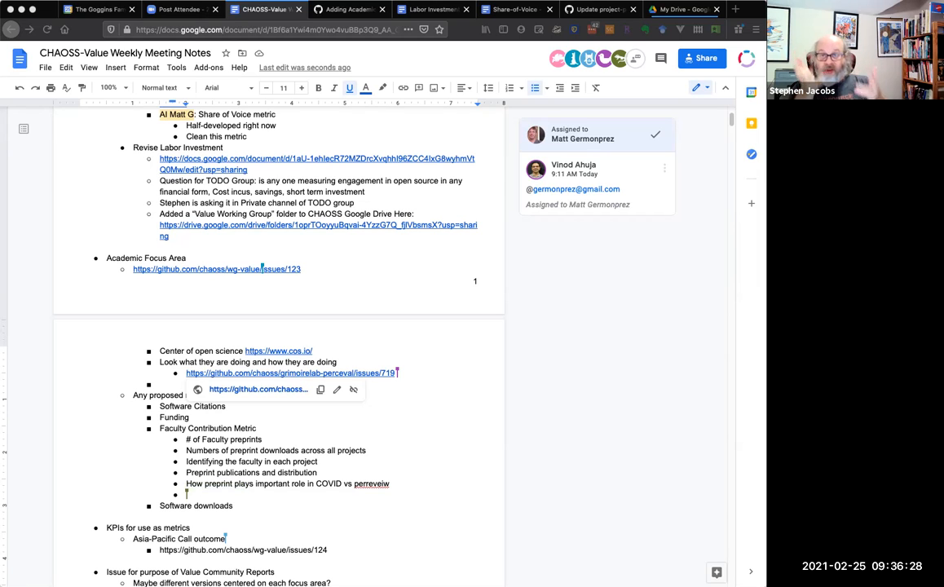
text(Tracking preprints)
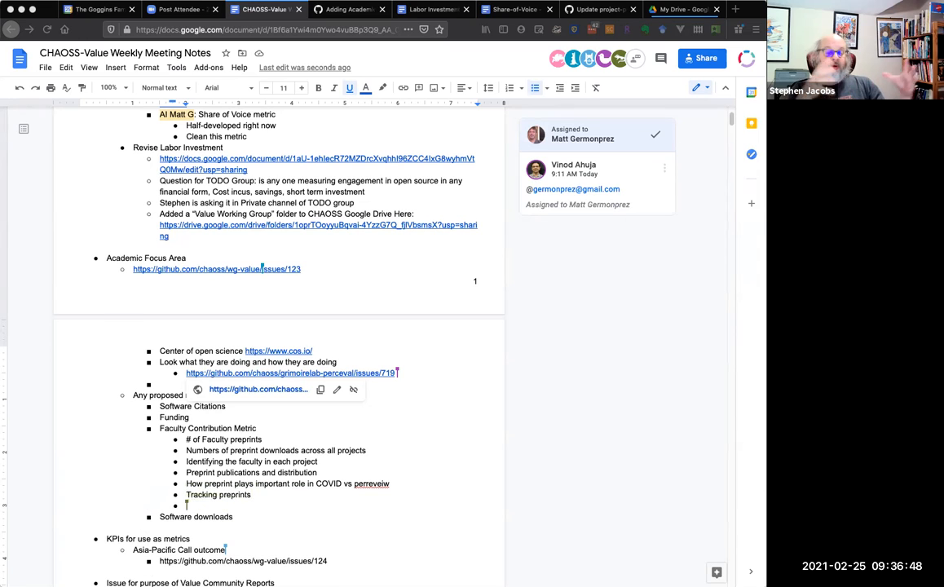
text(Github related platform for)
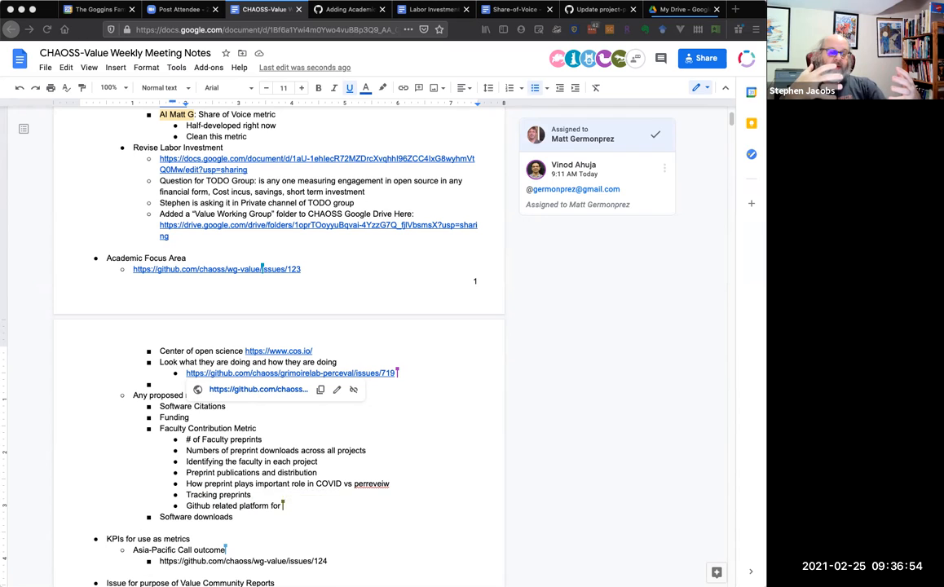
text(Science c)
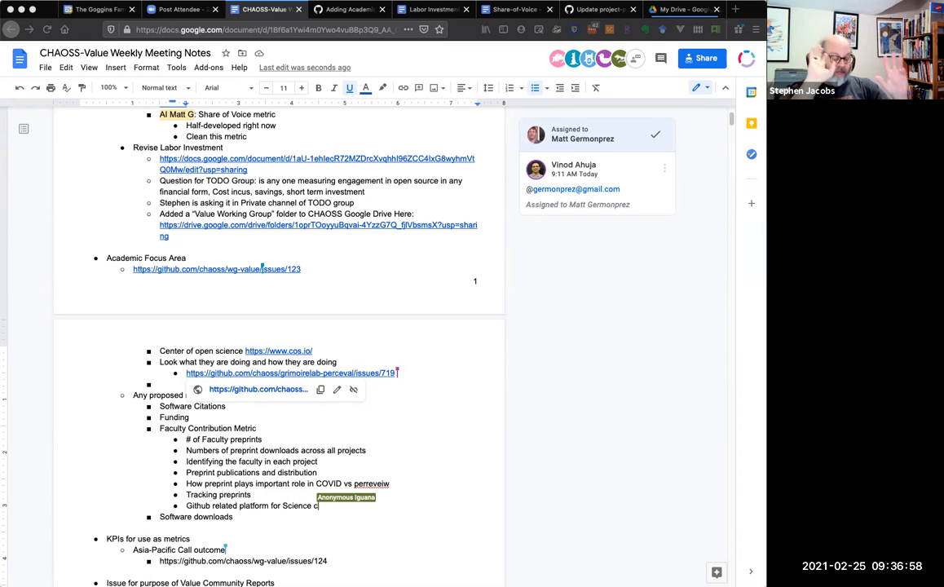
text(ommunity)
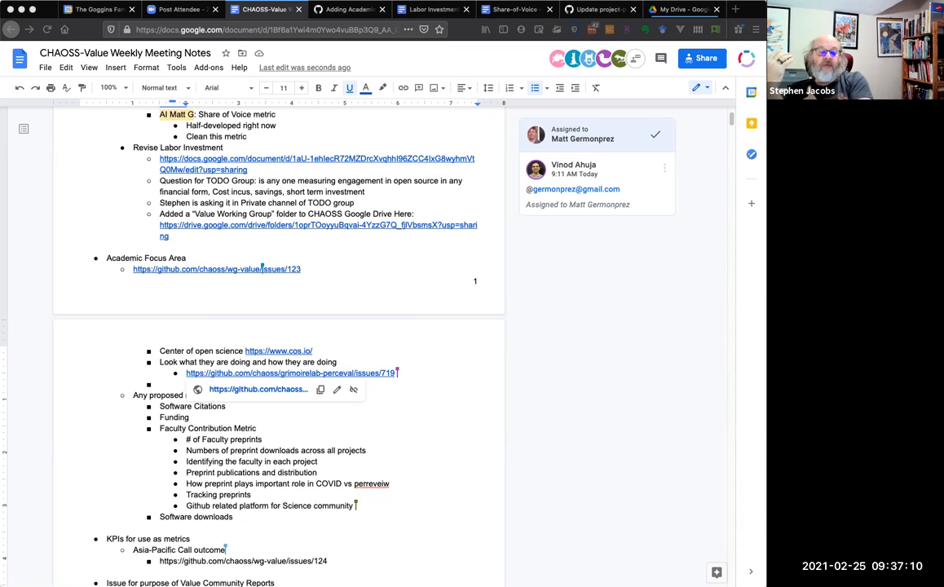
text(( p)
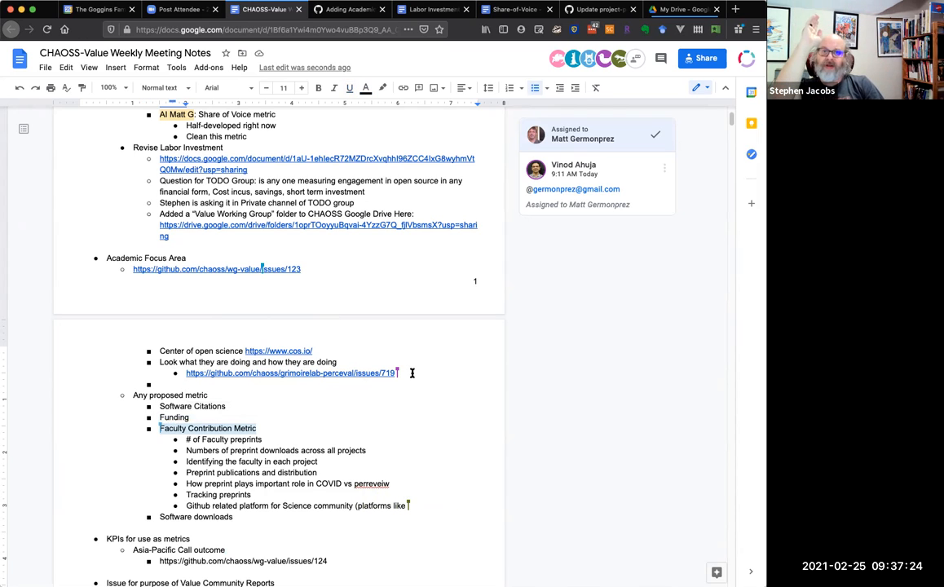
Add the augur issue 1148 URL, a 'Funding' bullet, and a 'Knowledge dissemination' grouping bullet.
text(https://github.com/chaoss/augur/issues/1148)
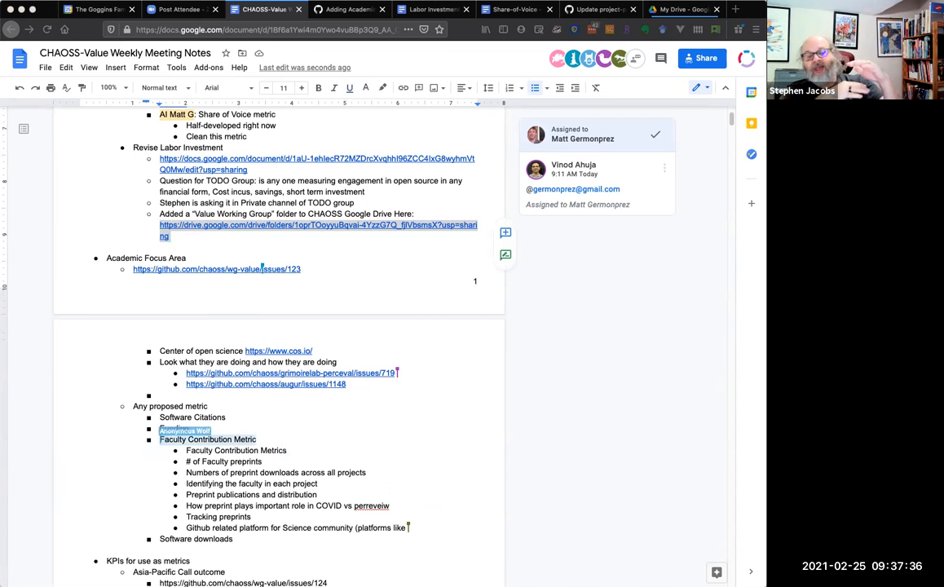
text(Funding)
text(Knowledge di)
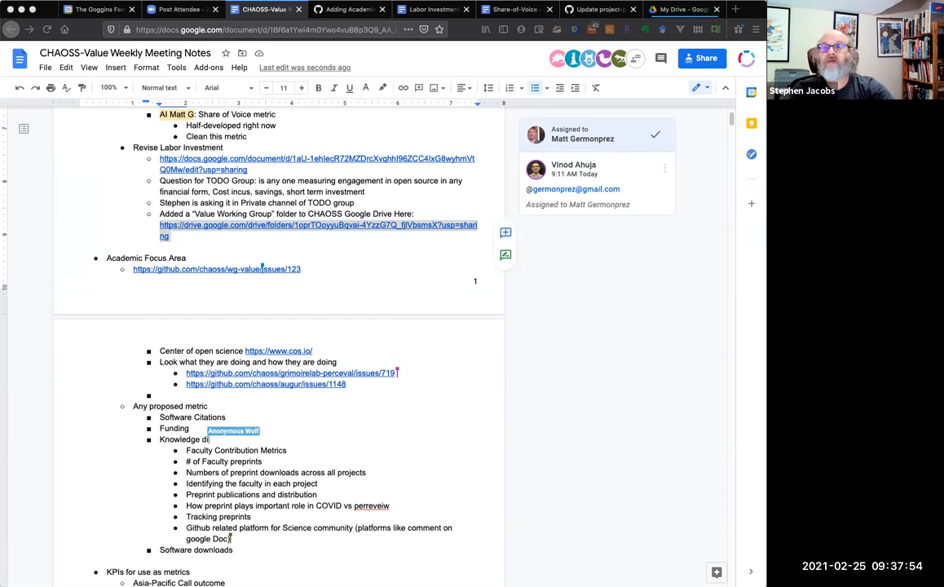
text(semination)
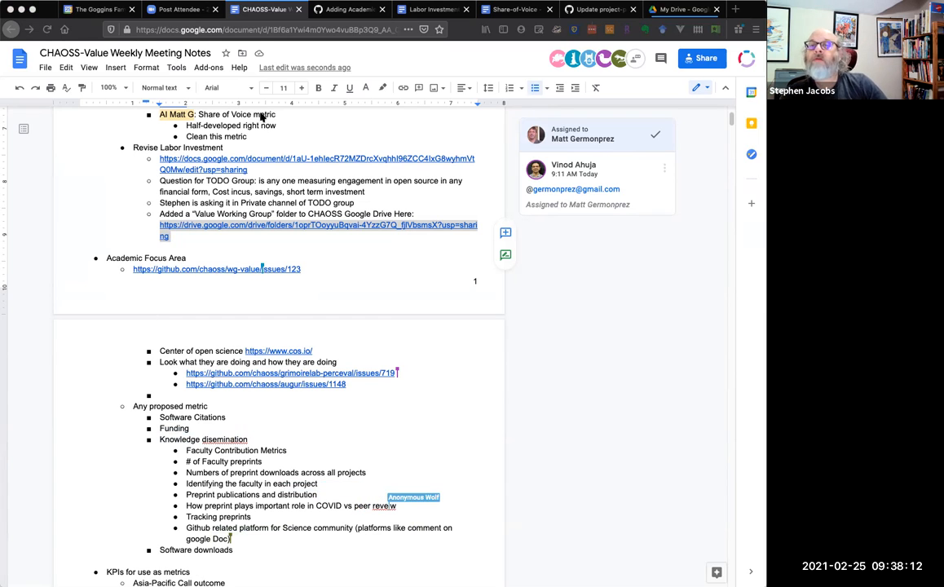
Scroll the OSF product page down to its workflow and storage integrations diagram.
click(313, 10)
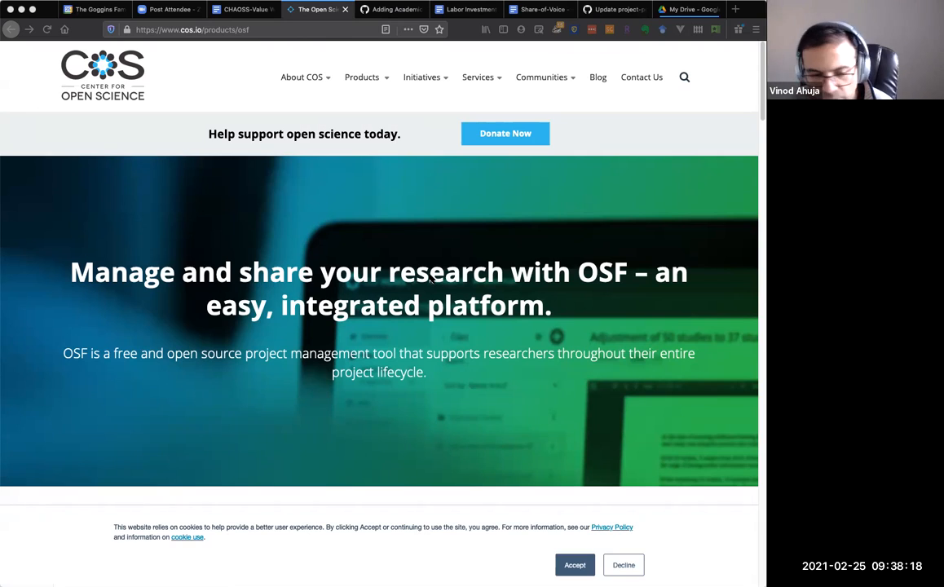
scroll(down, 3)
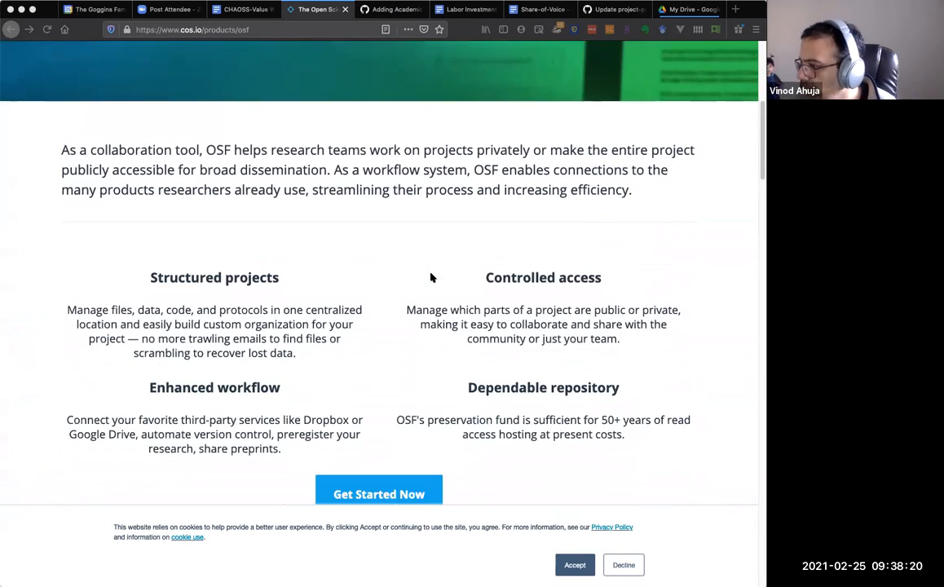
scroll(down, 3)
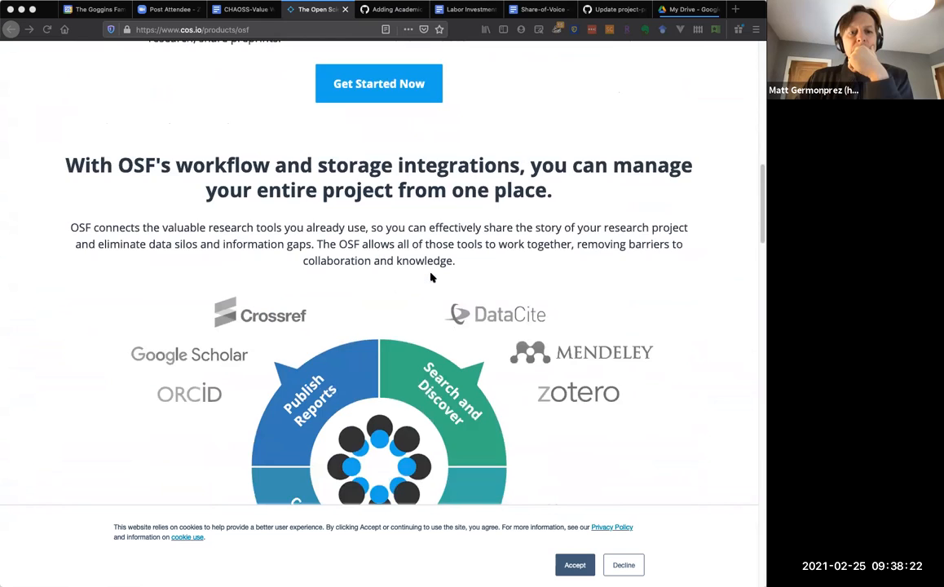
scroll(down, 3)
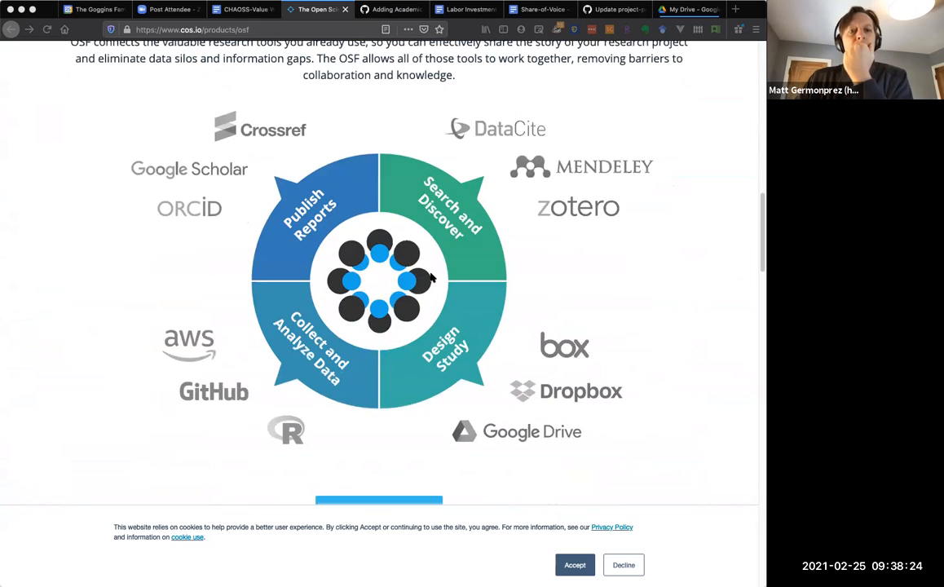
mouse_move(470, 274)
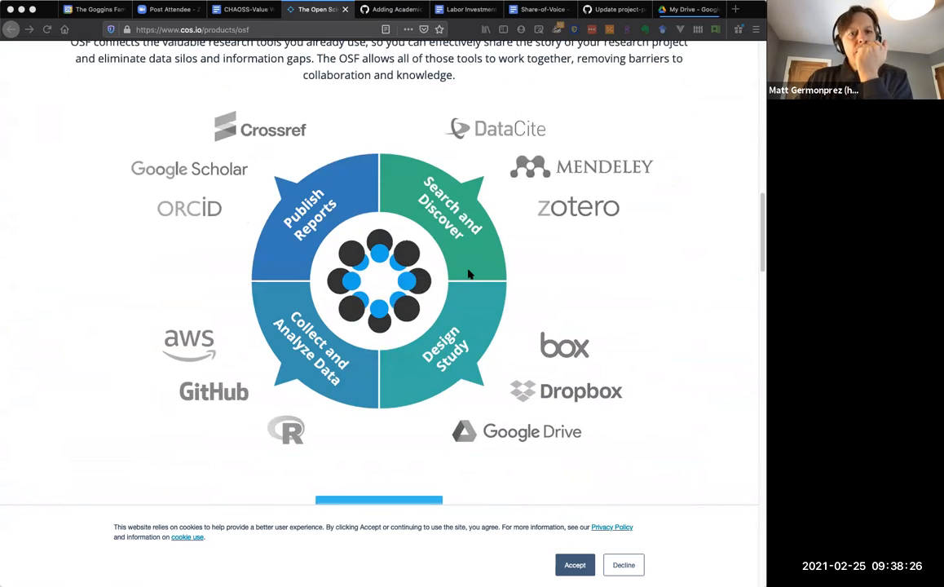
mouse_move(350, 281)
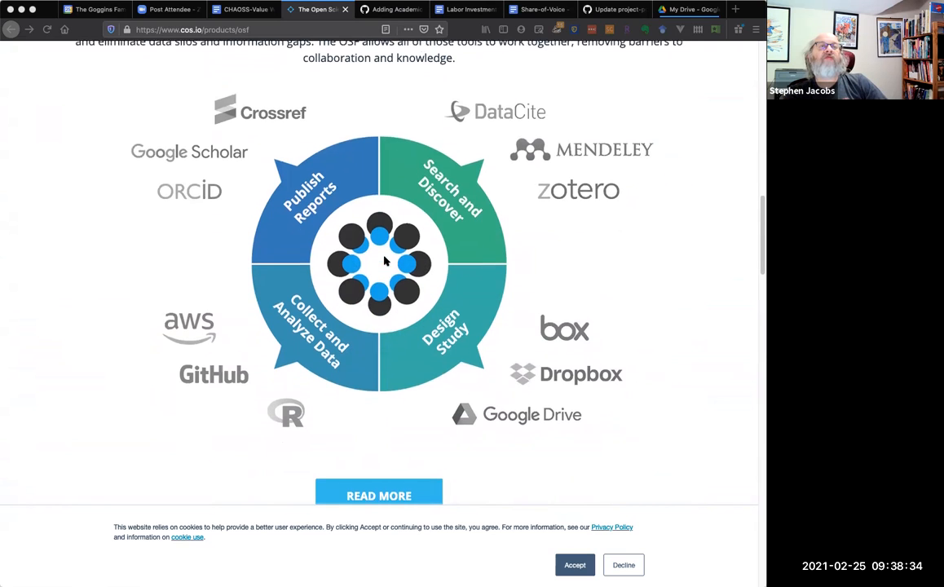
scroll(down, 3)
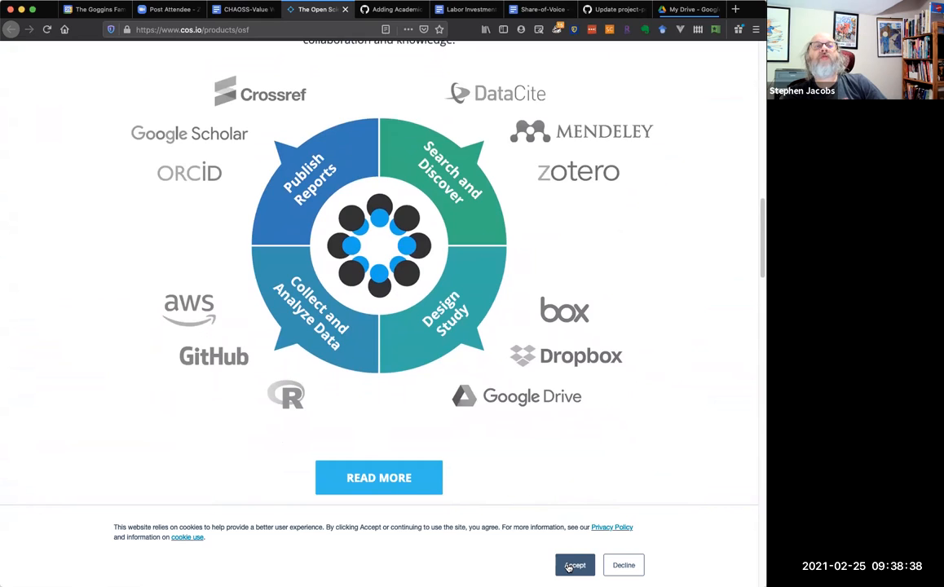
Accept the cookie banner so the OSF structured projects features read unobstructed.
click(575, 564)
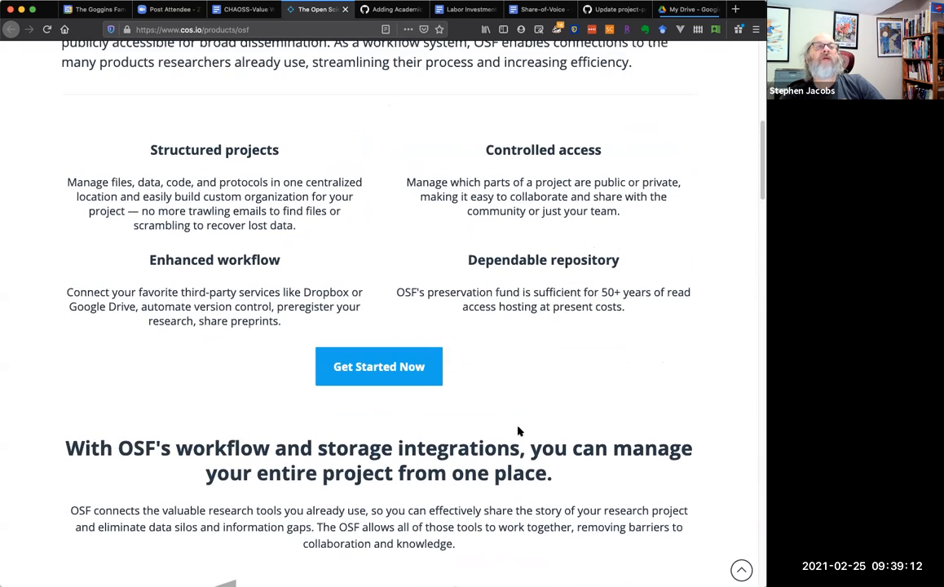
mouse_move(306, 231)
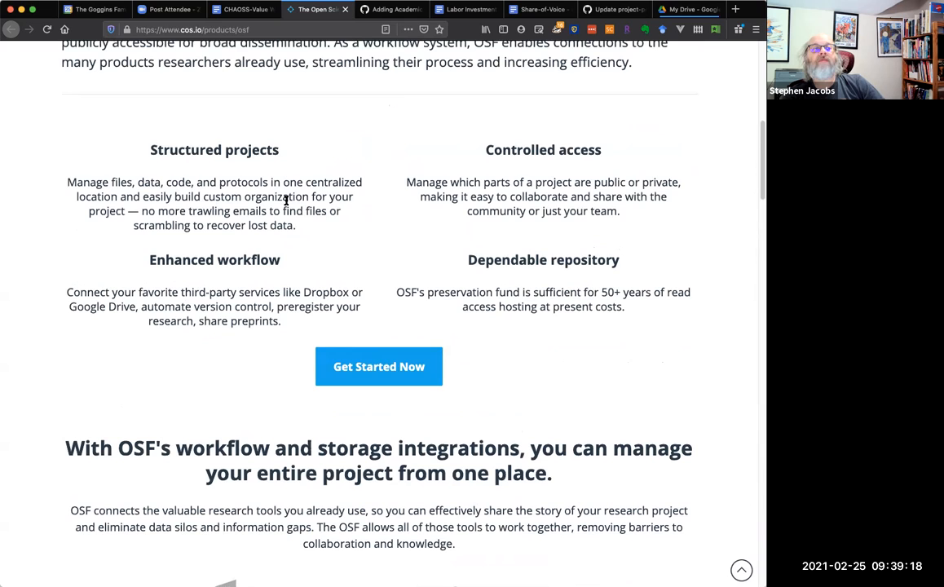
mouse_move(299, 222)
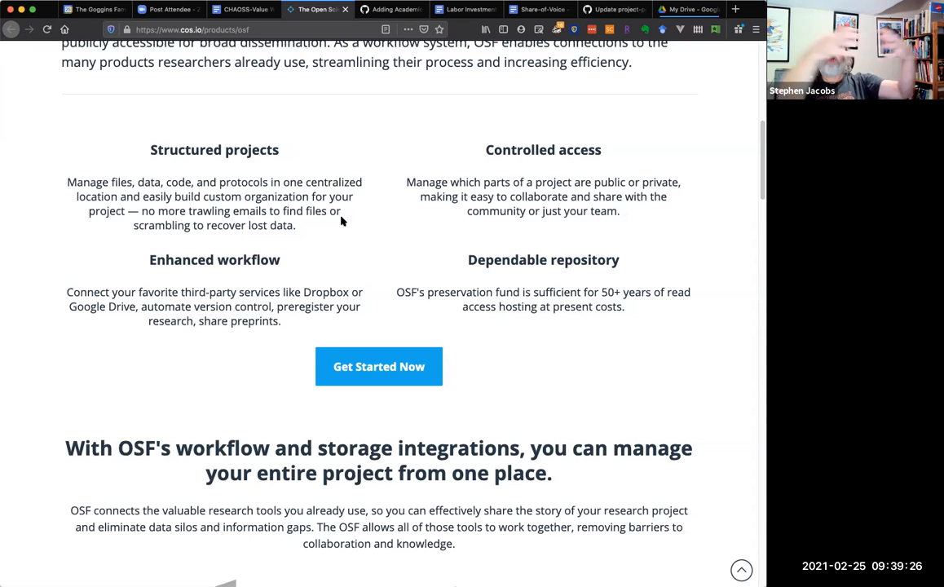
mouse_move(342, 228)
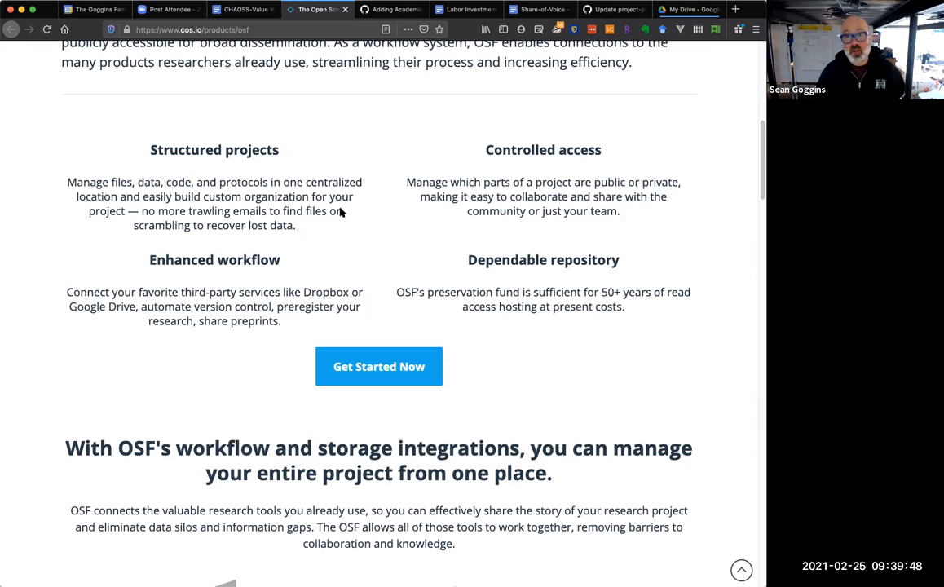
mouse_move(334, 176)
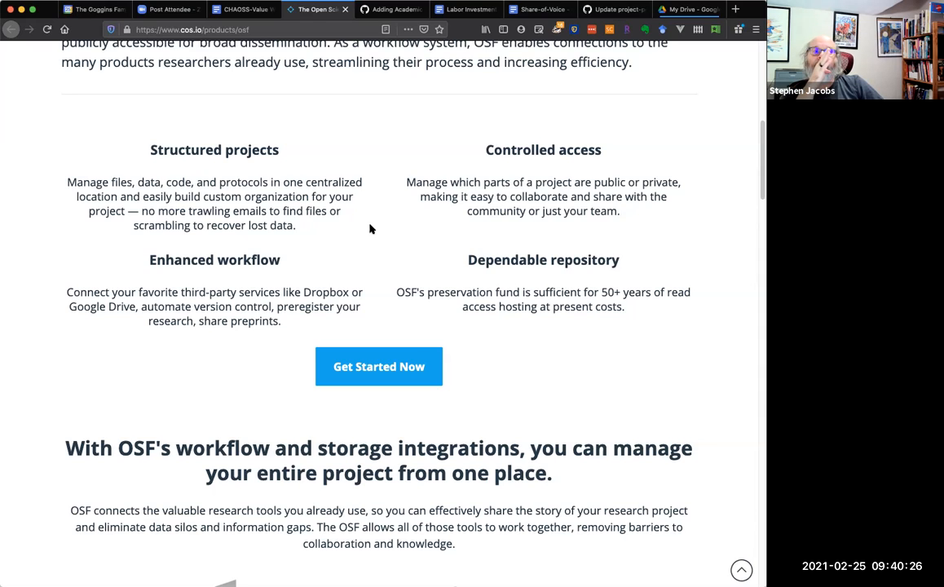
mouse_move(367, 232)
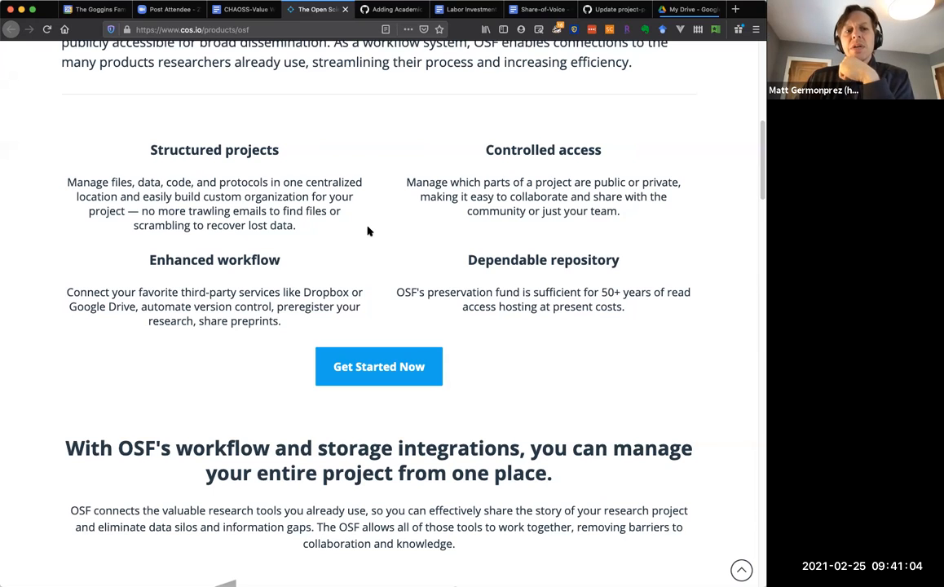
mouse_move(365, 231)
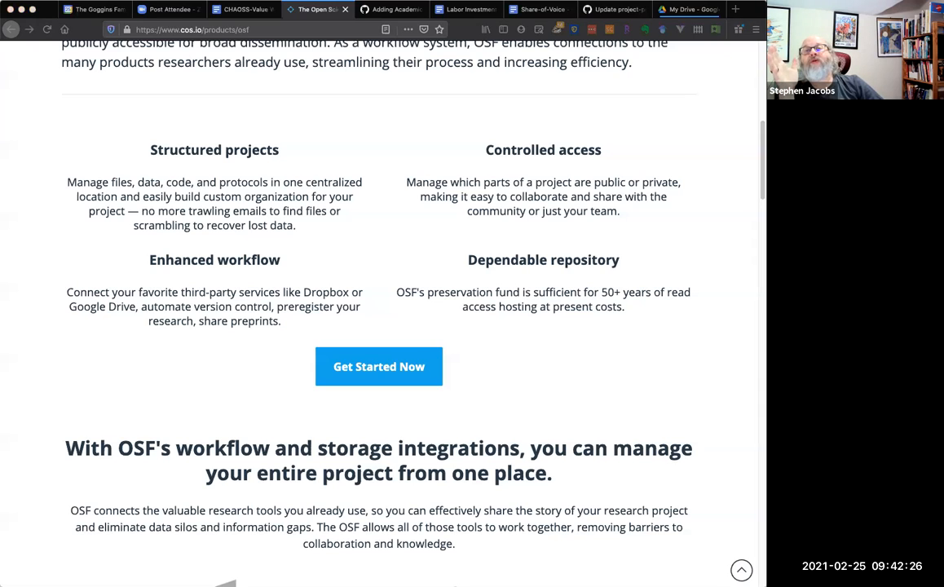
mouse_move(193, 82)
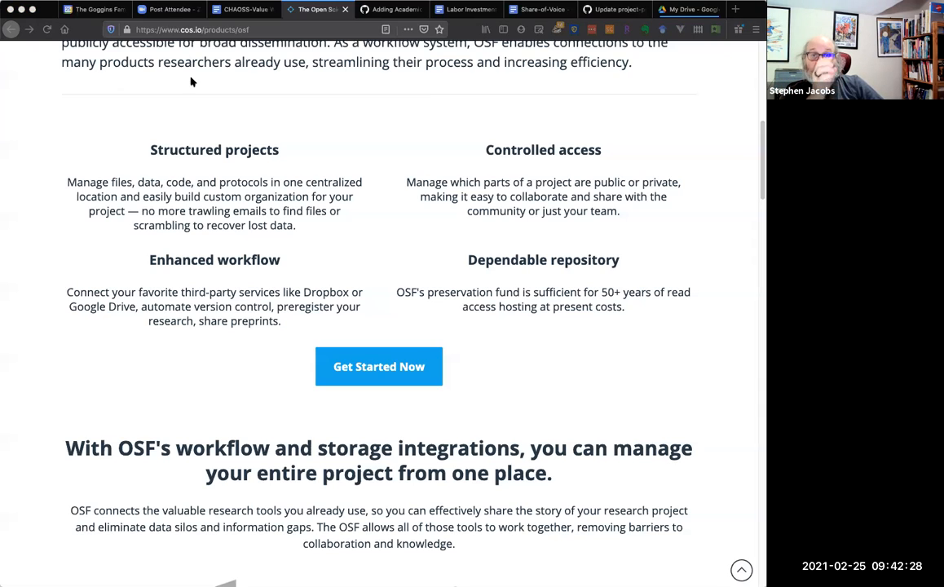